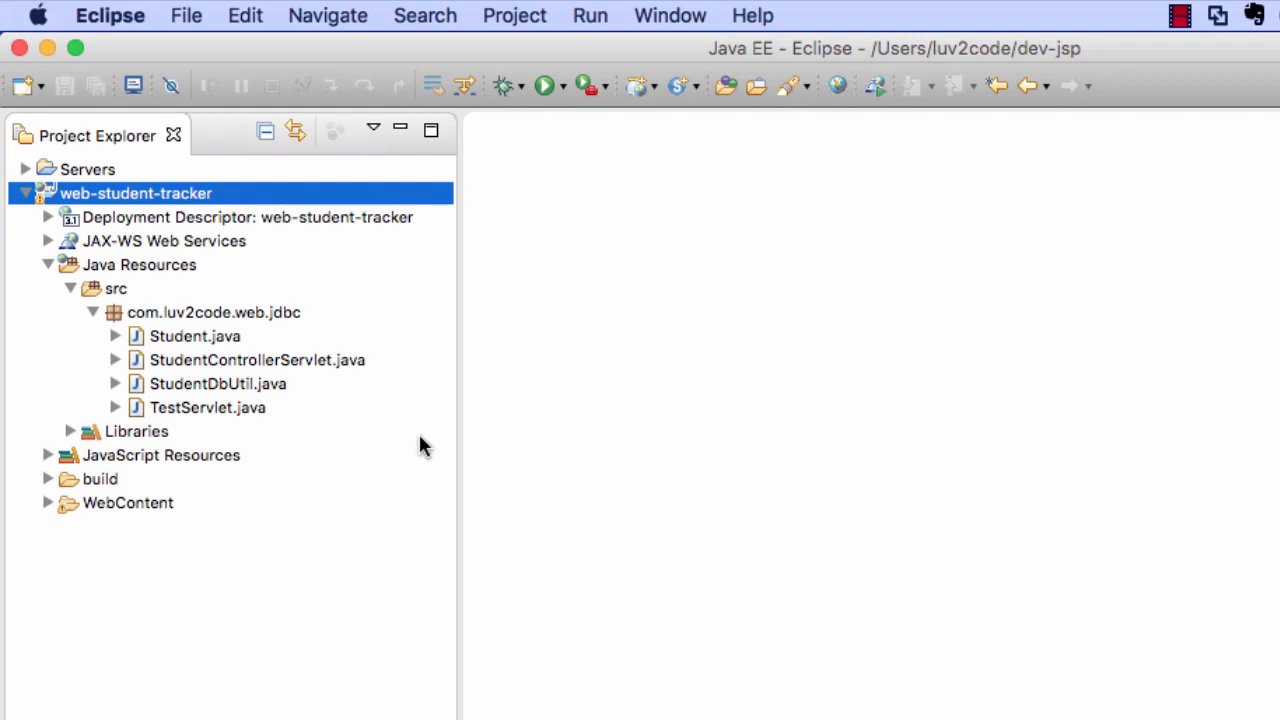
mouse_move(256, 388)
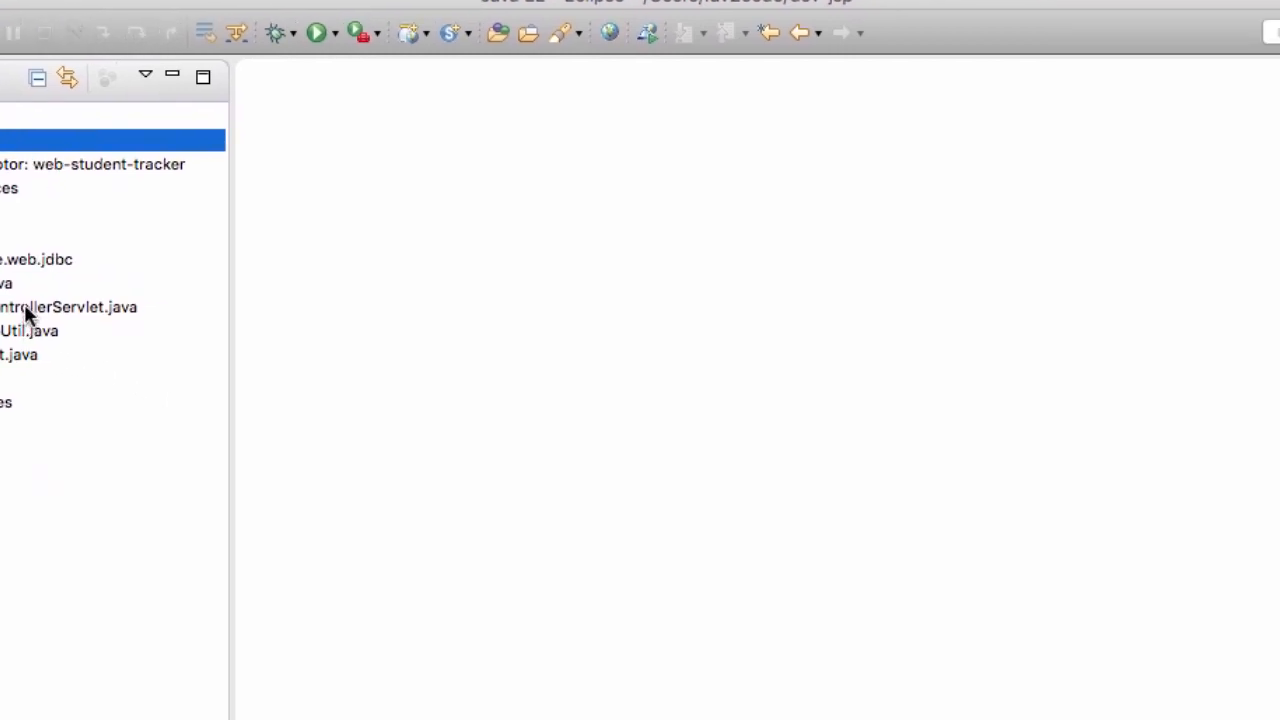
Open StudentControllerServlet.java, locate addStudent and select the studentDbUtil.addStudent call.
double_click(68, 308)
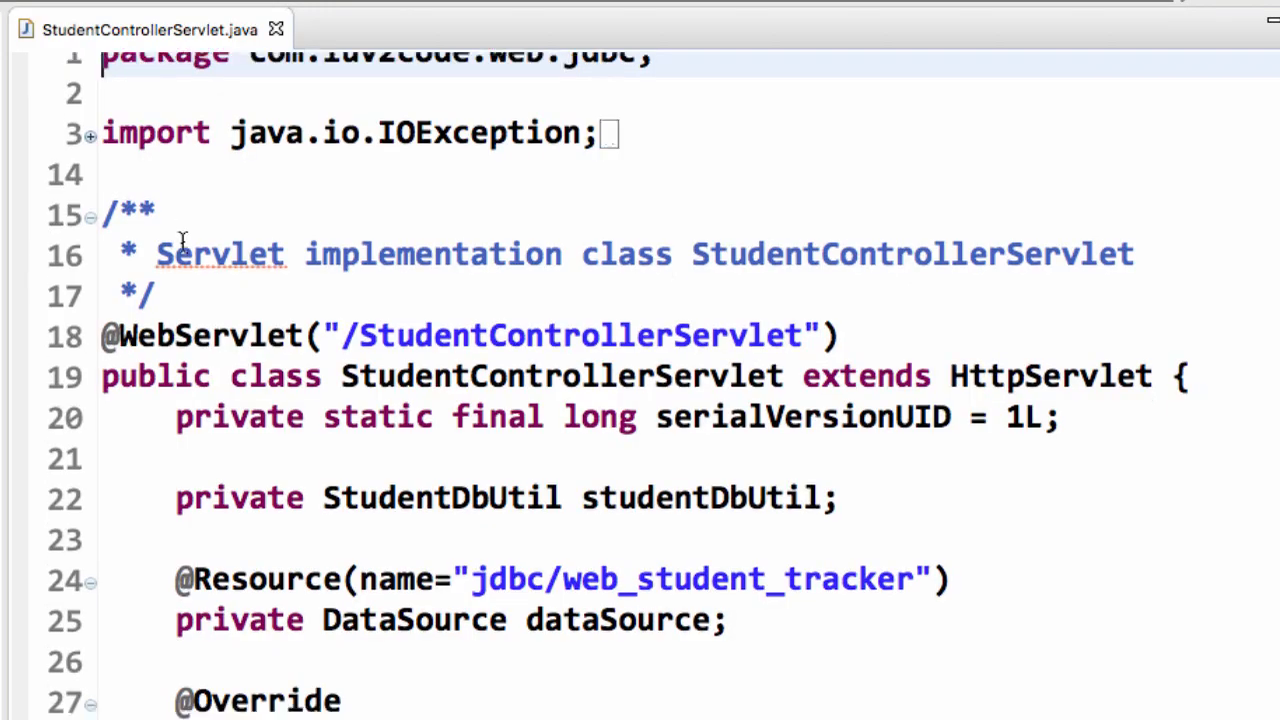
scroll("down", 3)
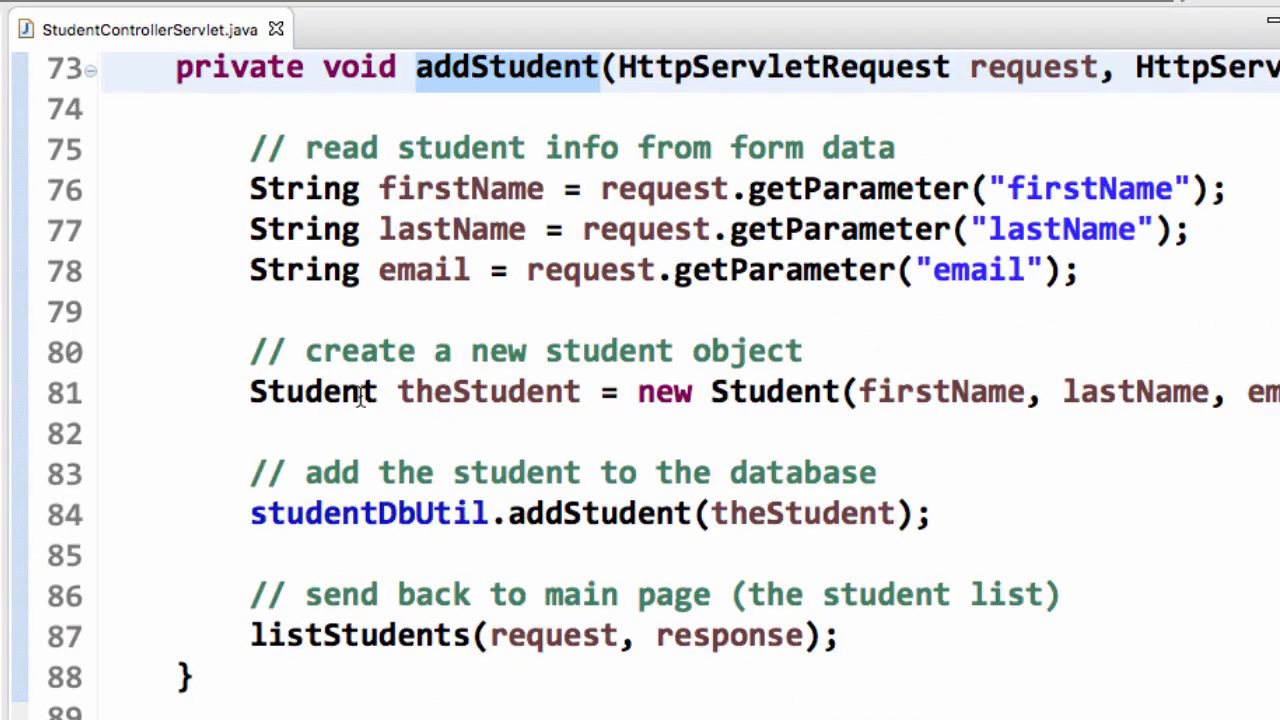
mouse_move(148, 66)
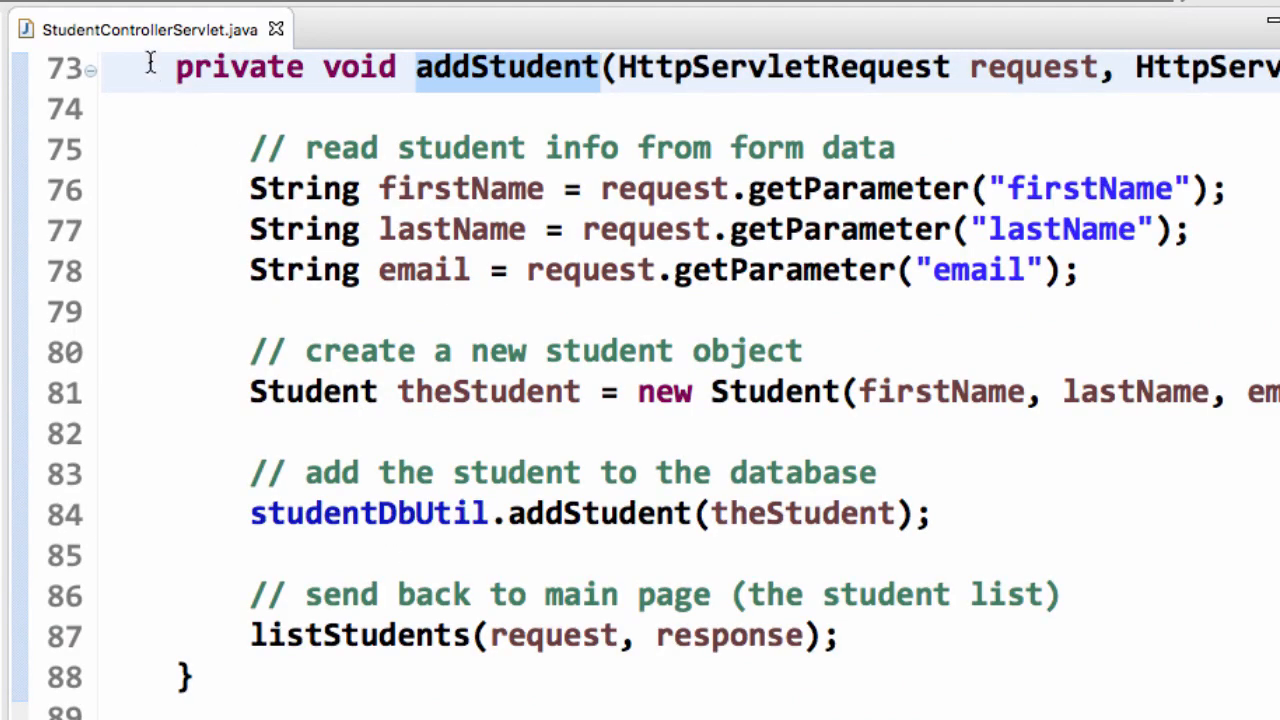
left_click(176, 472)
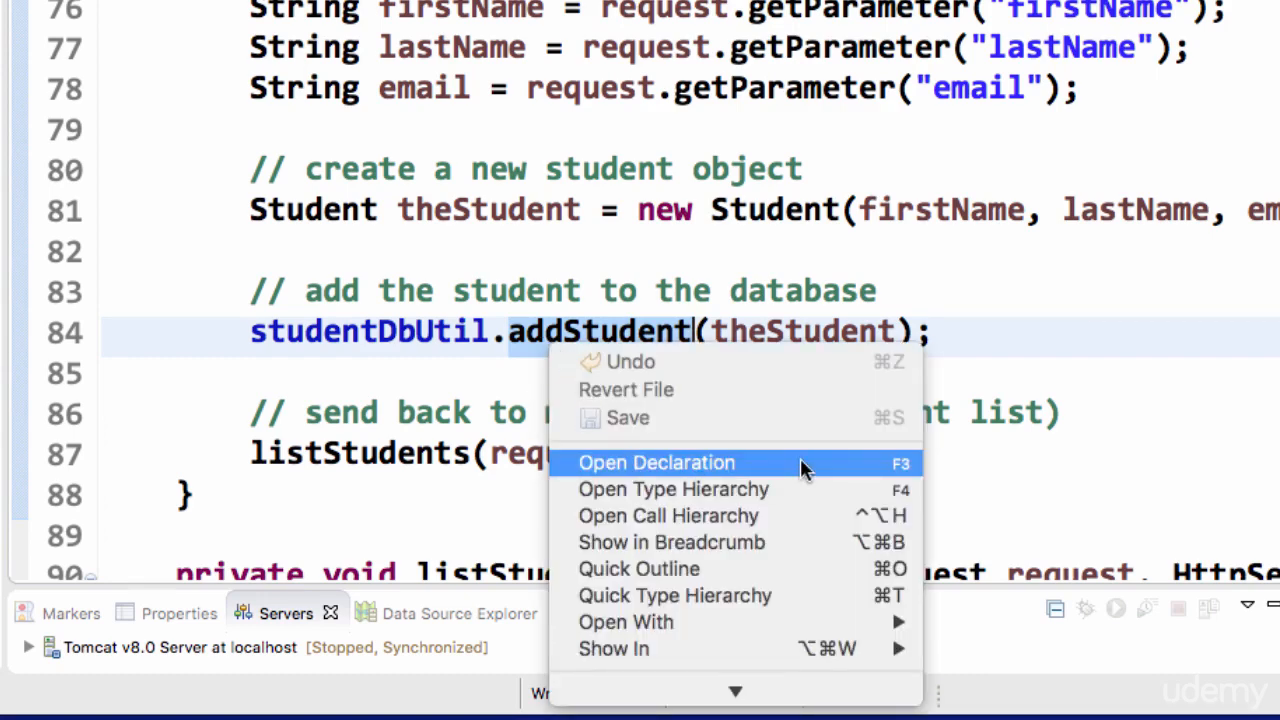
Jump to the addStudent declaration in StudentDbUtil.java and bring the empty method into view.
left_click(656, 462)
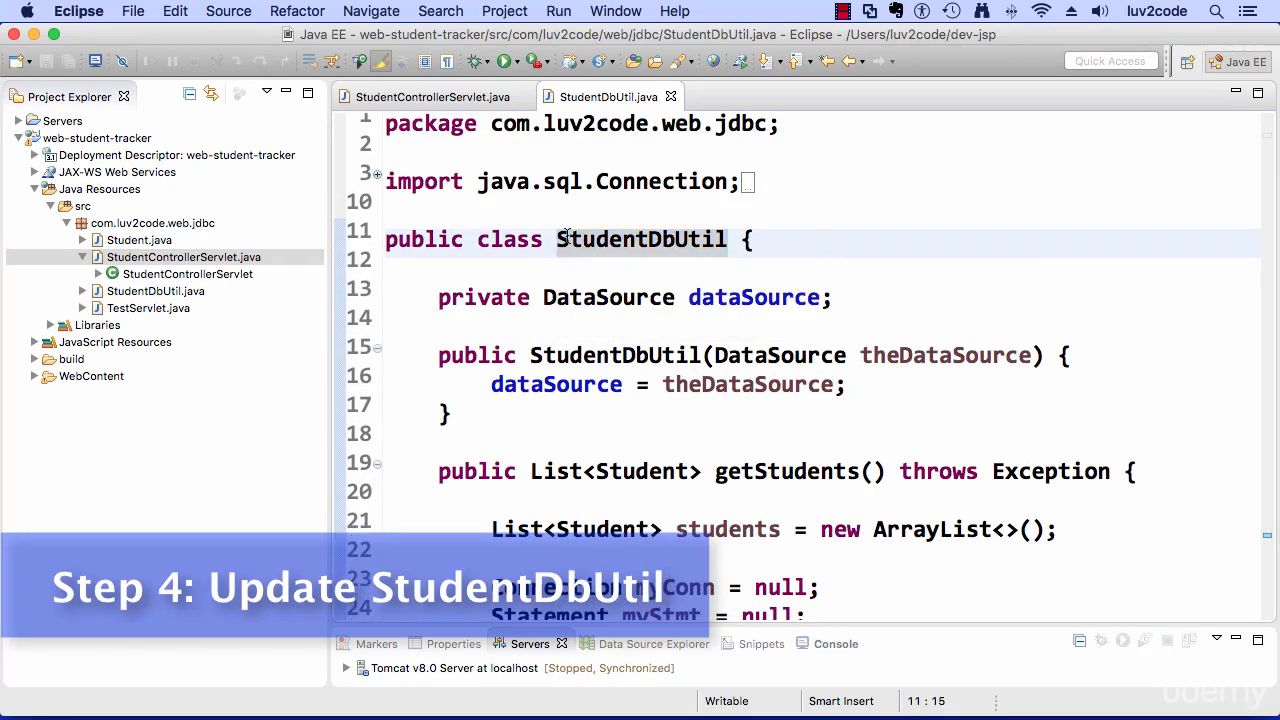
scroll("down", 3)
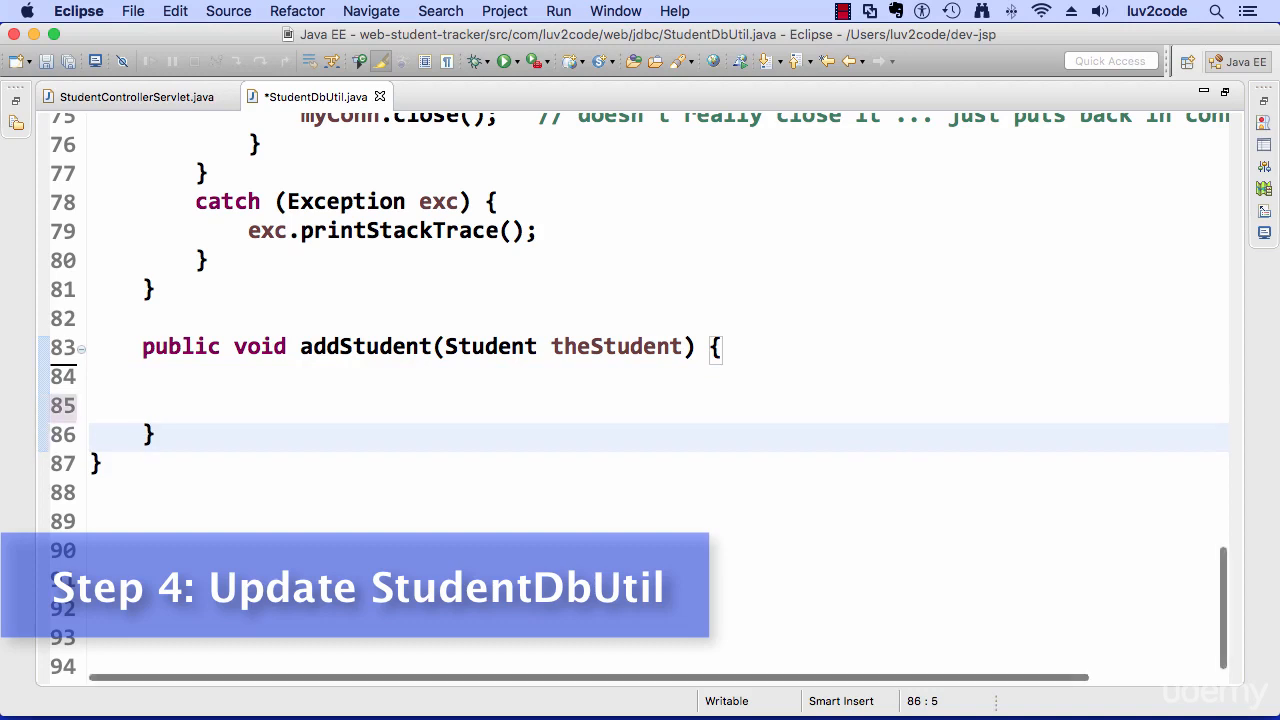
Declare addStudent throws Exception and outline it with comments: create sql, set params, execute sql insert, clean up.
left_click(148, 434)
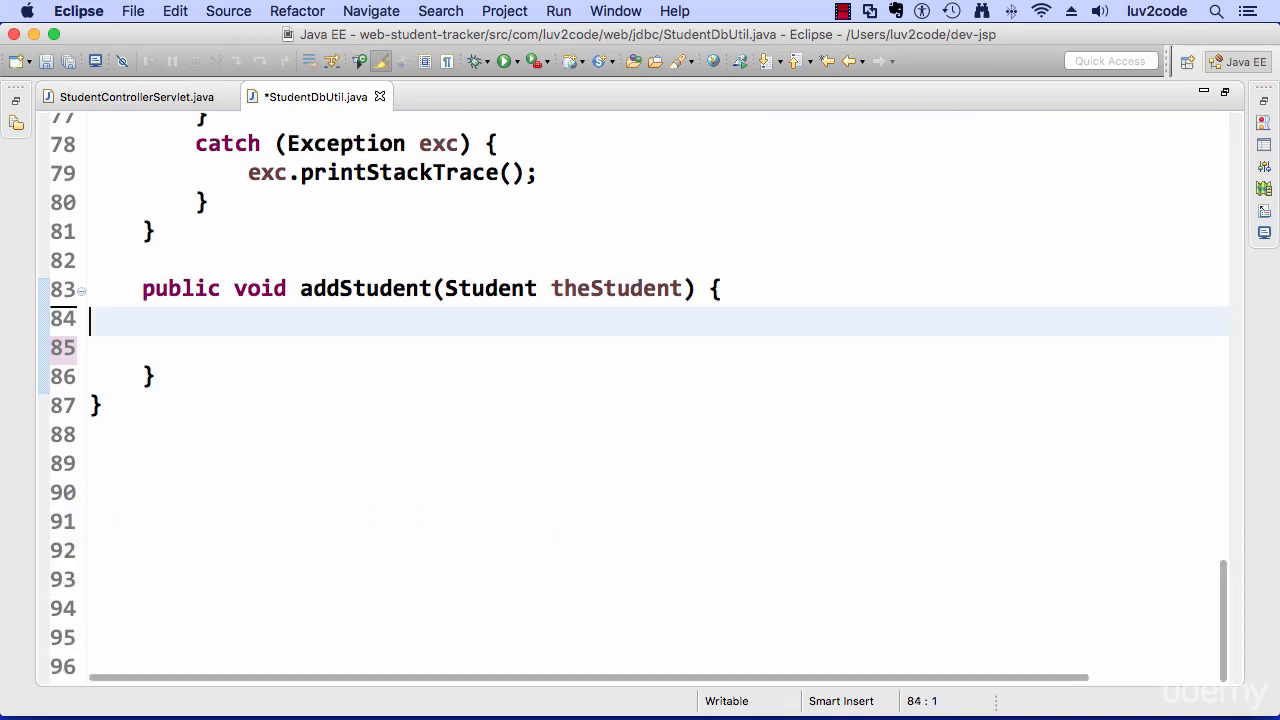
type("throws")
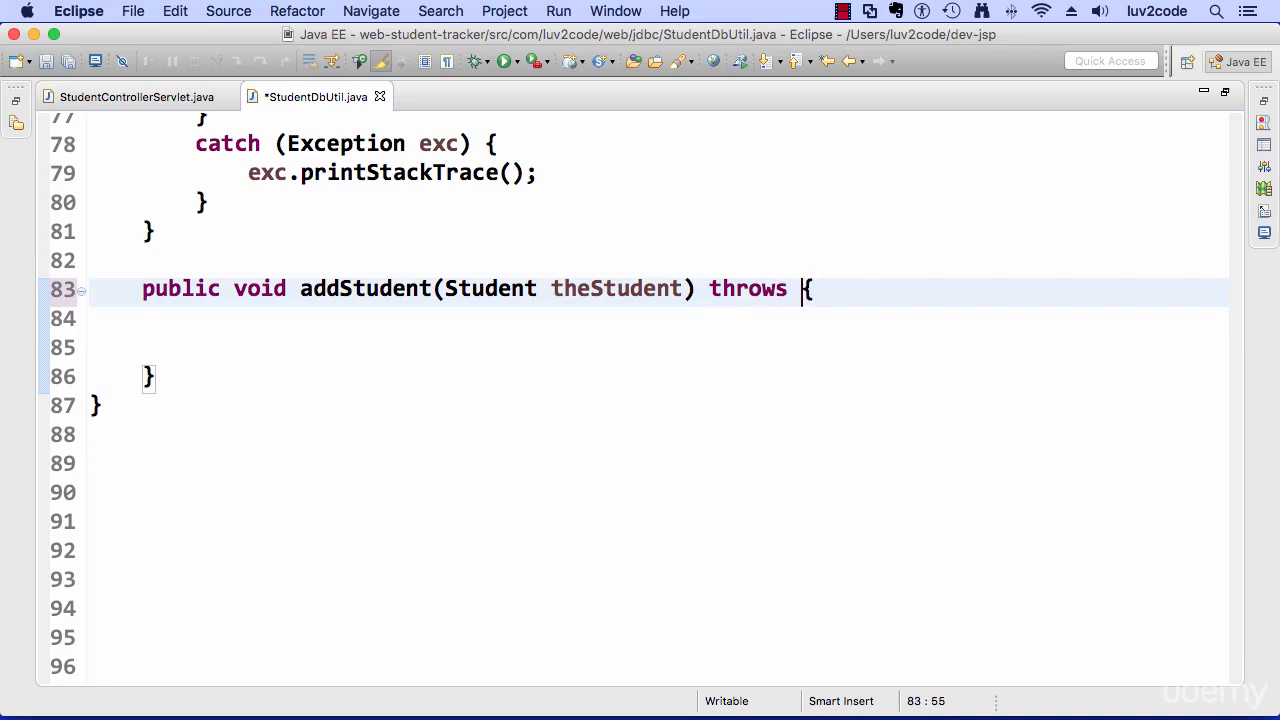
type("Exception")
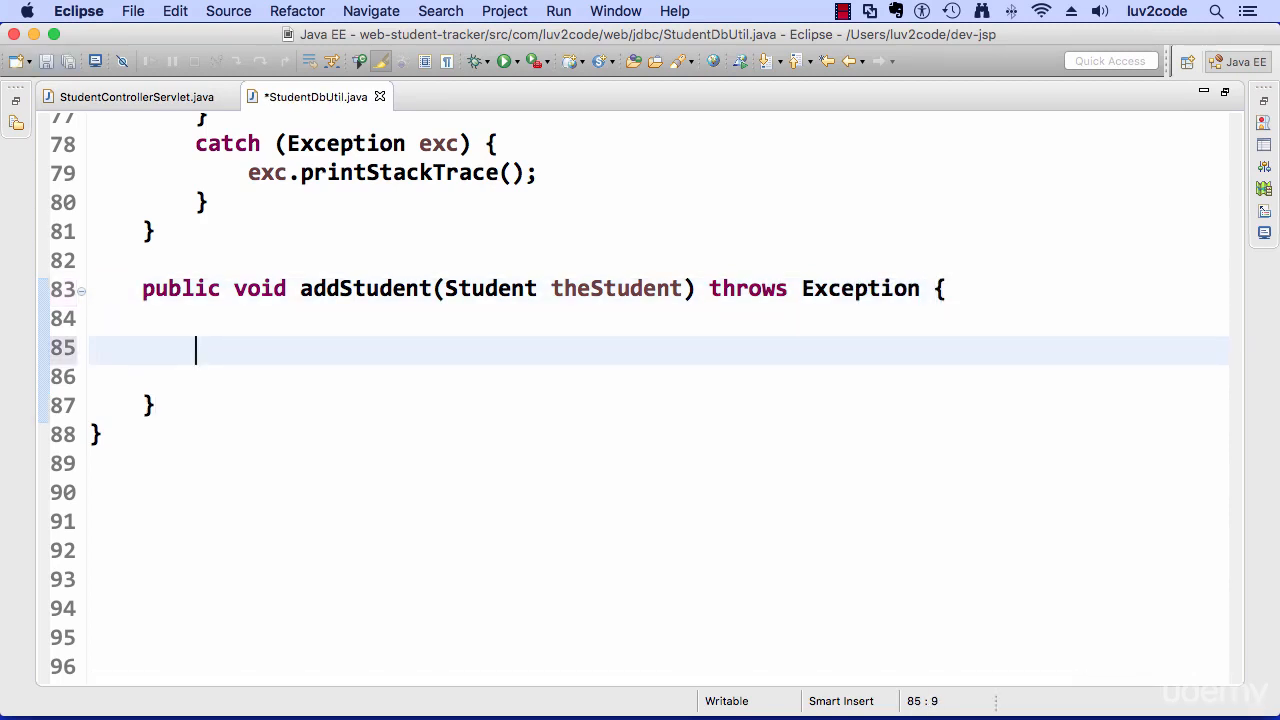
type("//")
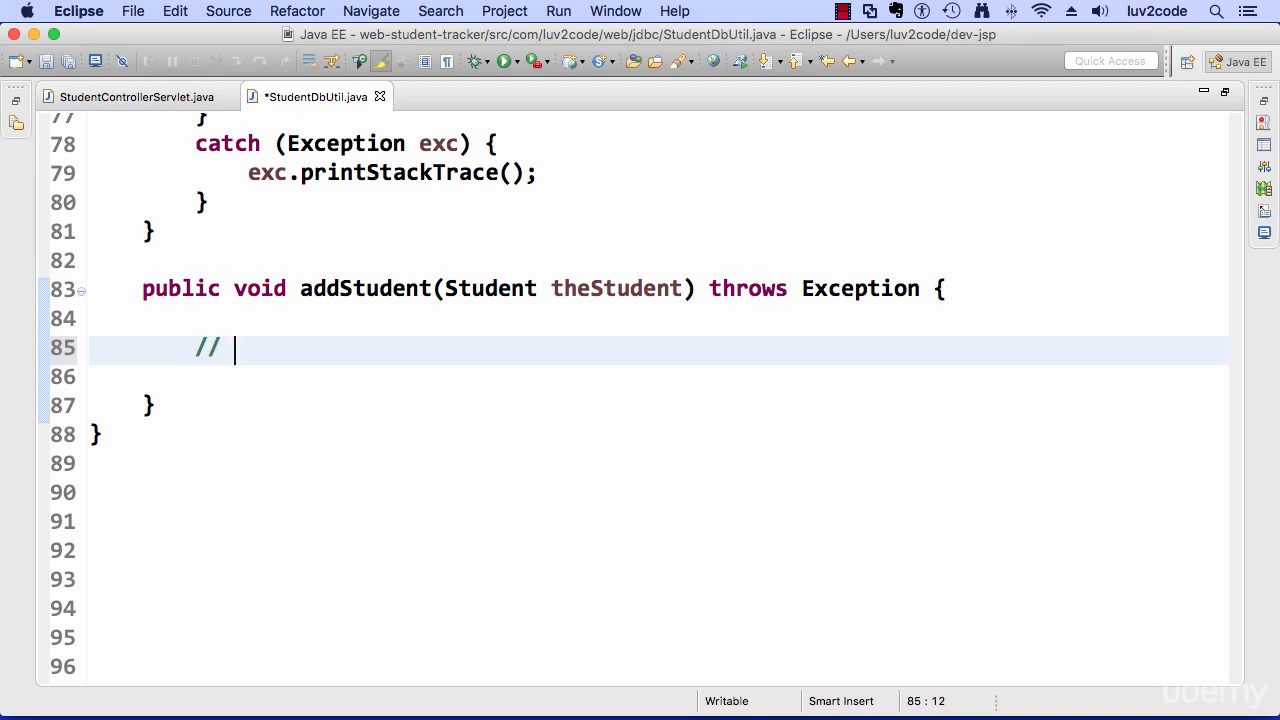
type("create sql for insert")
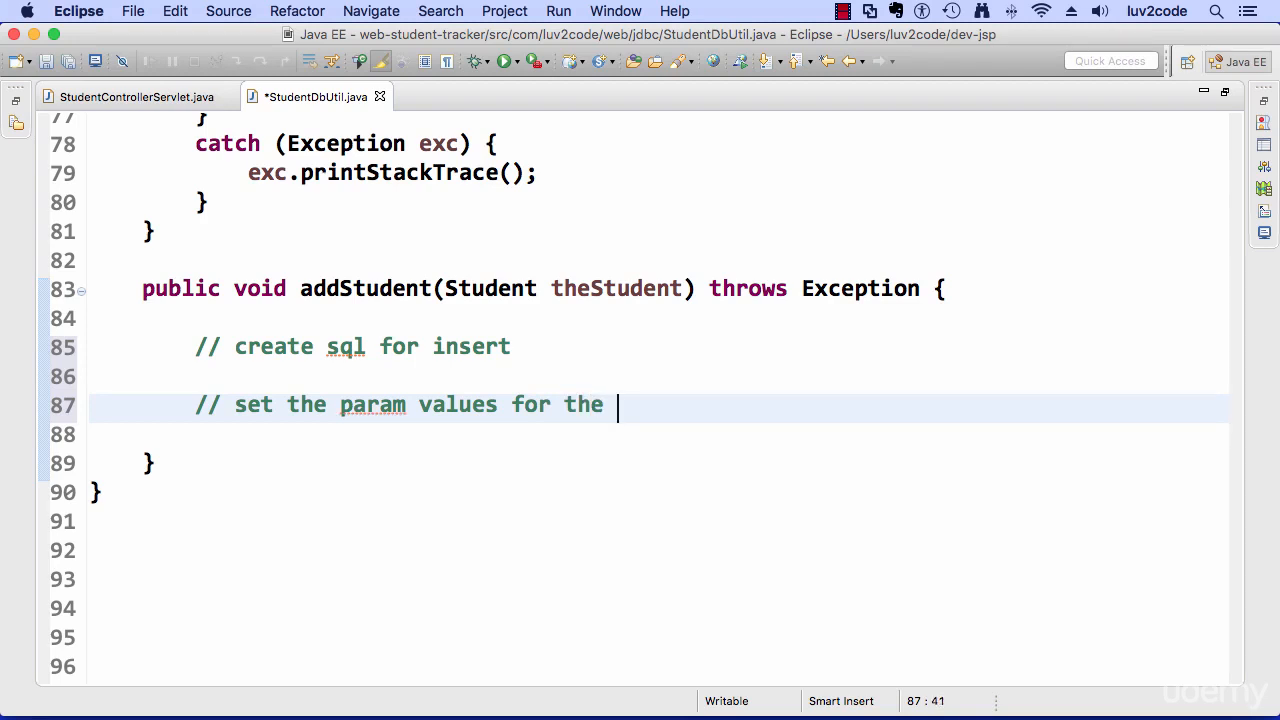
type("student")
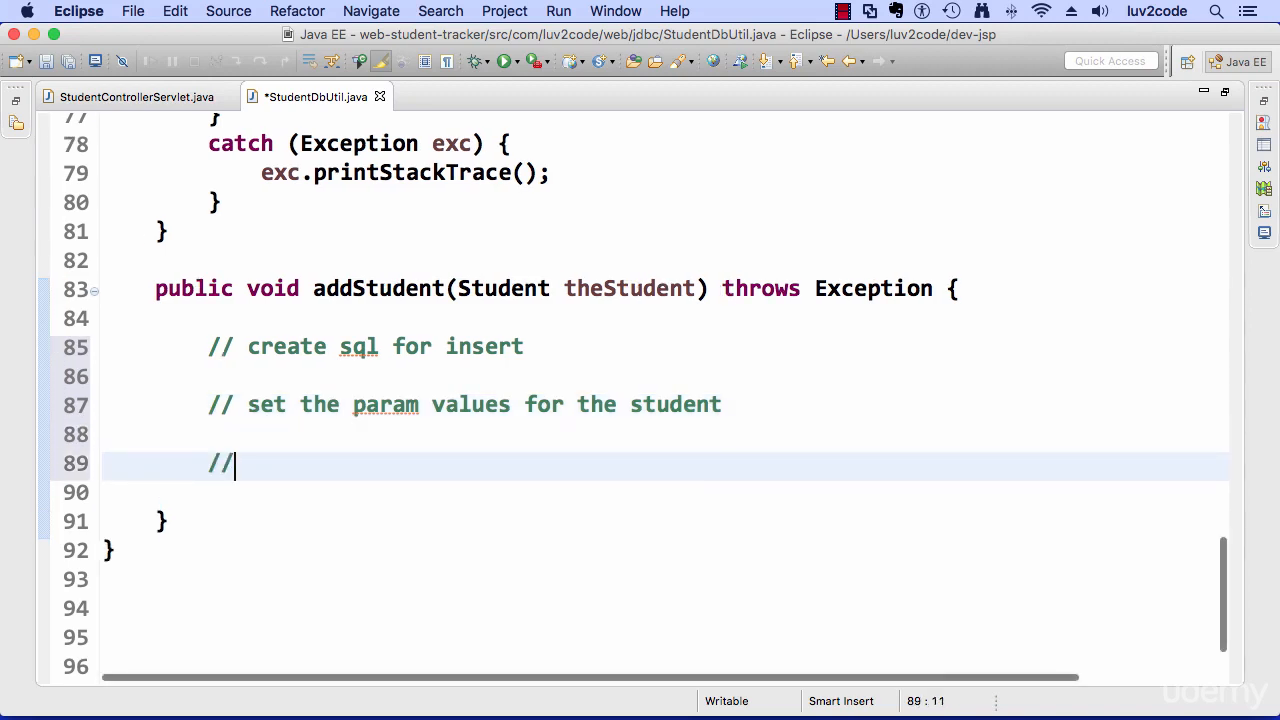
type("execute")
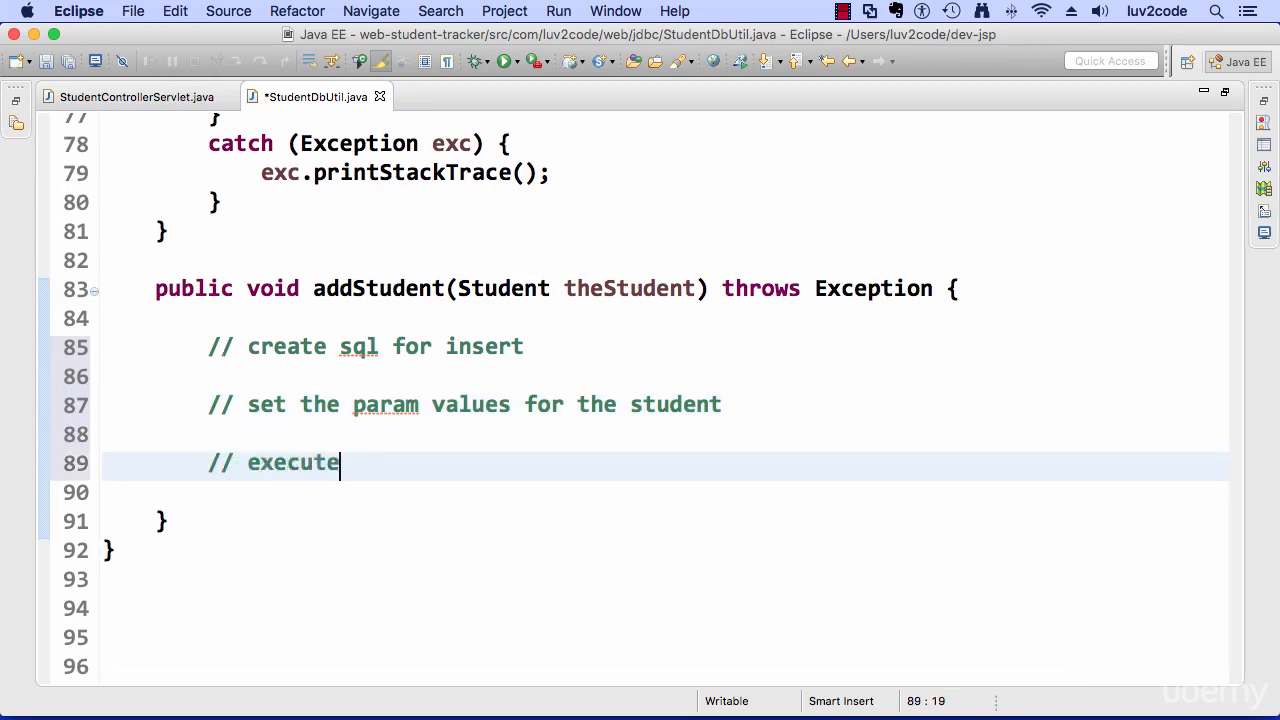
type("sql insert")
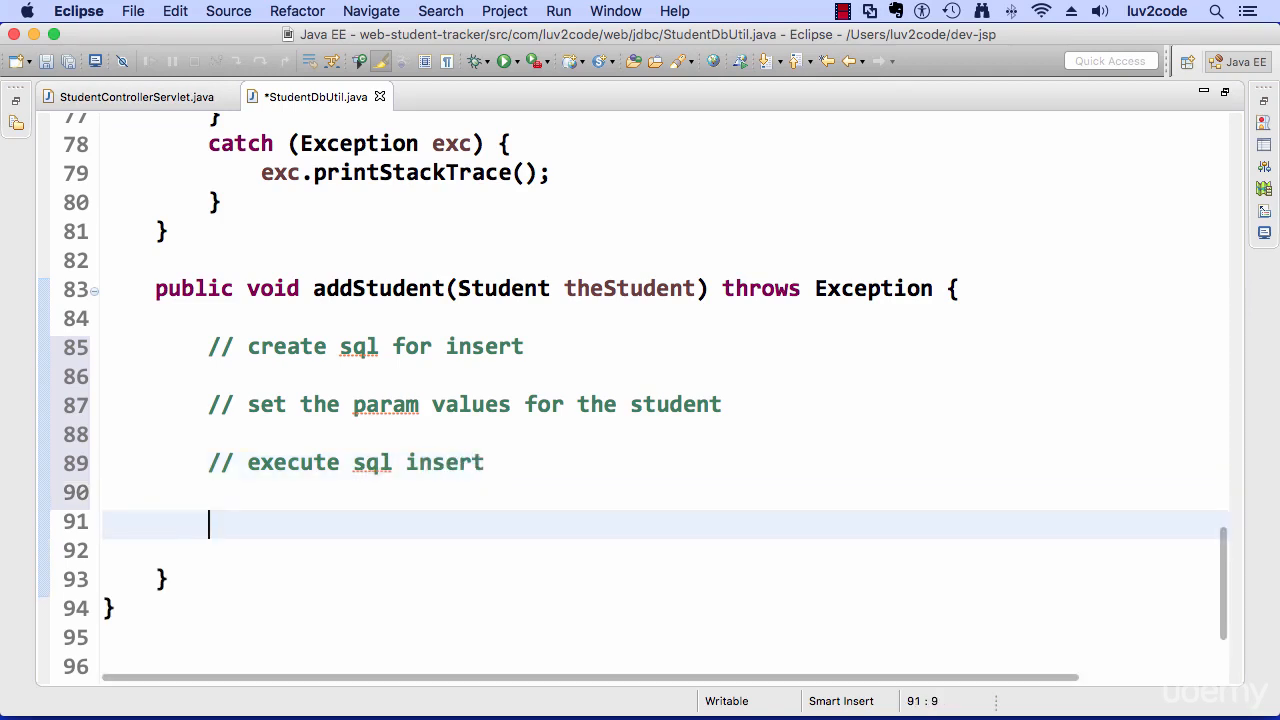
type("// clean up JDBC objects")
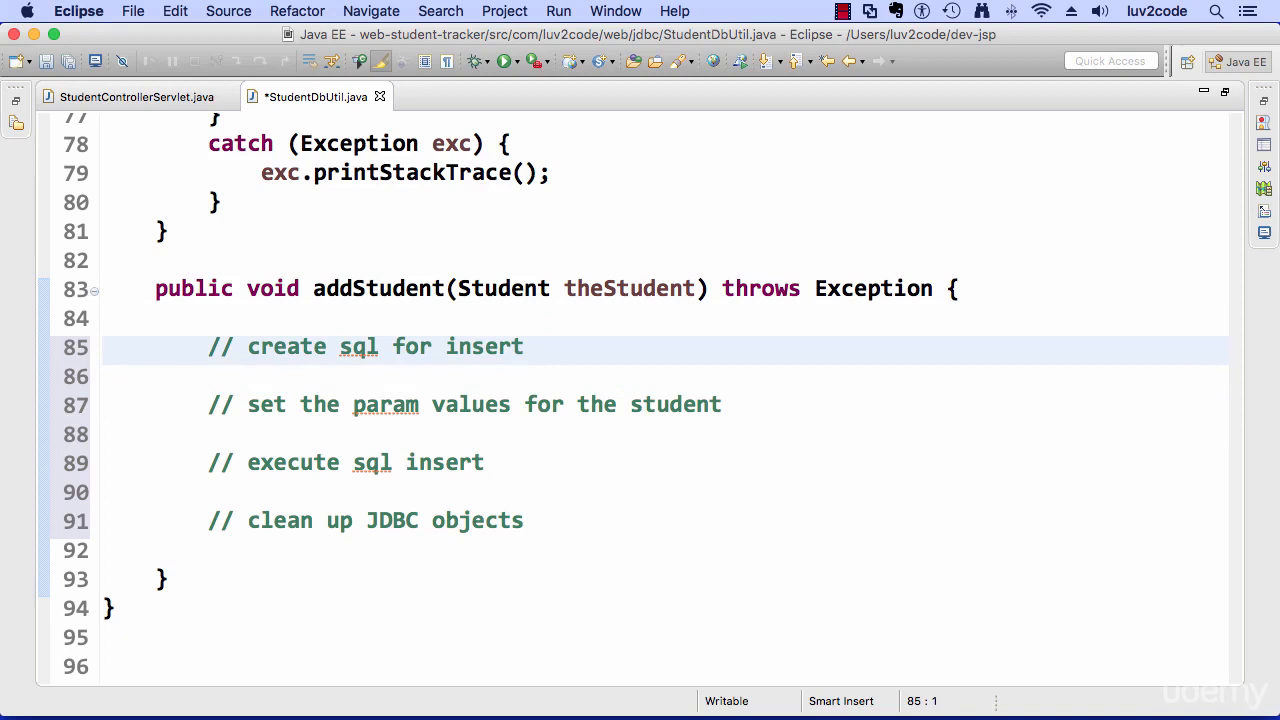
Select the four outline comments and save StudentDbUtil.java.
left_click_drag(248, 346, 524, 520)
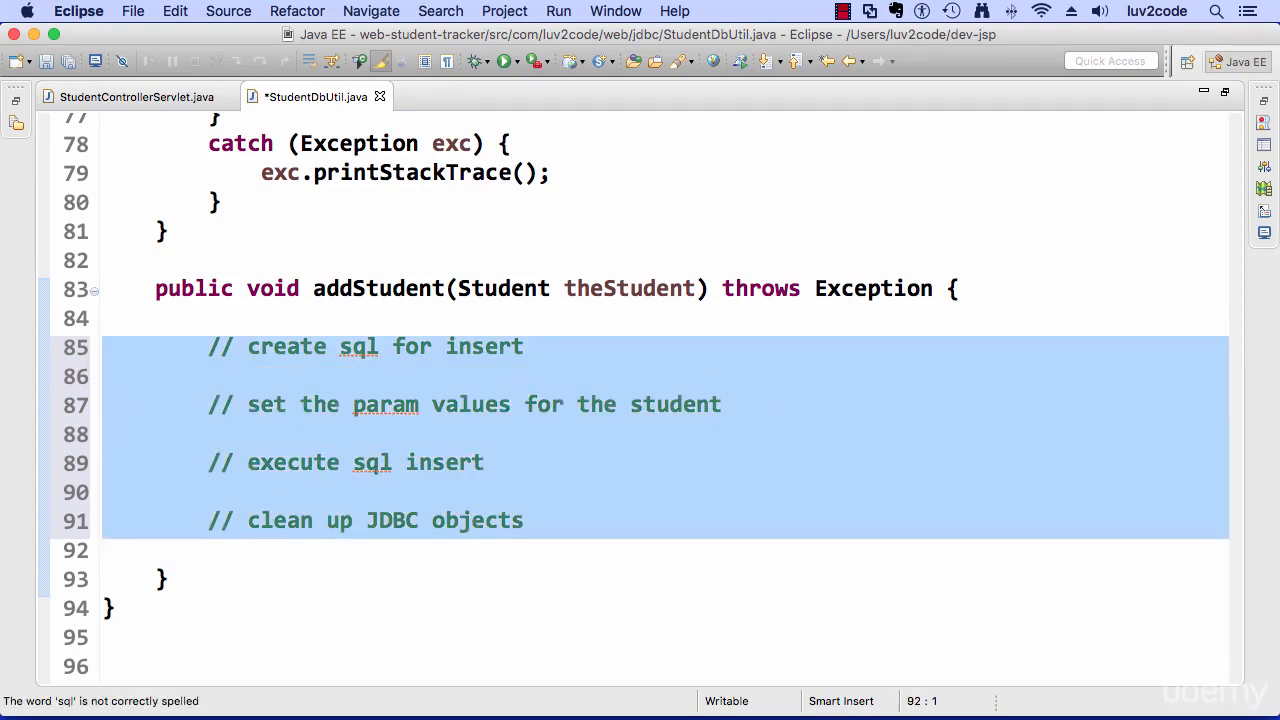
key("cmd+s")
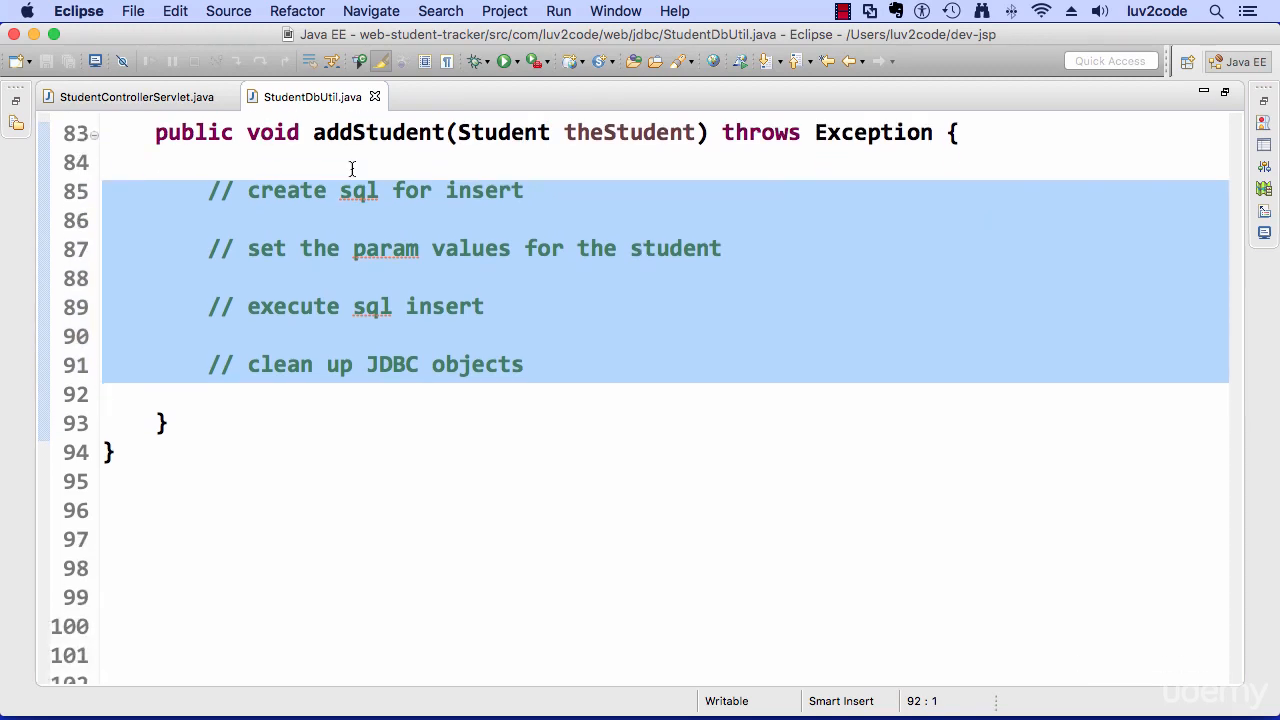
Declare Connection myConn = null; and PreparedStatement myStmt = null; in addStudent.
type("Connecti")
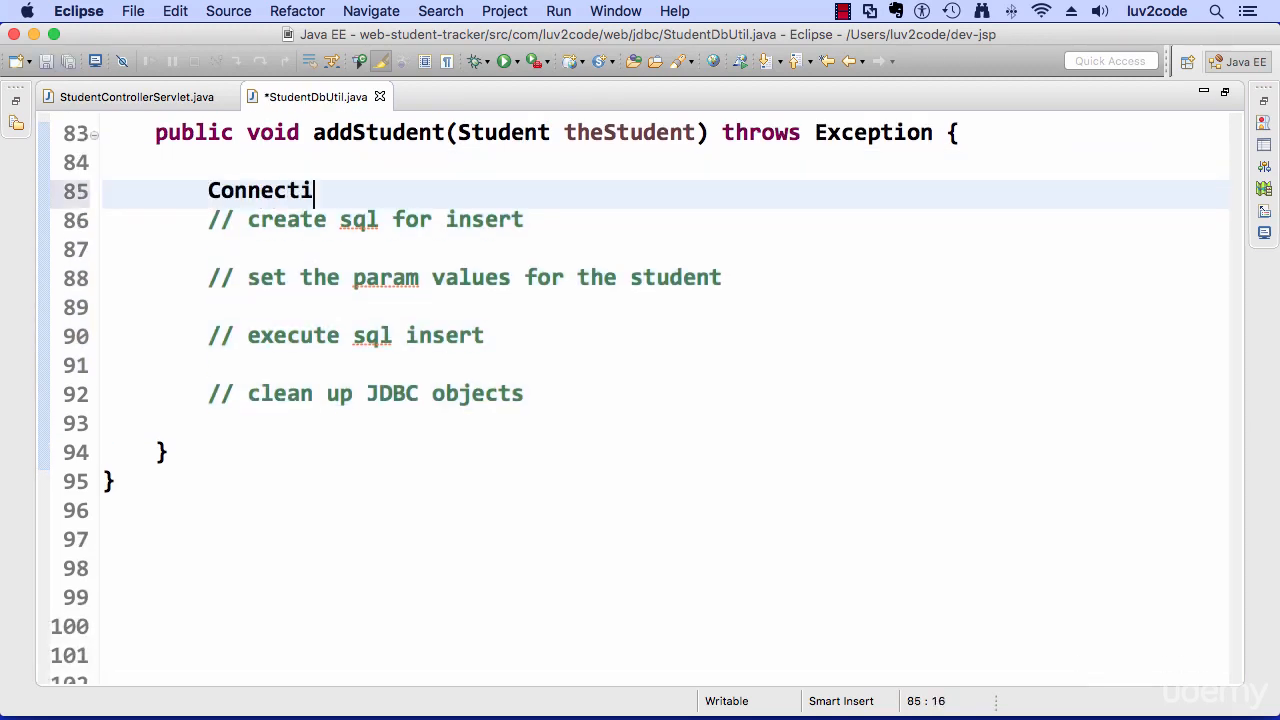
type("on myConn = null;")
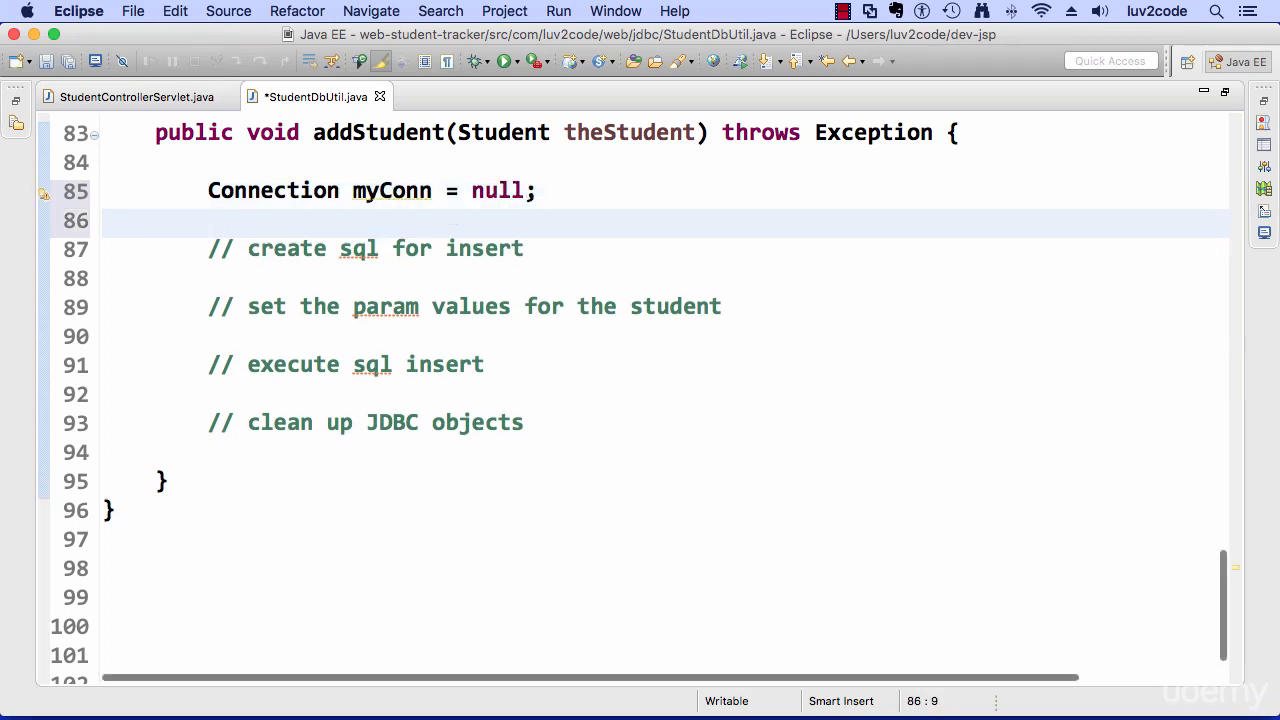
type("PreparedStatement myStmt")
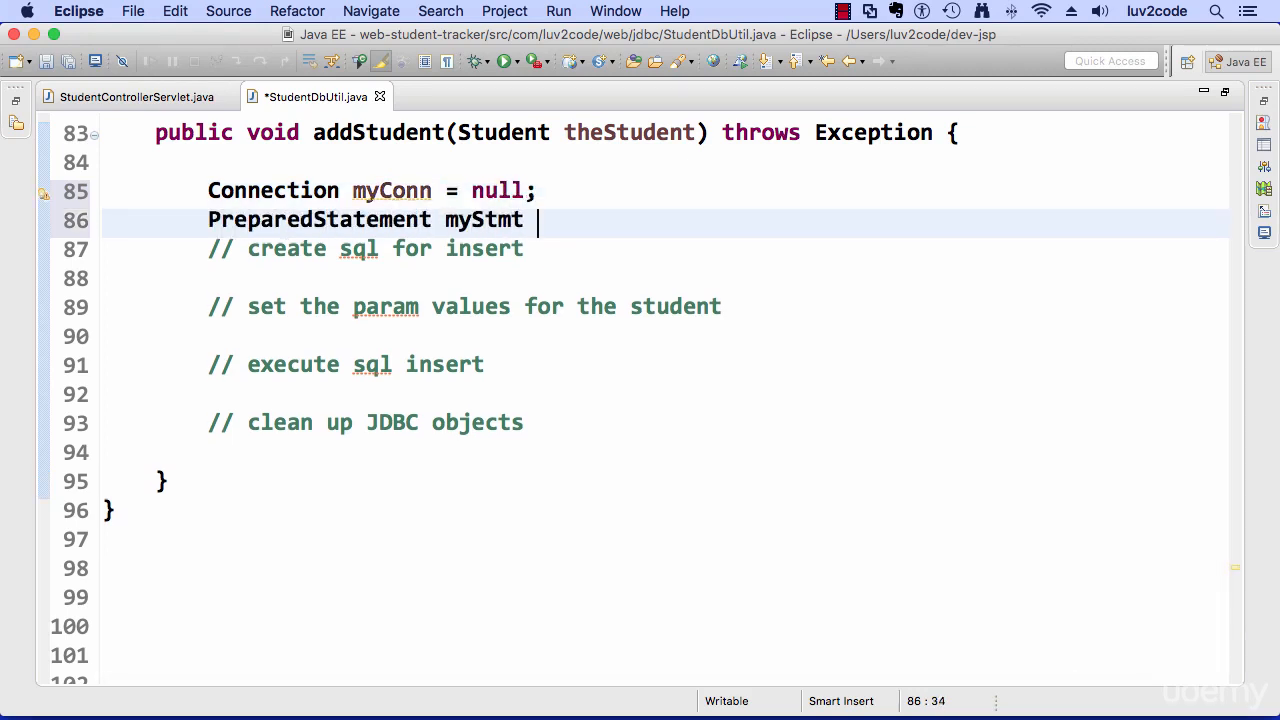
type("= null;")
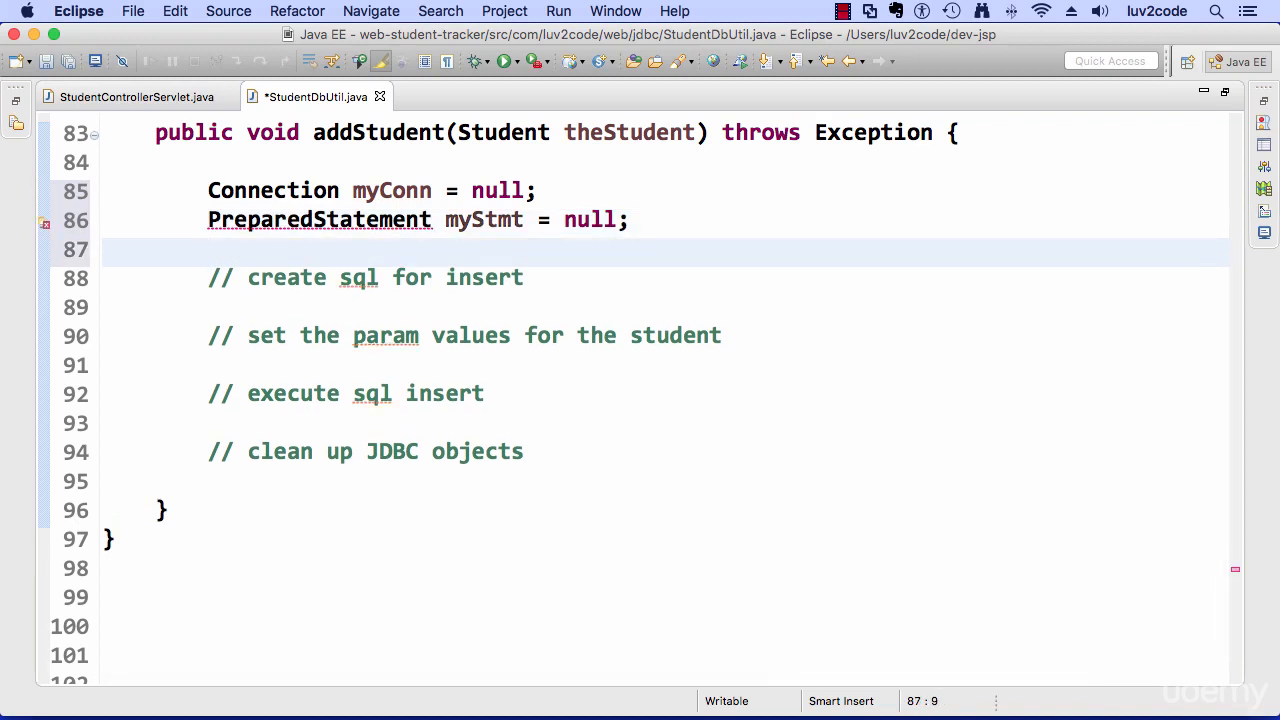
Wrap the insert steps in try { } with the cleanup comment in finally { }.
type("try {")
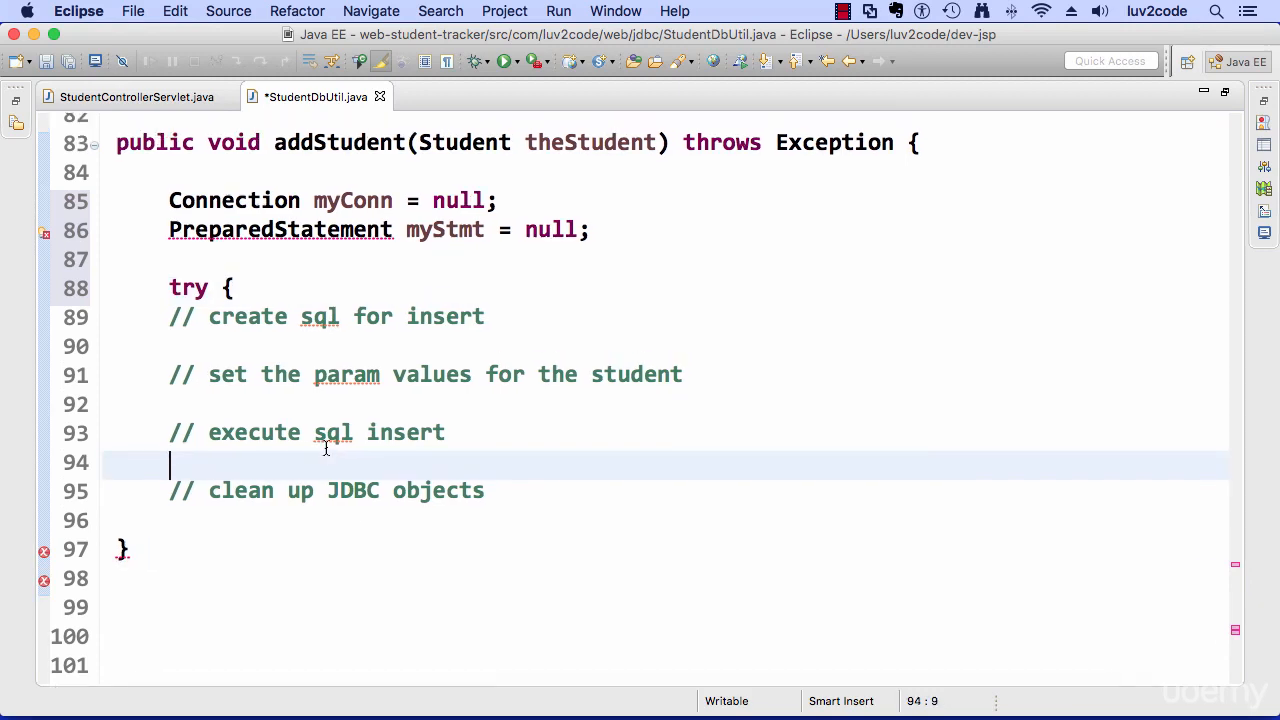
type("}")
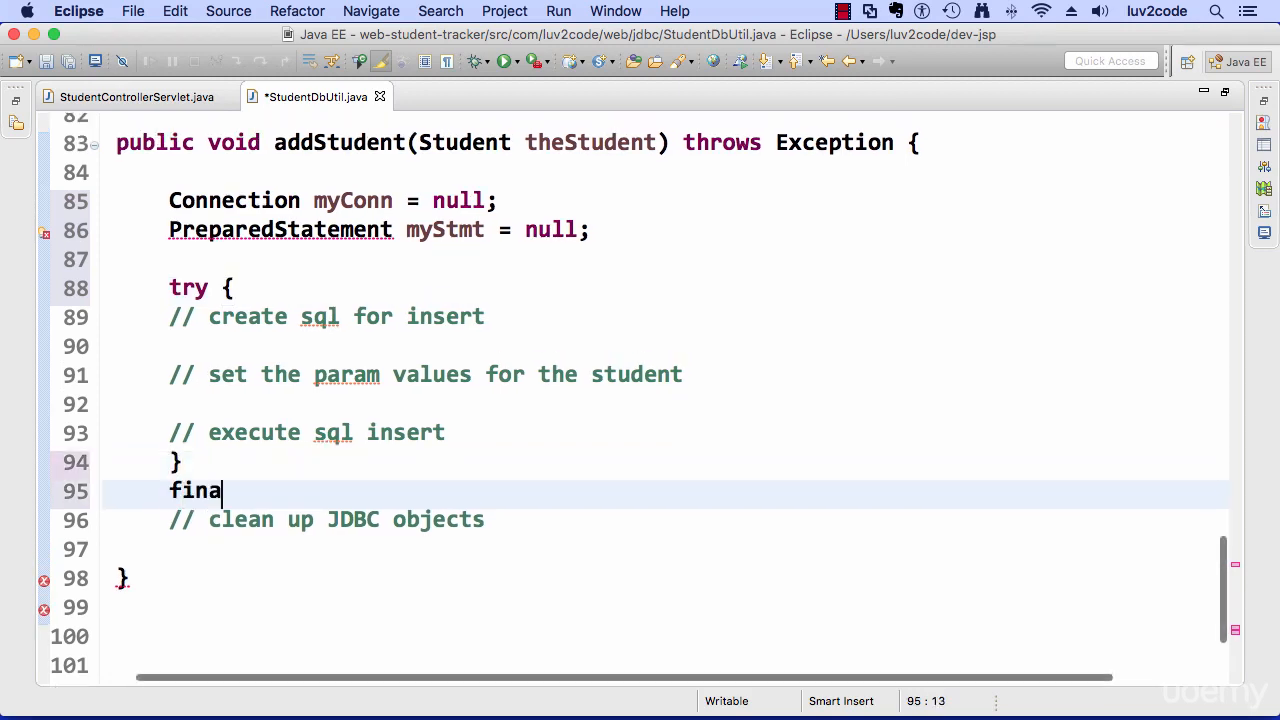
type("lly {")
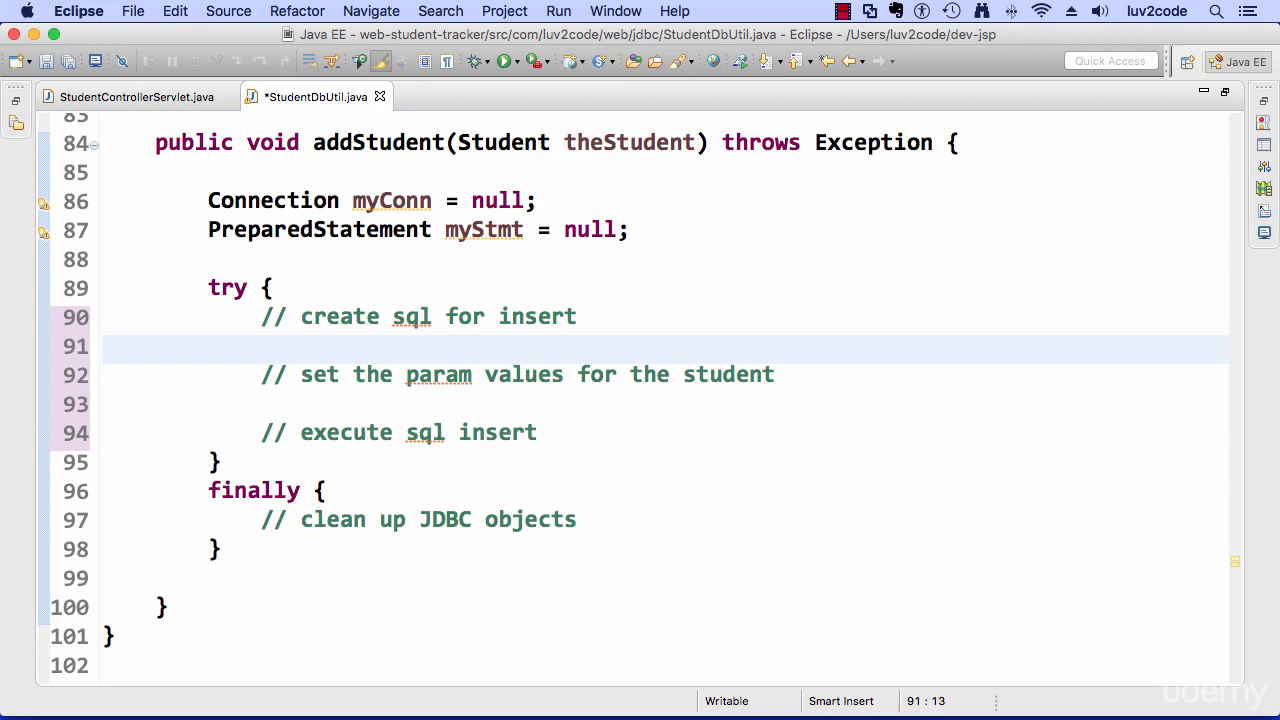
Add a 'get db connection' comment and myConn = dataSource.getConnection(); at the top of the try block.
left_click(262, 346)
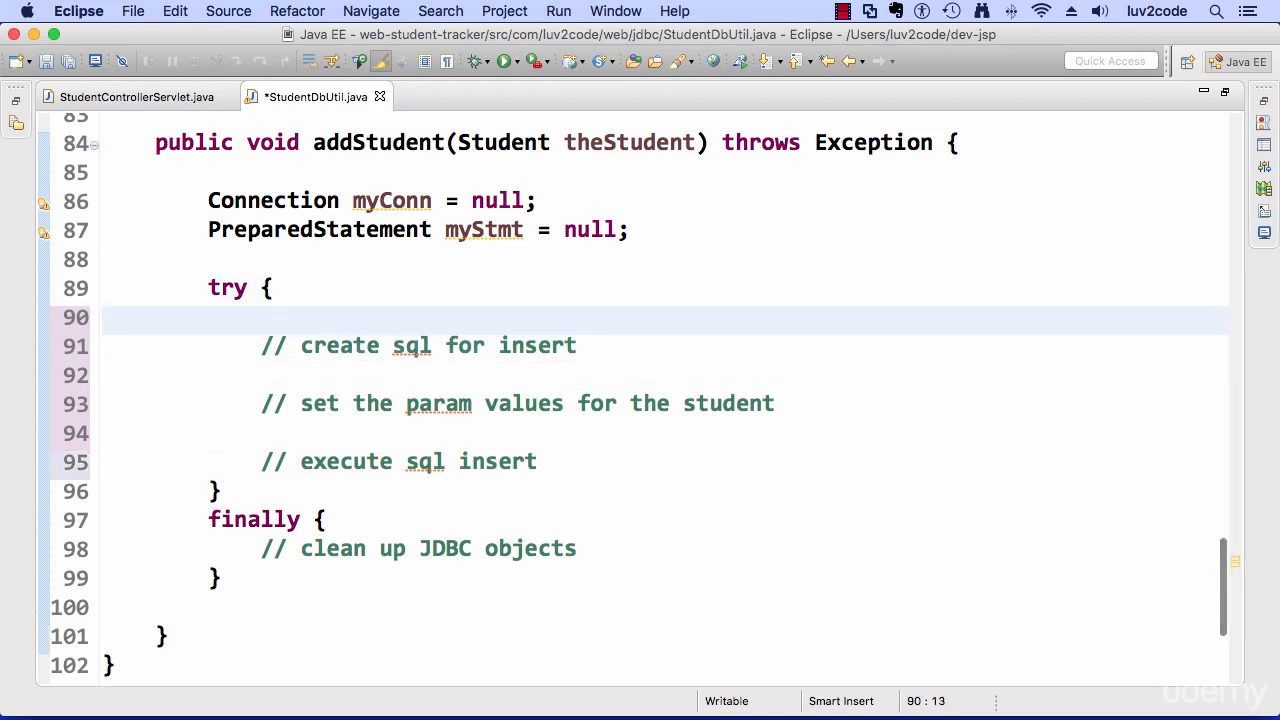
type("// get db")
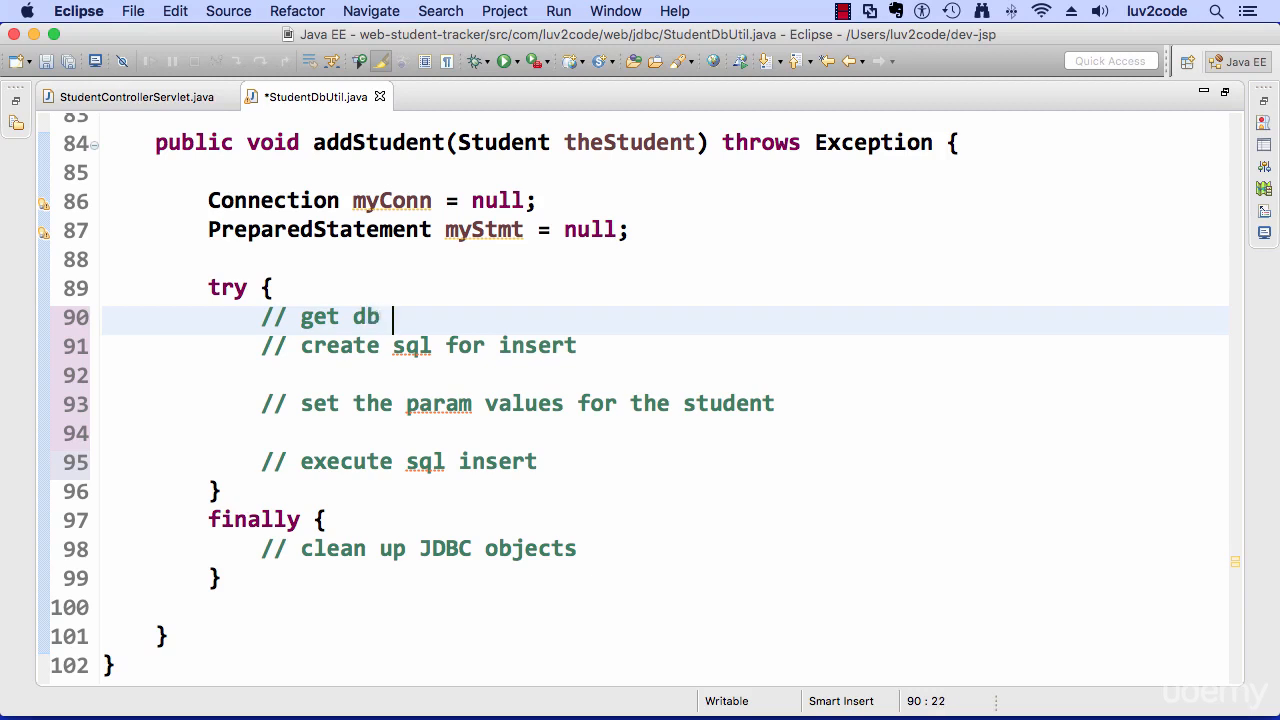
type("connection")
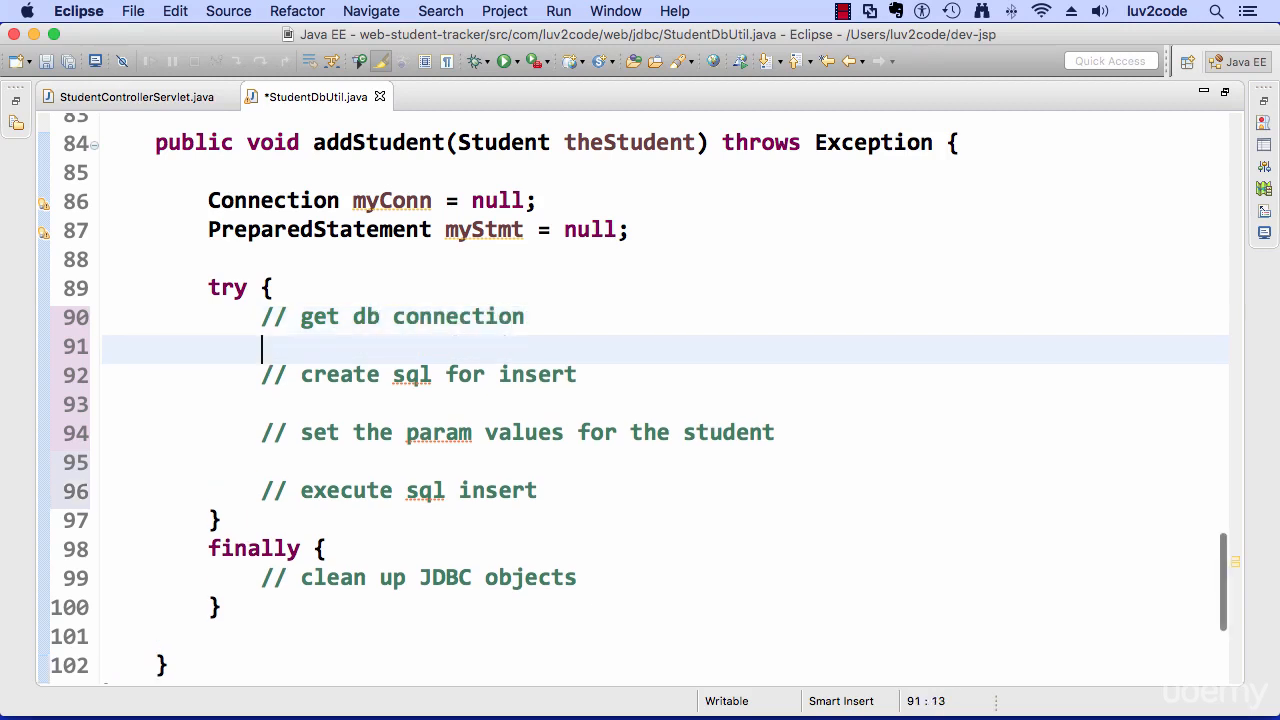
type("myConn =")
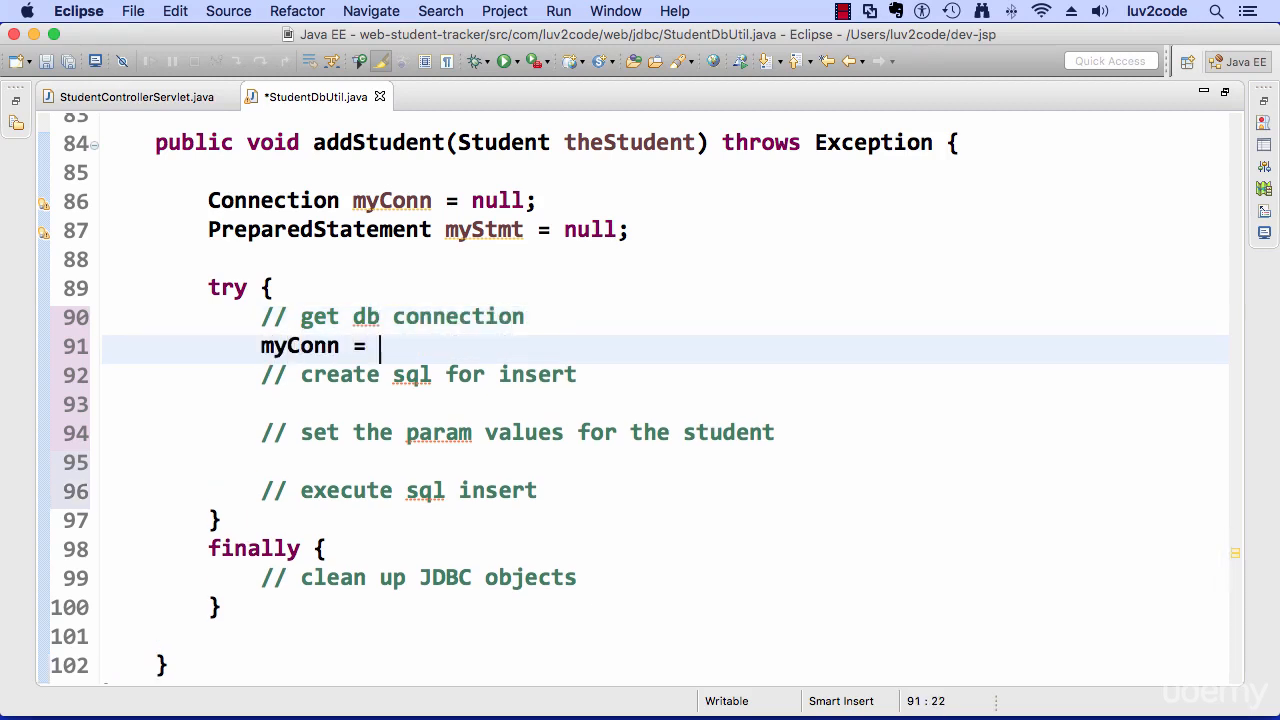
type("dataSource.")
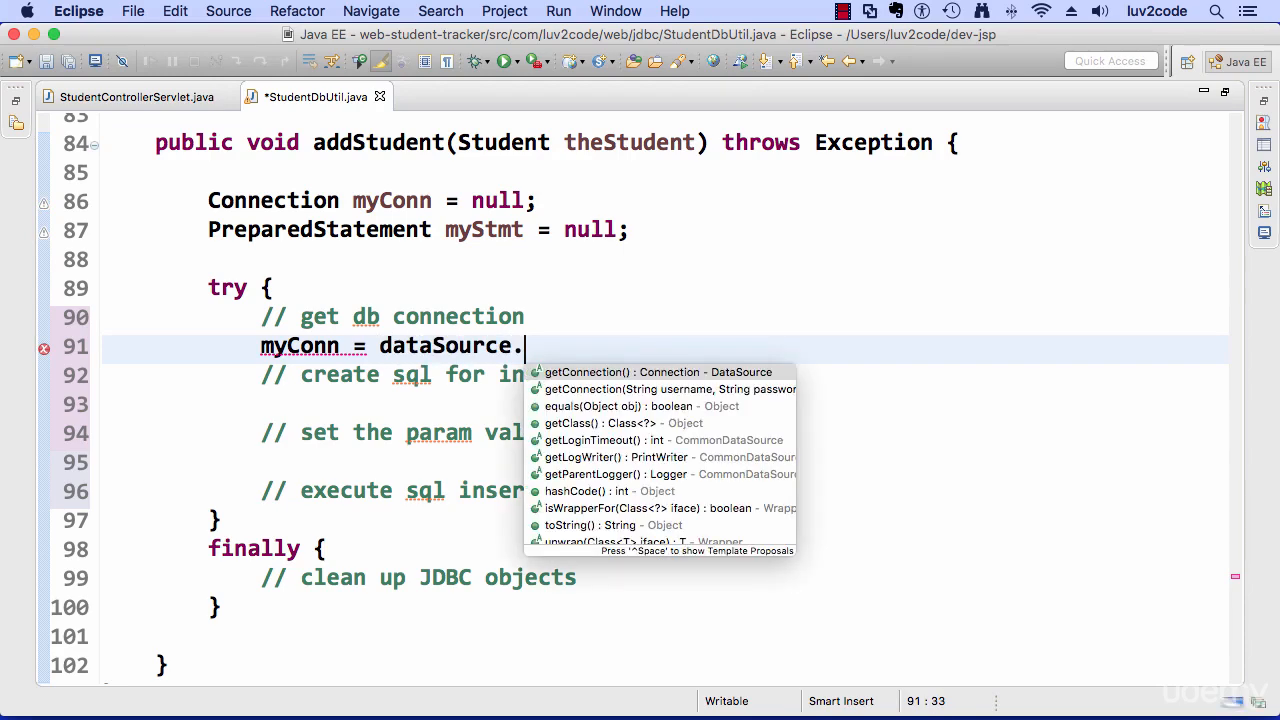
left_click(586, 372)
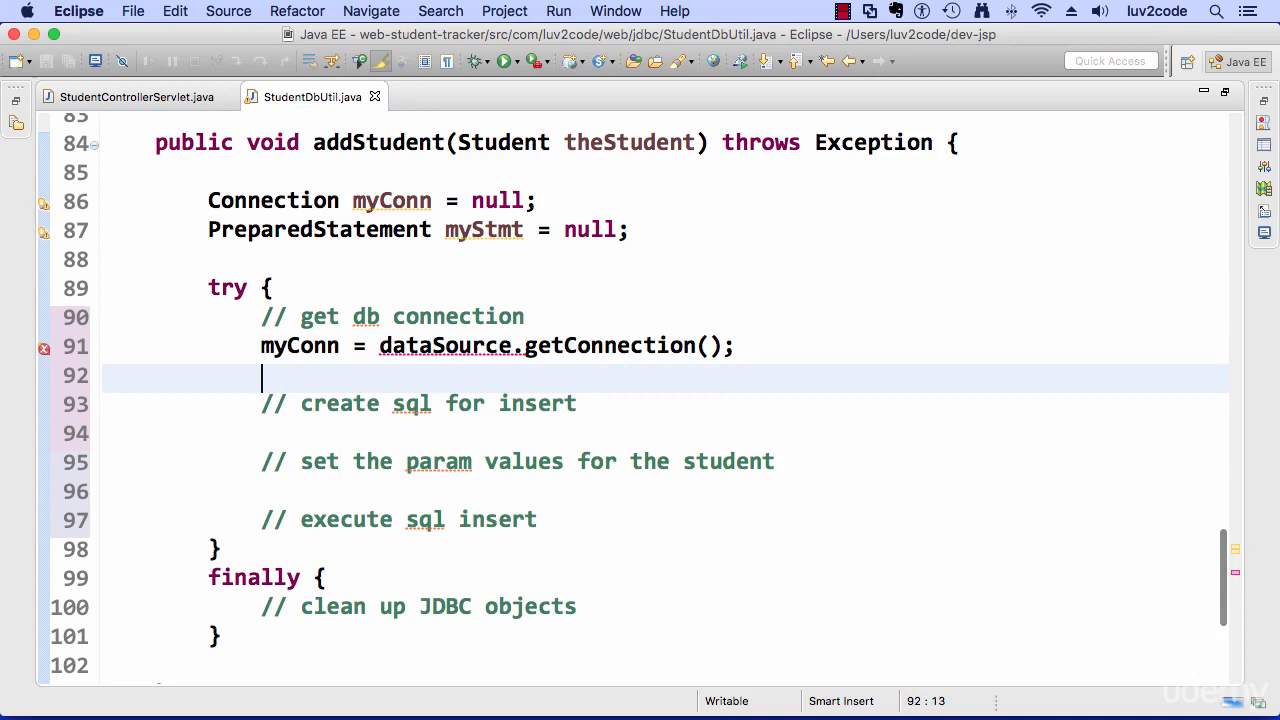
scroll("down", 3)
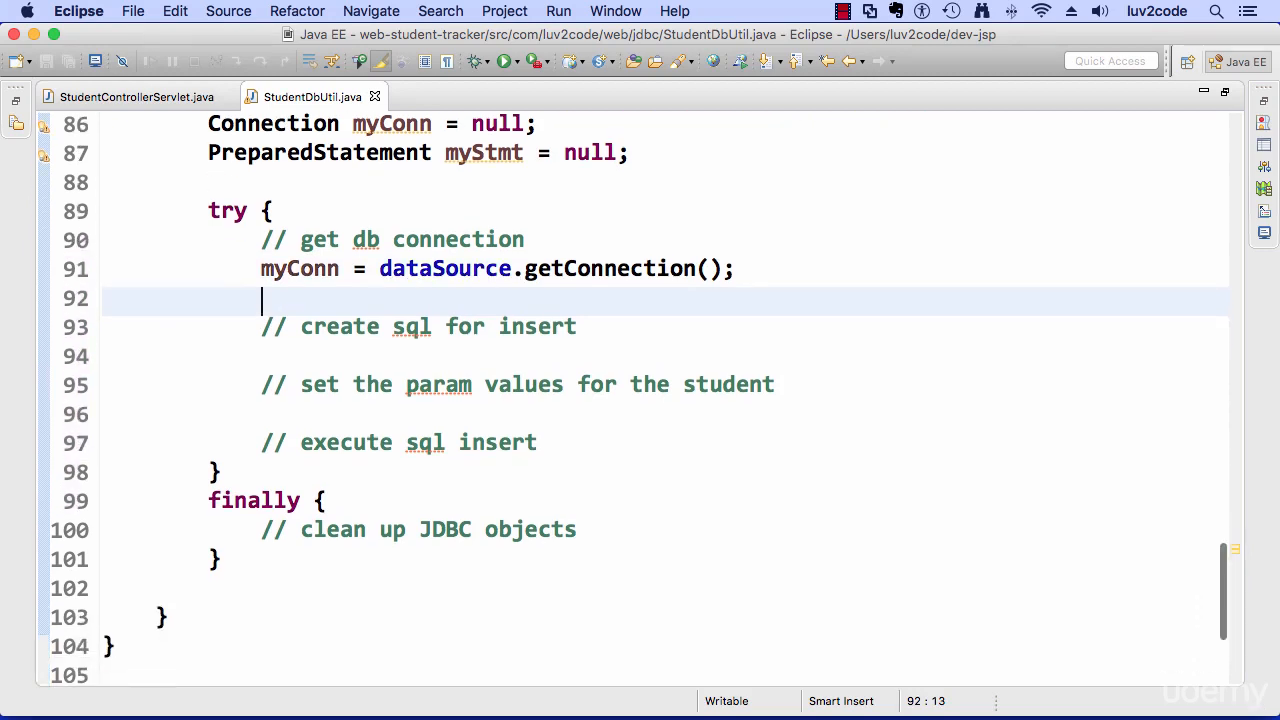
Start String sql = "insert into student " concatenated across lines.
type("String sql")
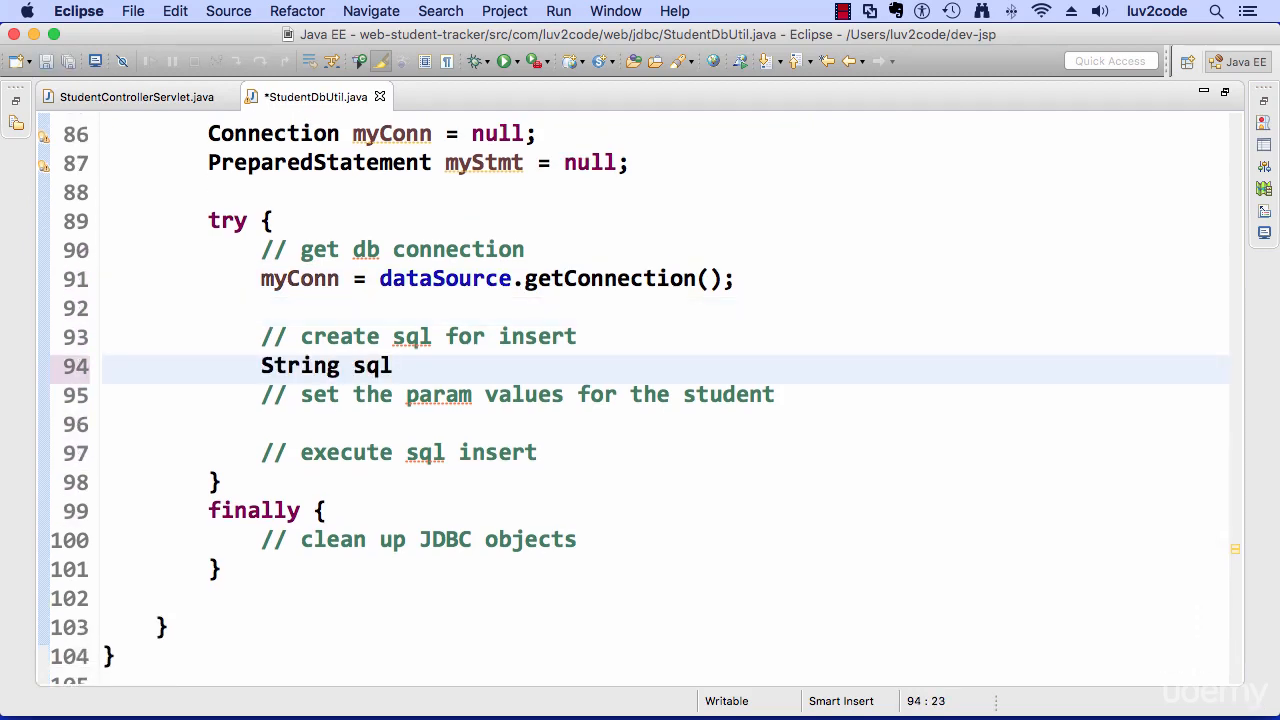
type("= \"insrt \"")
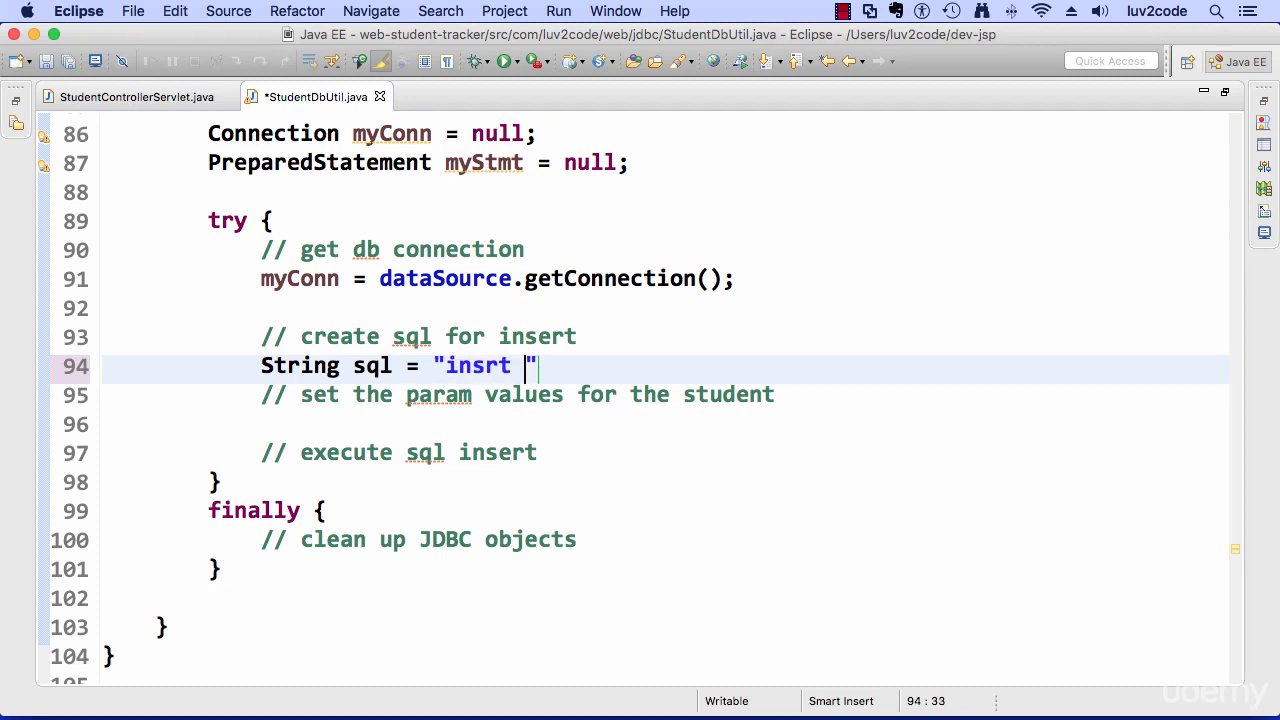
type("insert into")
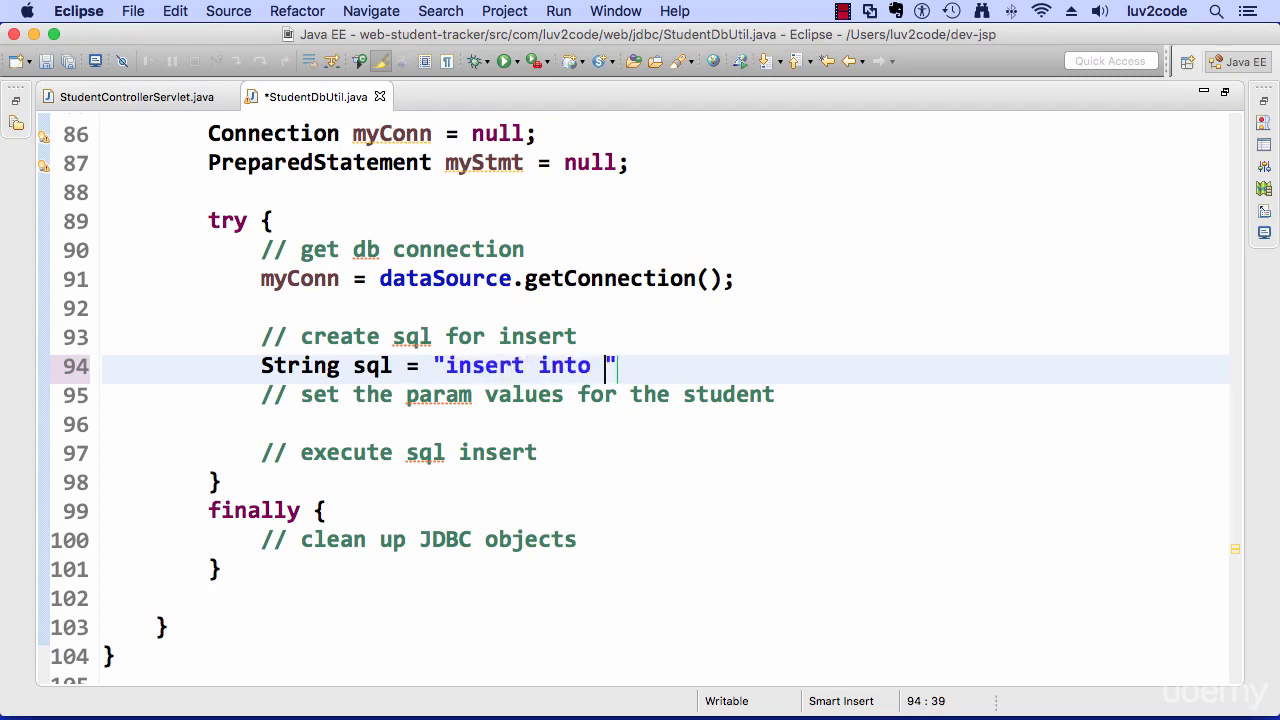
type("student")
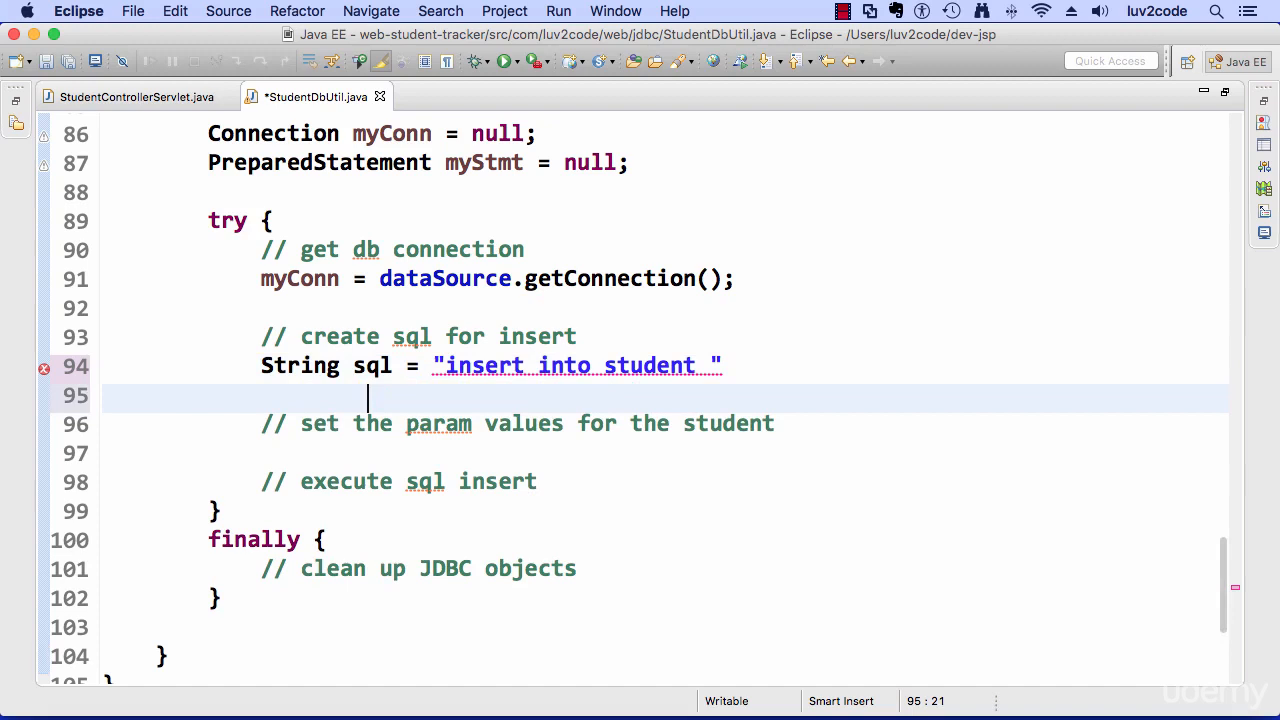
type("+\"\"")
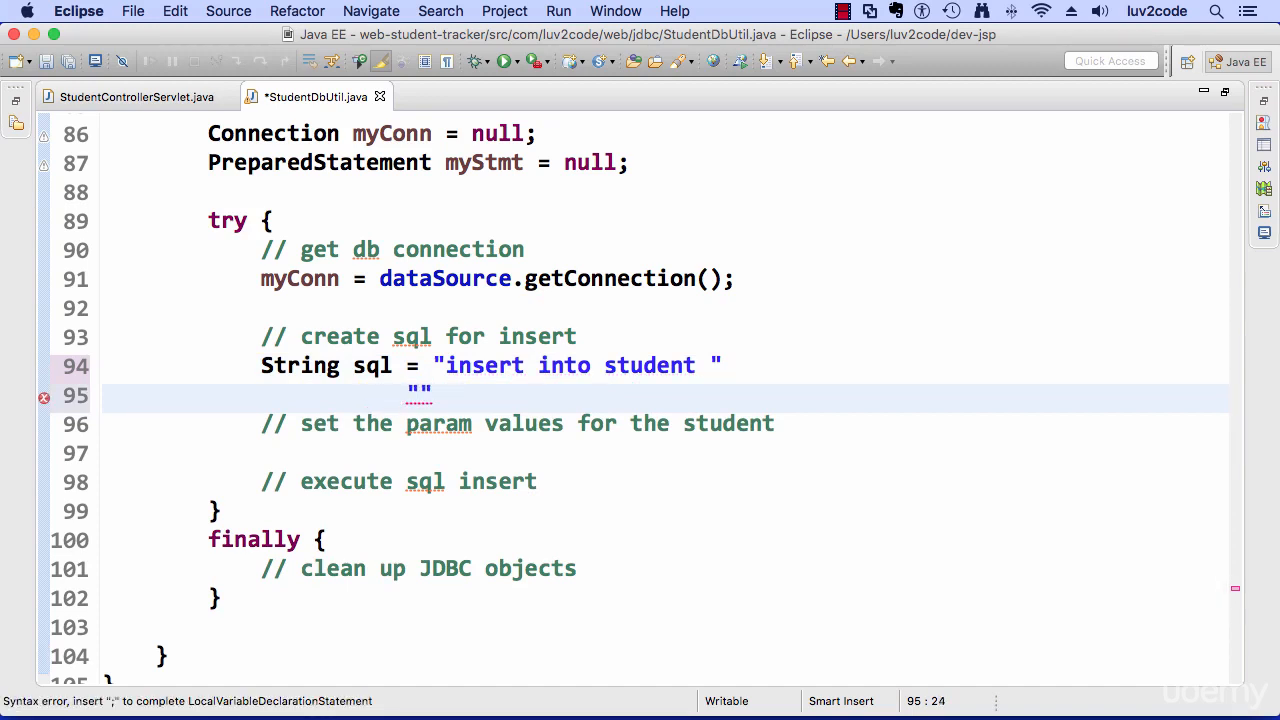
type("+")
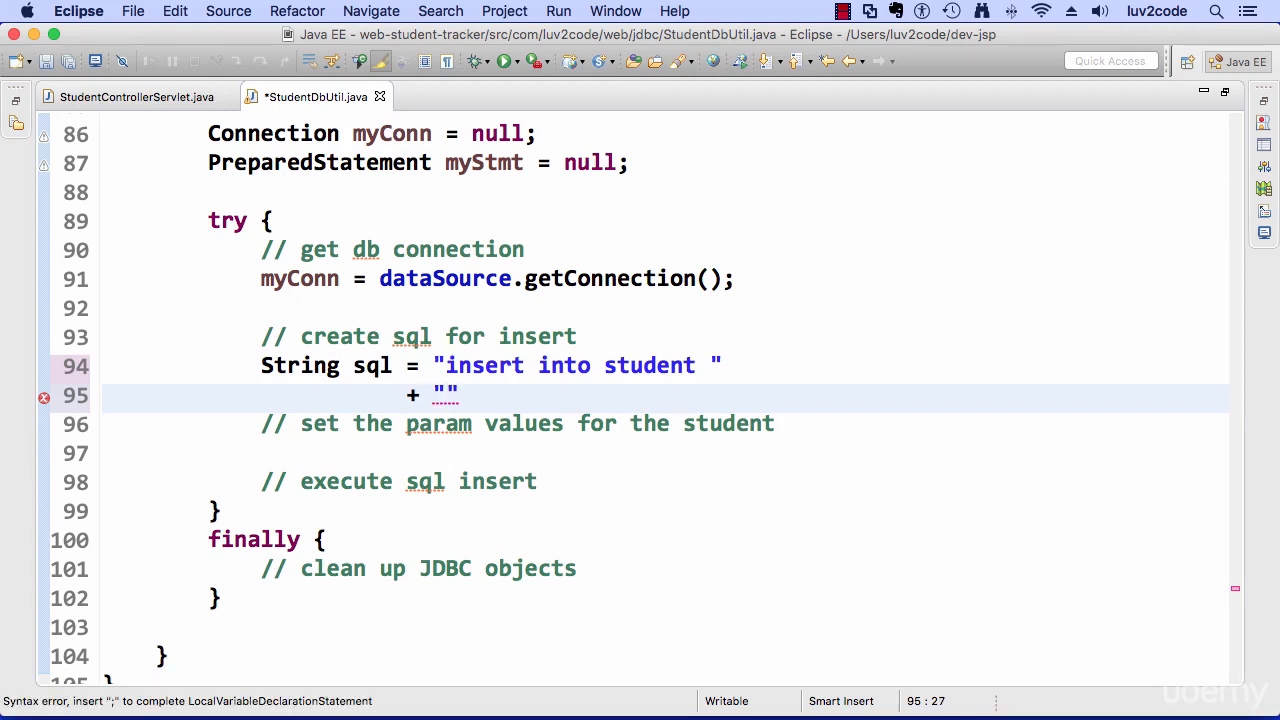
Complete the SQL with "(first_name, last_name, email) " + "values (?, ?, ?)";.
type("(first_name,")
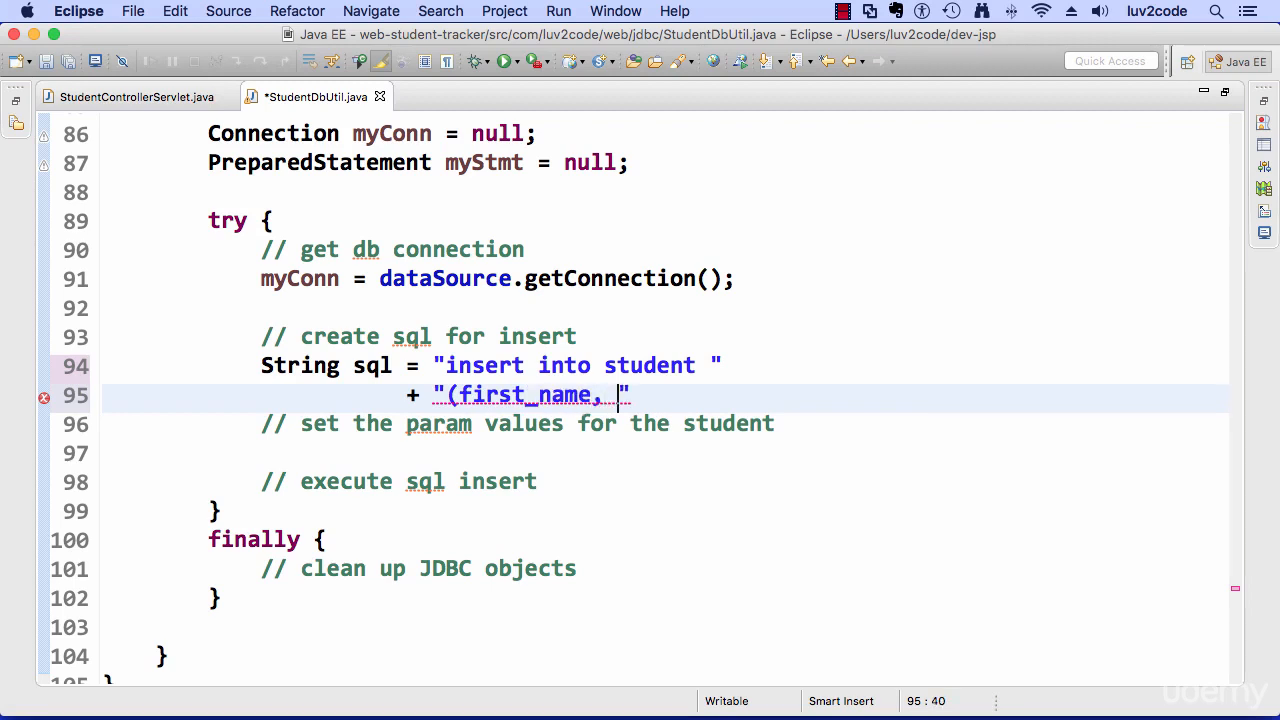
type("last_")
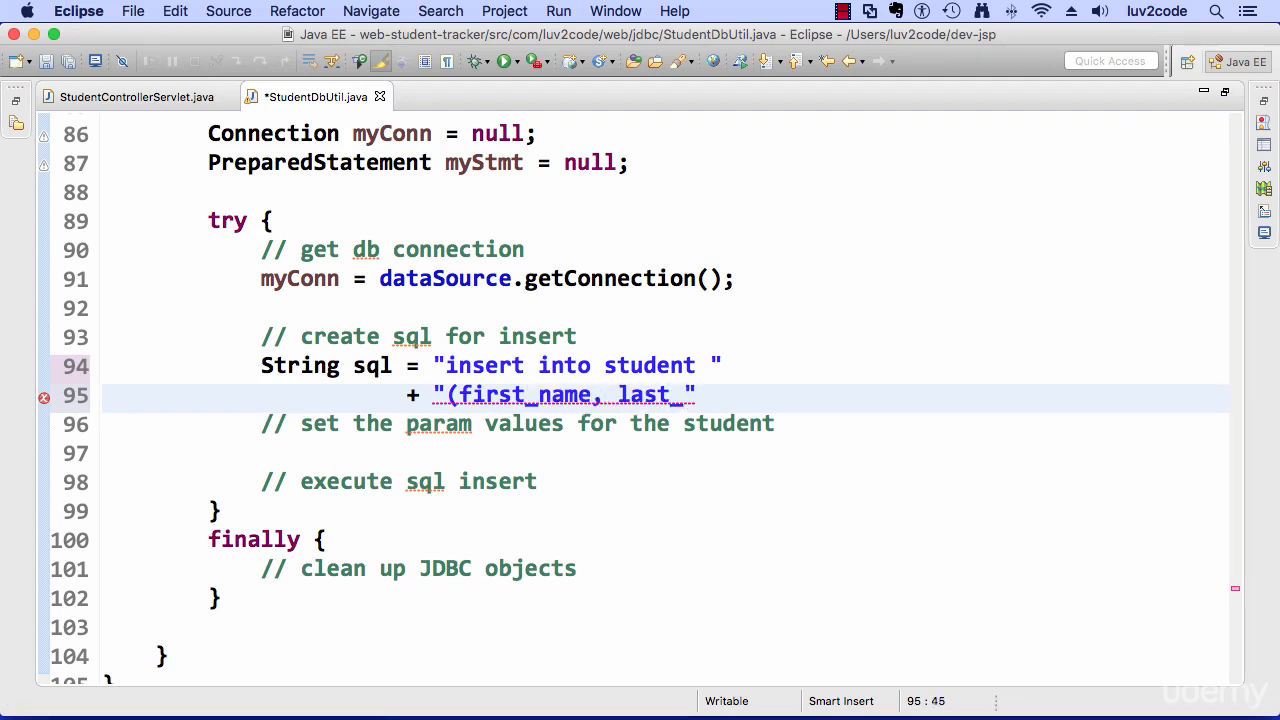
type("name, email)\"")
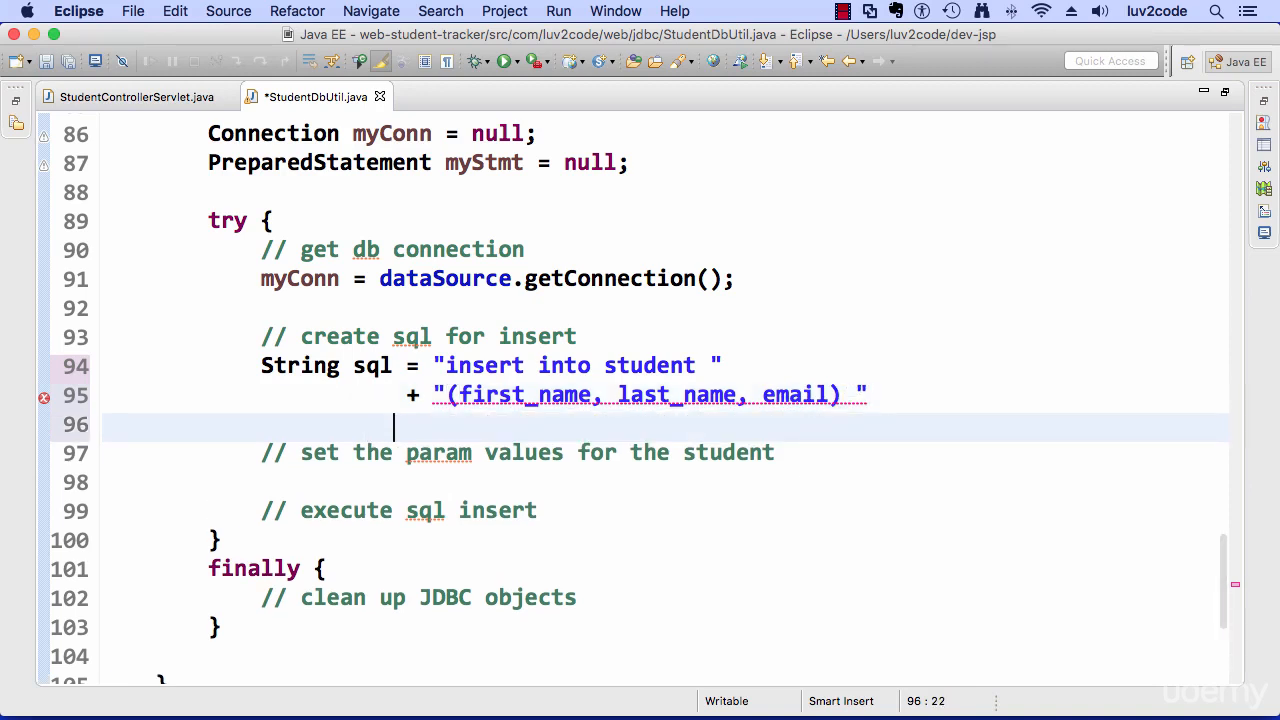
type("+ \"\"")
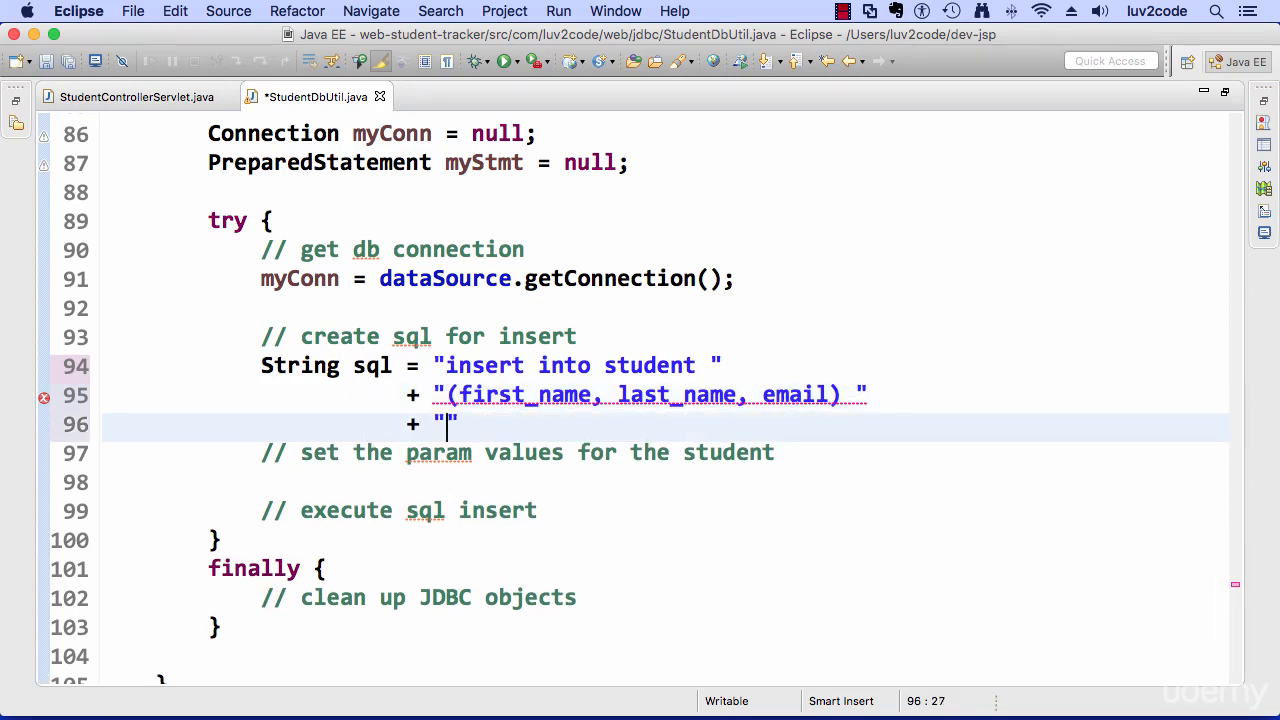
type("values")
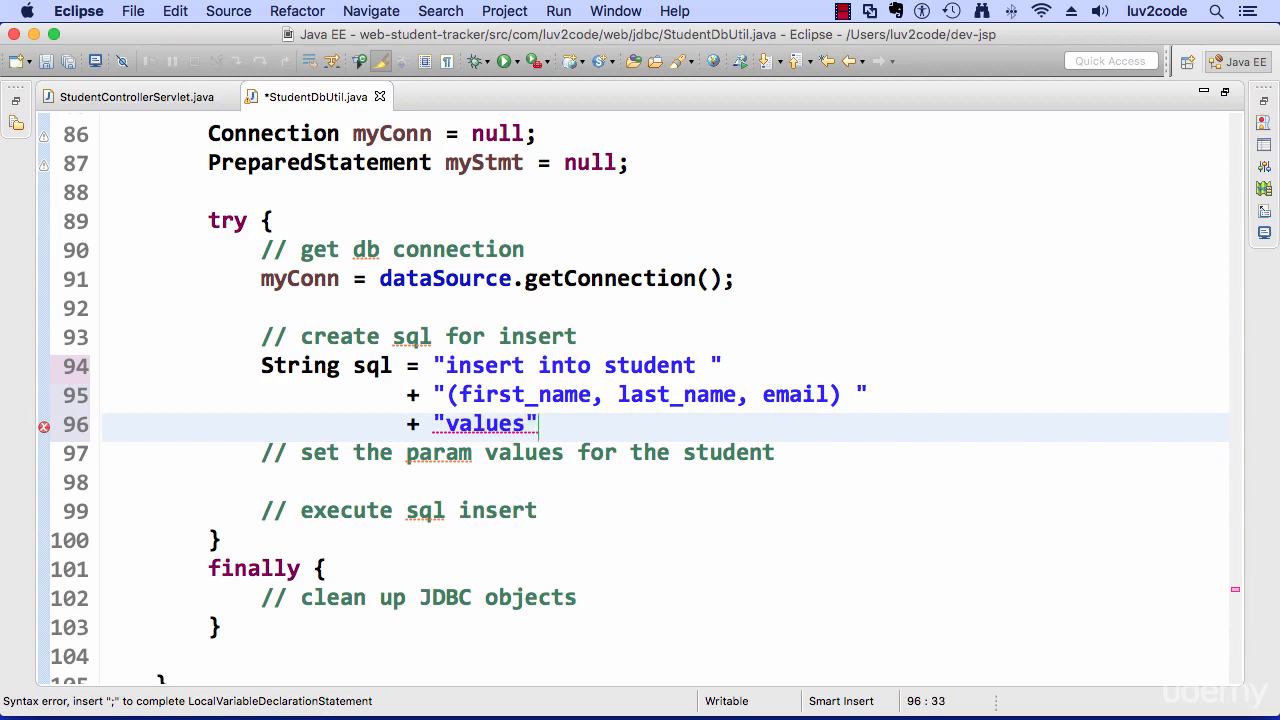
type("(?, ?,")
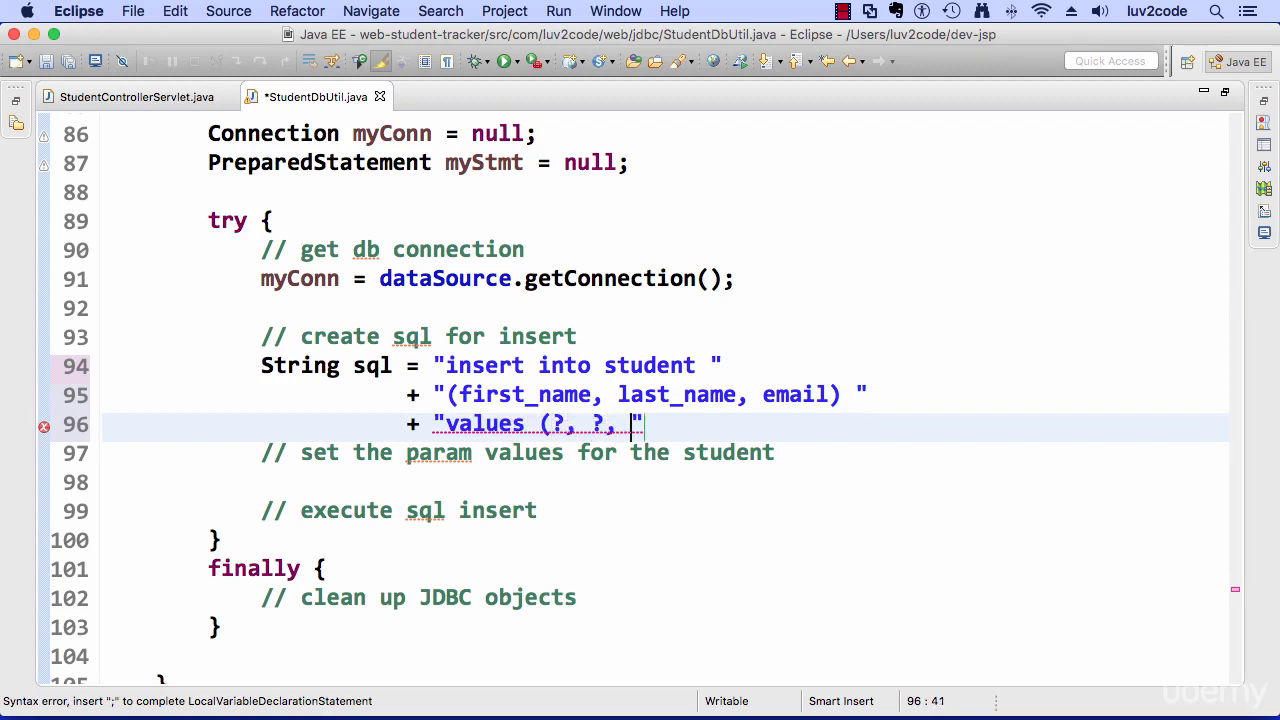
type(")\";")
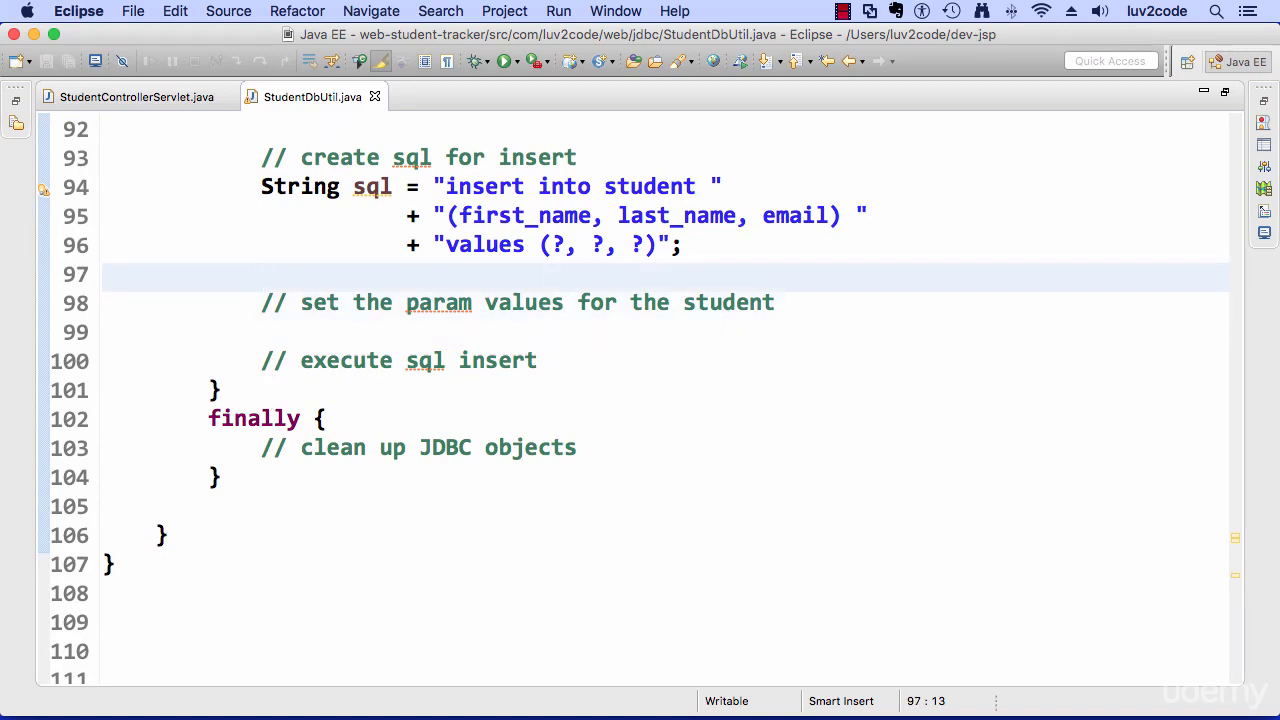
Add myStmt = myConn.prepareStatement(sql); below the SQL string.
type("m")
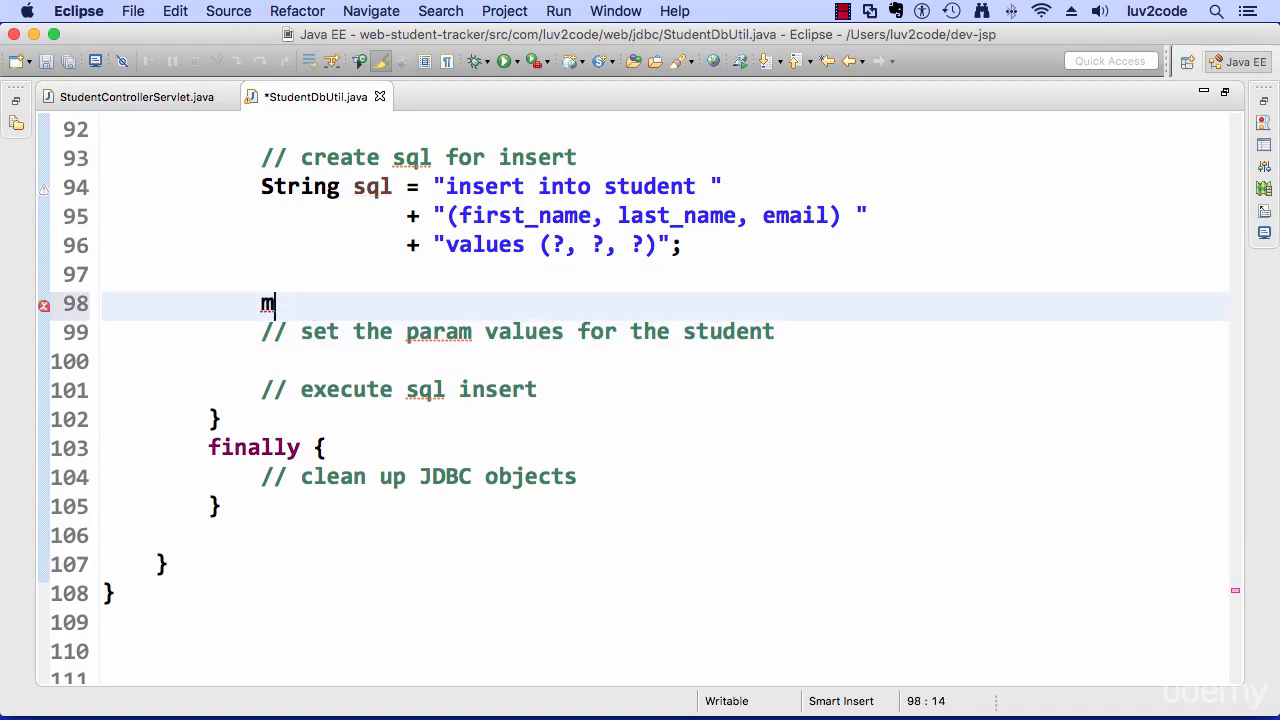
type("yStmt")
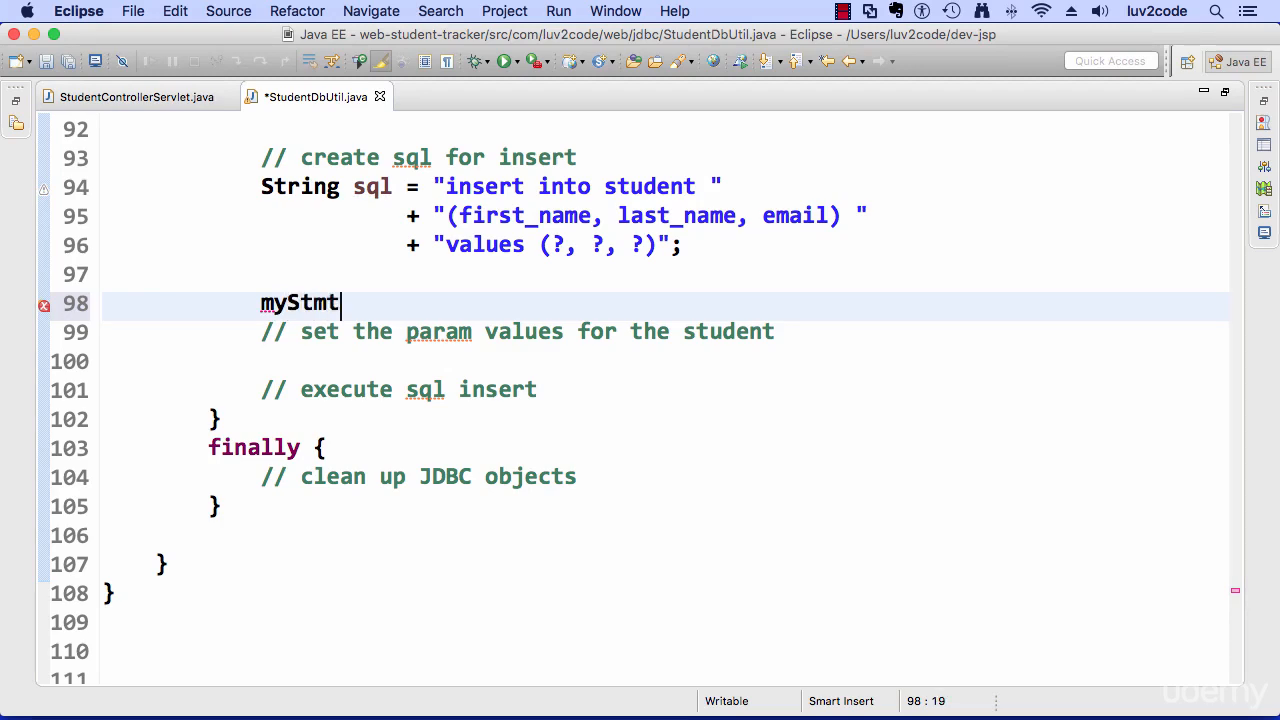
type("= myConn.prepareStatement(sql);")
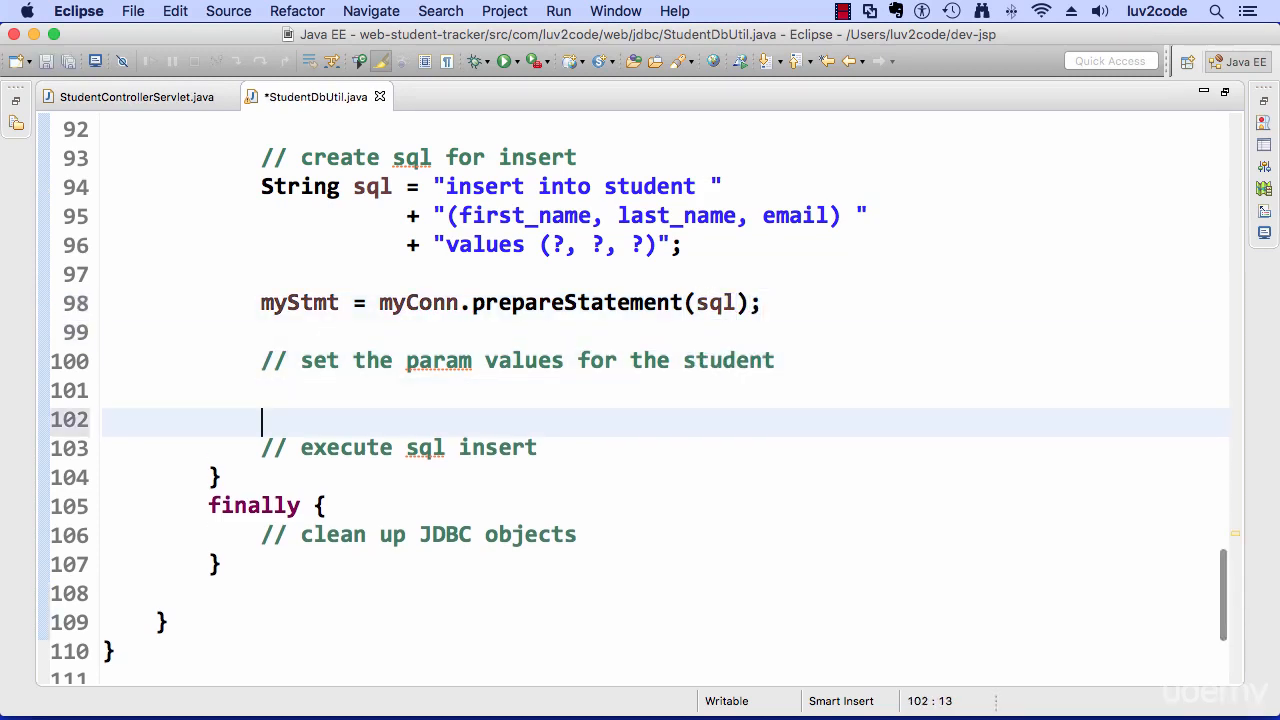
Bind parameter 1 with myStmt.setString(1, theStudent.getFirstName());.
type("myStm")
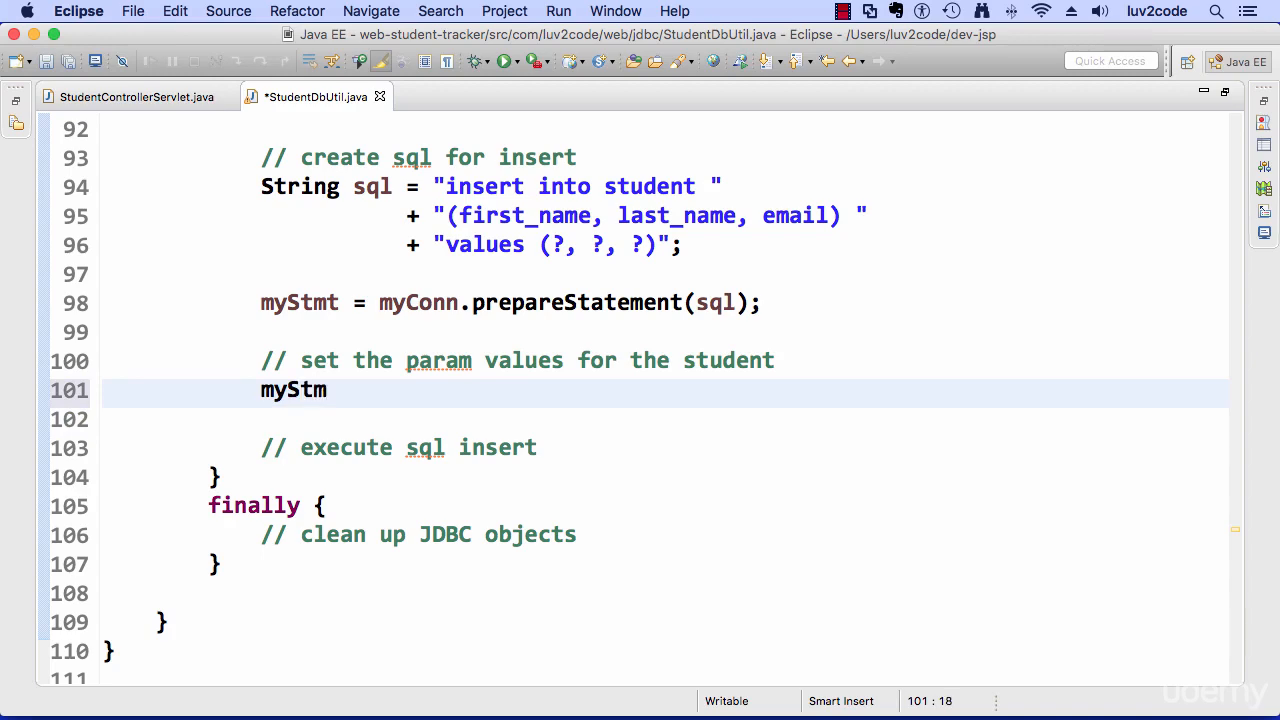
type("t.set")
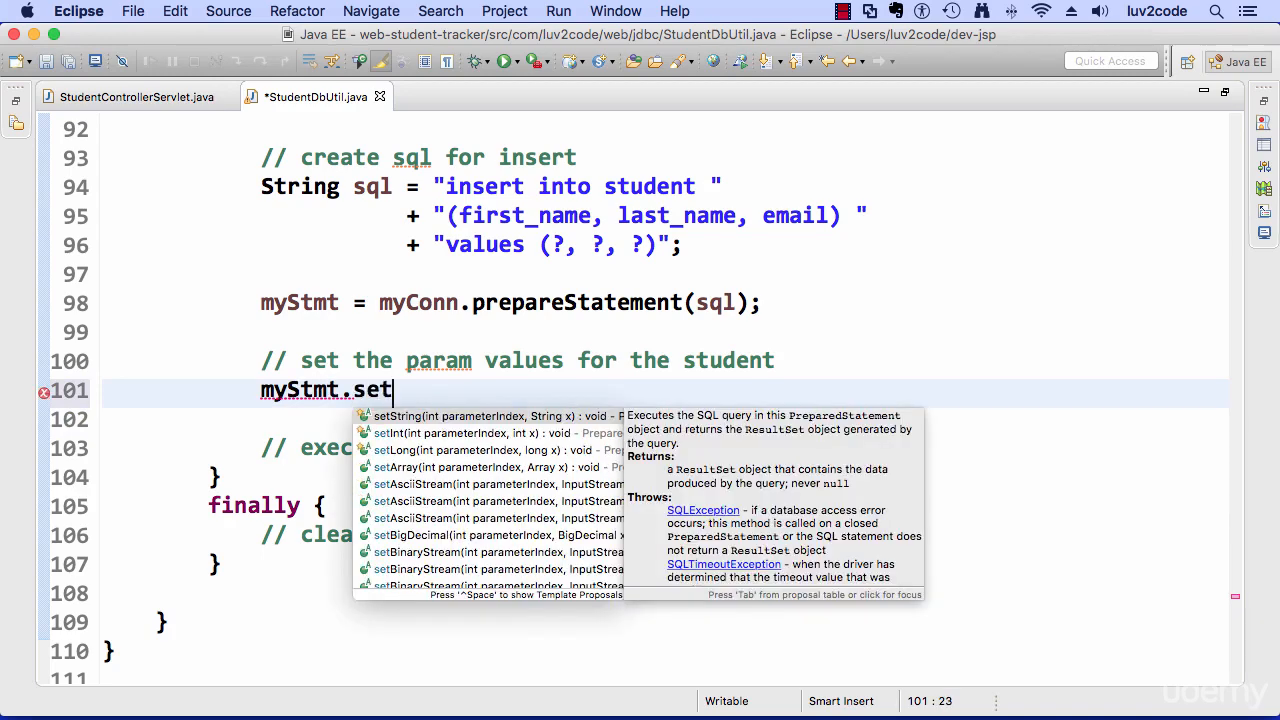
type("s")
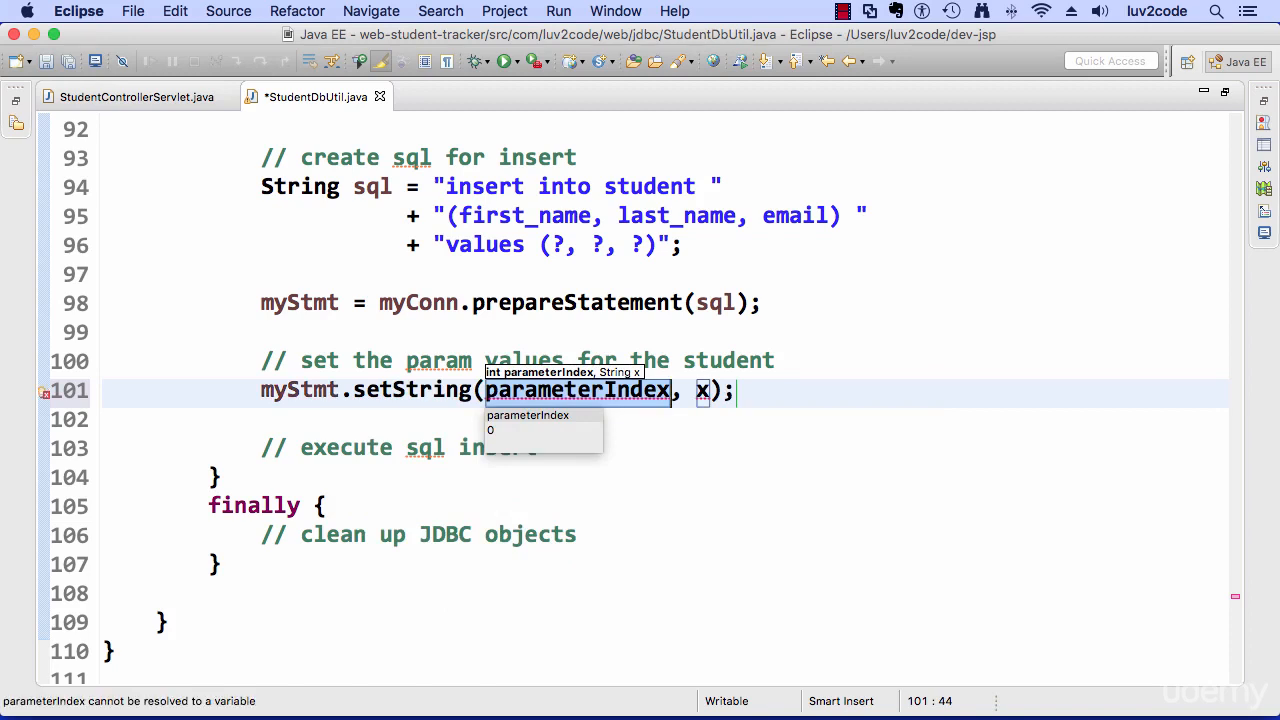
type("1")
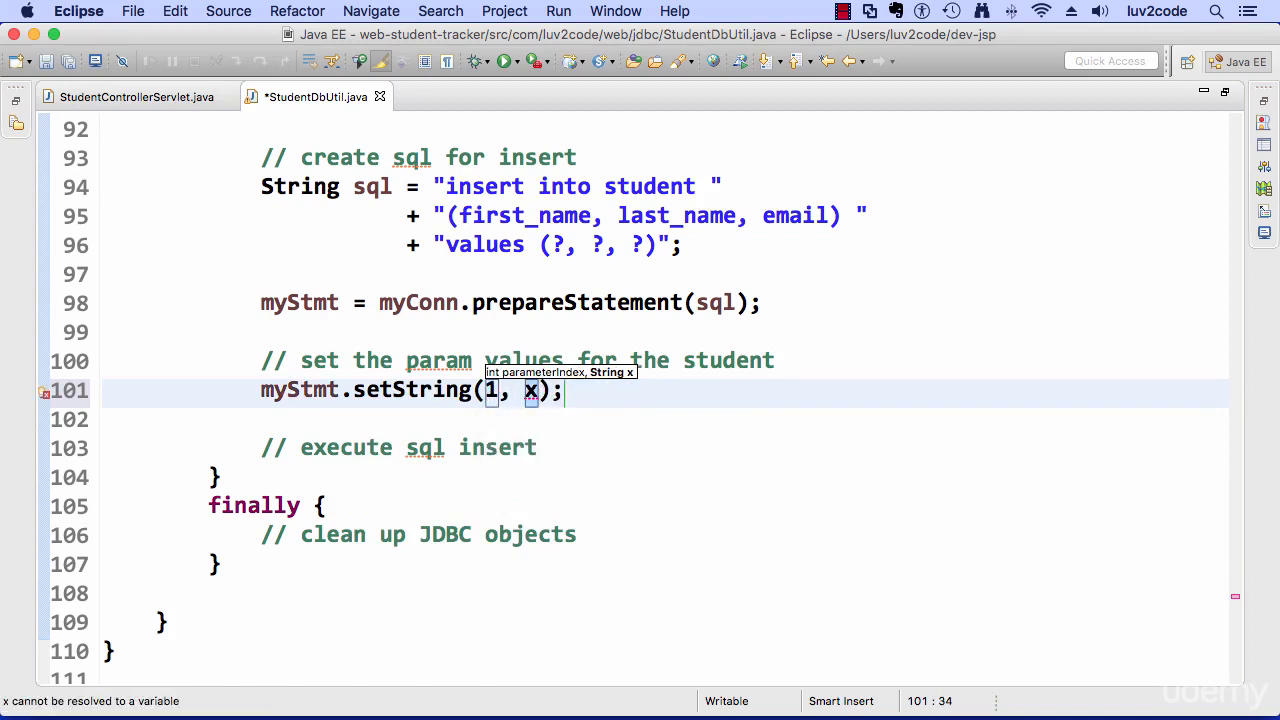
type("theS")
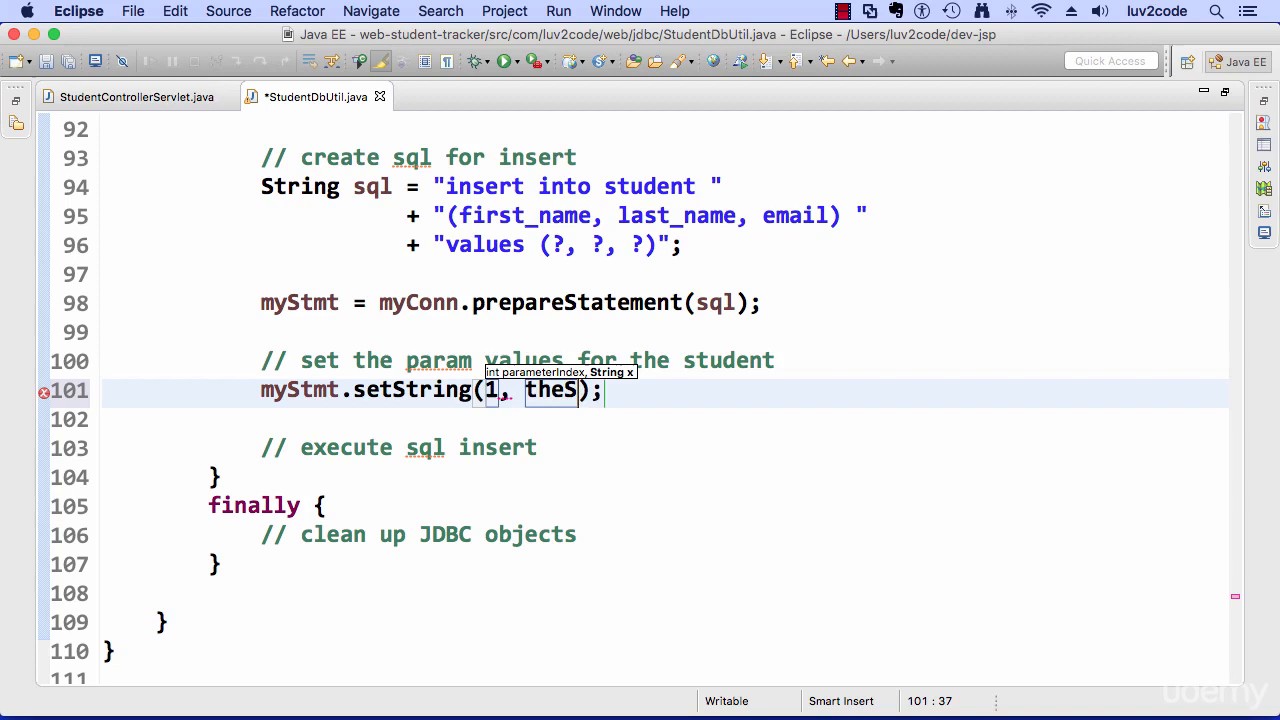
type("tudue")
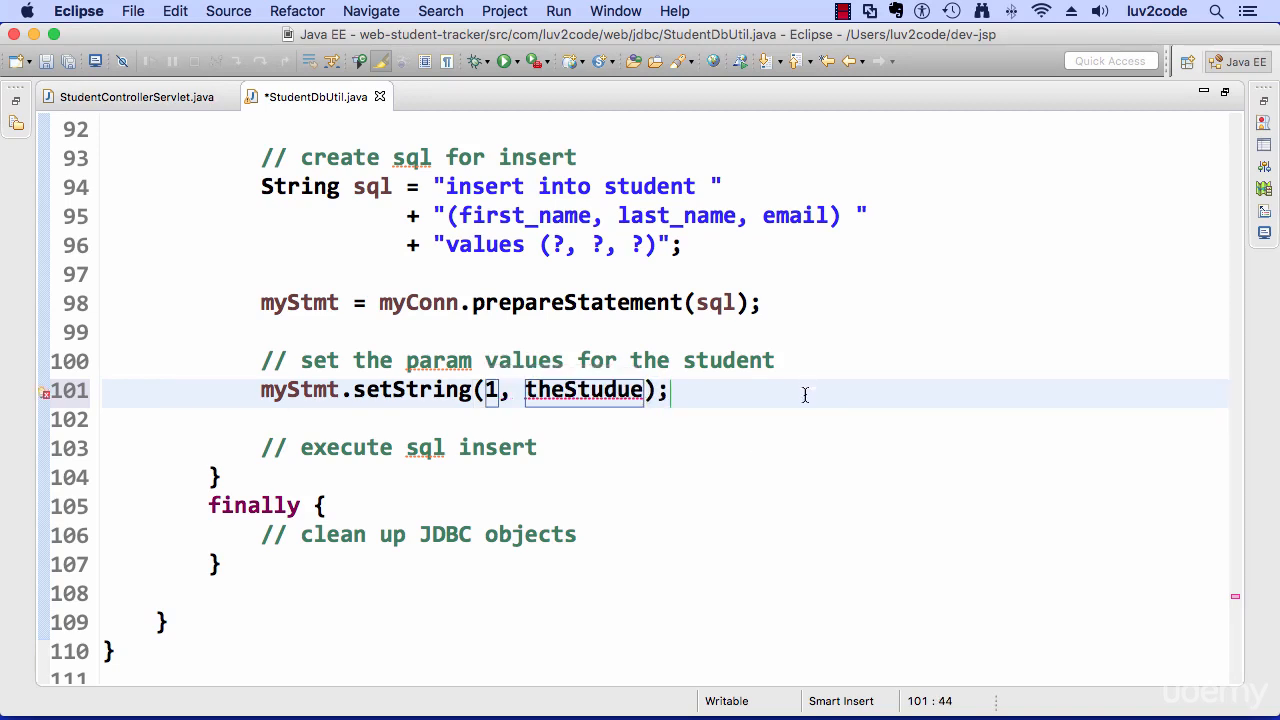
key("Backspace")
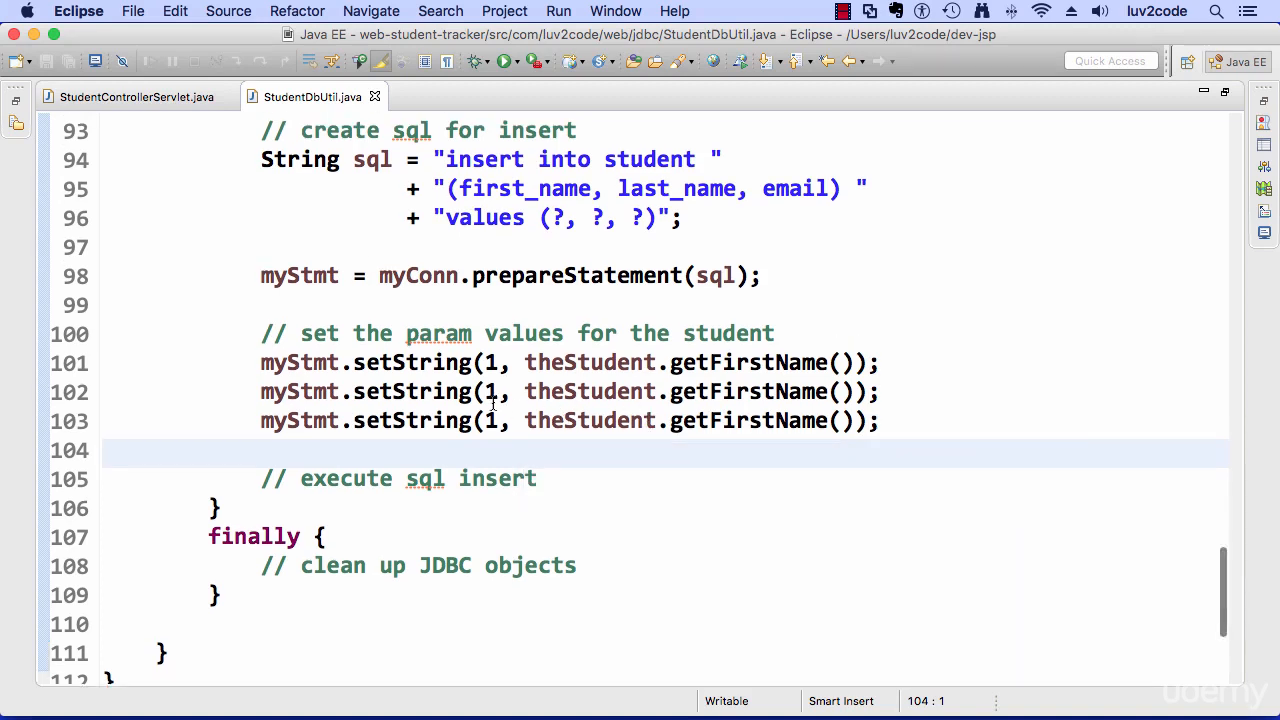
Add setString calls binding parameters 2 and 3 to getLastName() and getEmail().
type("2")
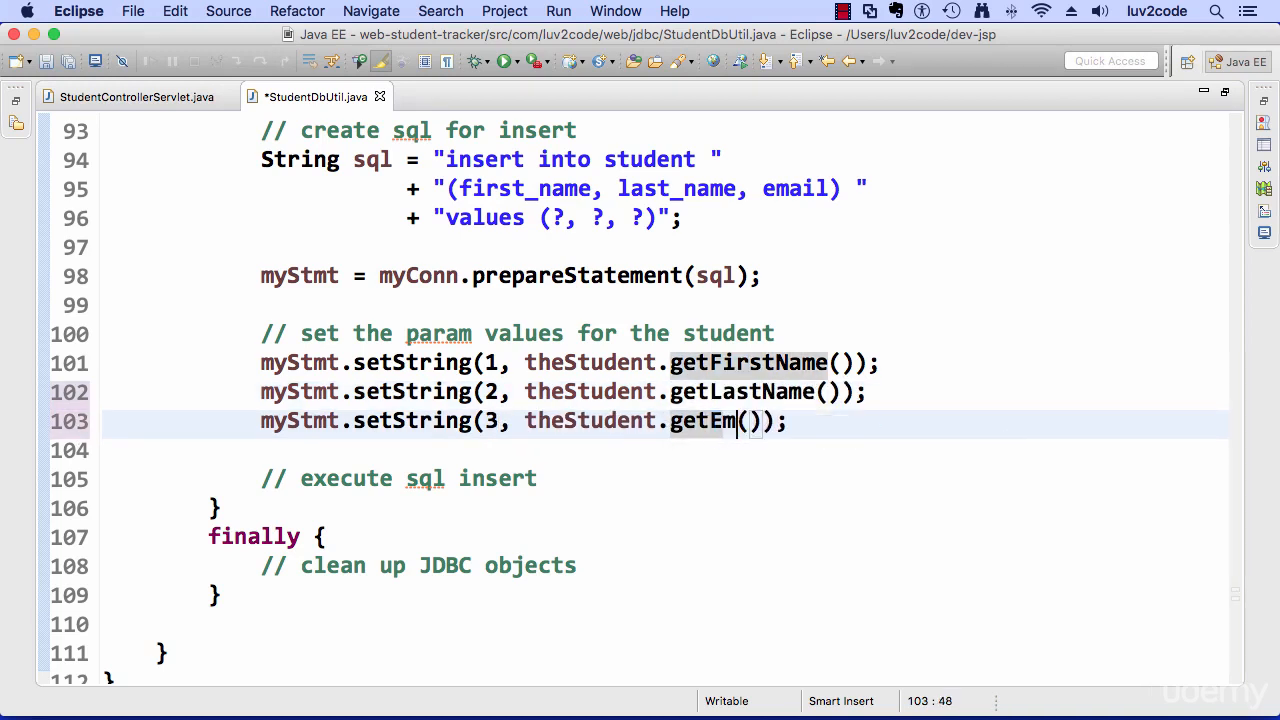
type("ail")
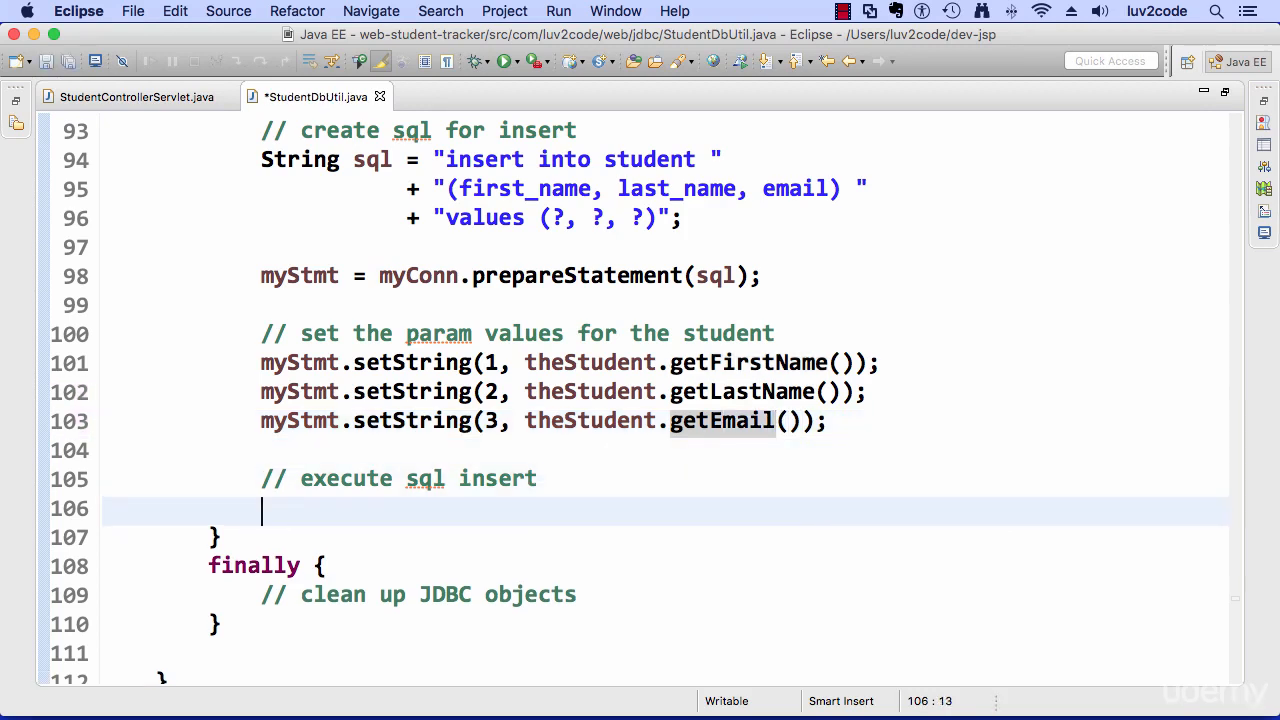
Execute the insert with myStmt.execute(); and start the cleanup finally block after the try.
type("myStmt.")
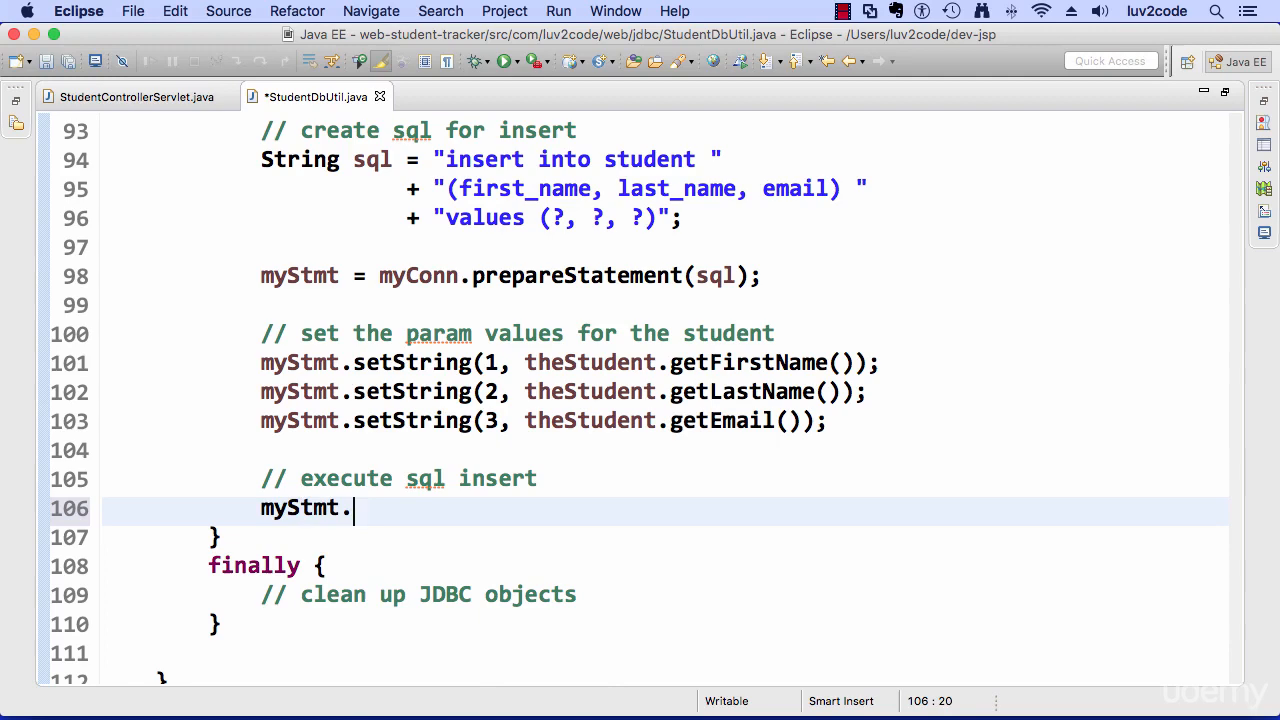
type("executeQuery()")
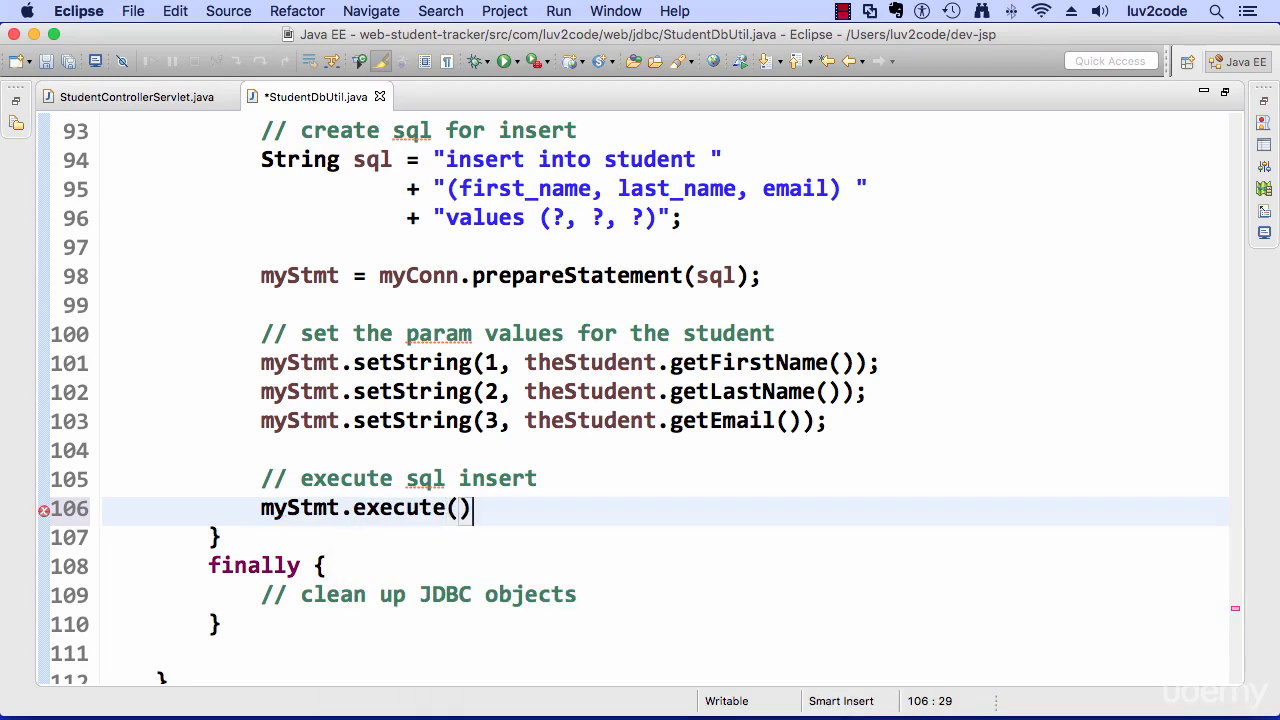
type(";")
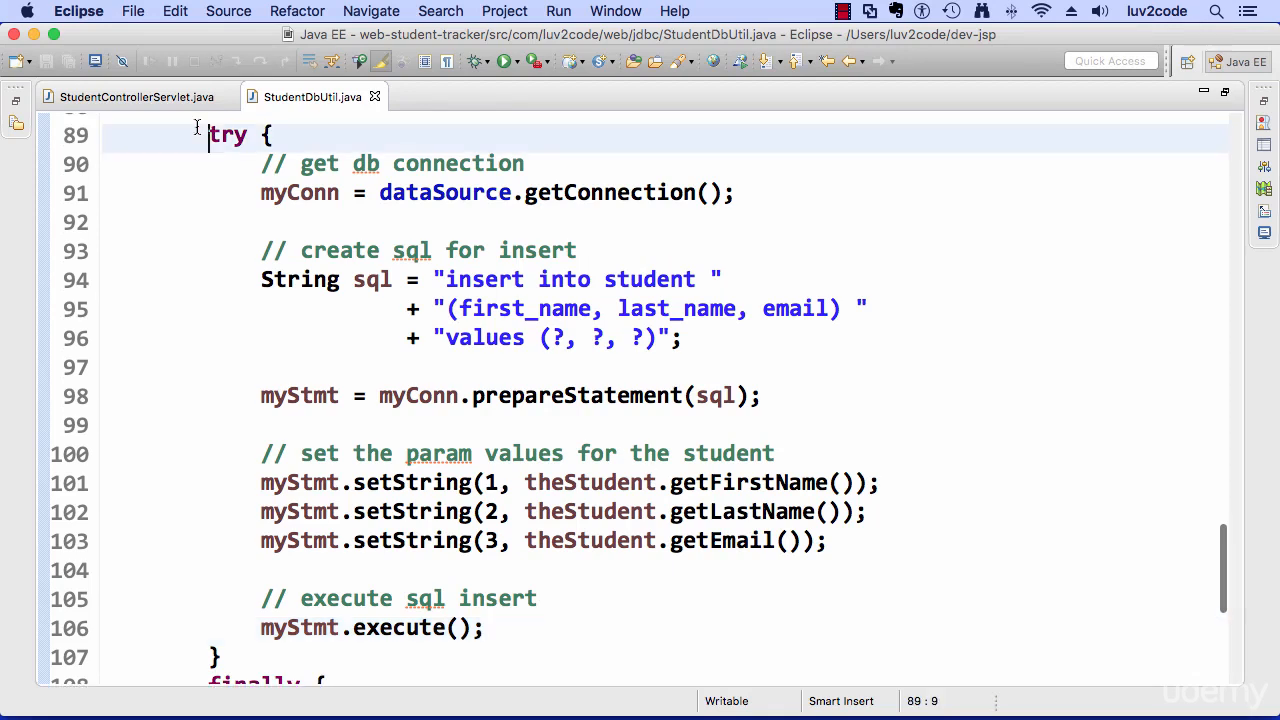
left_click(400, 164)
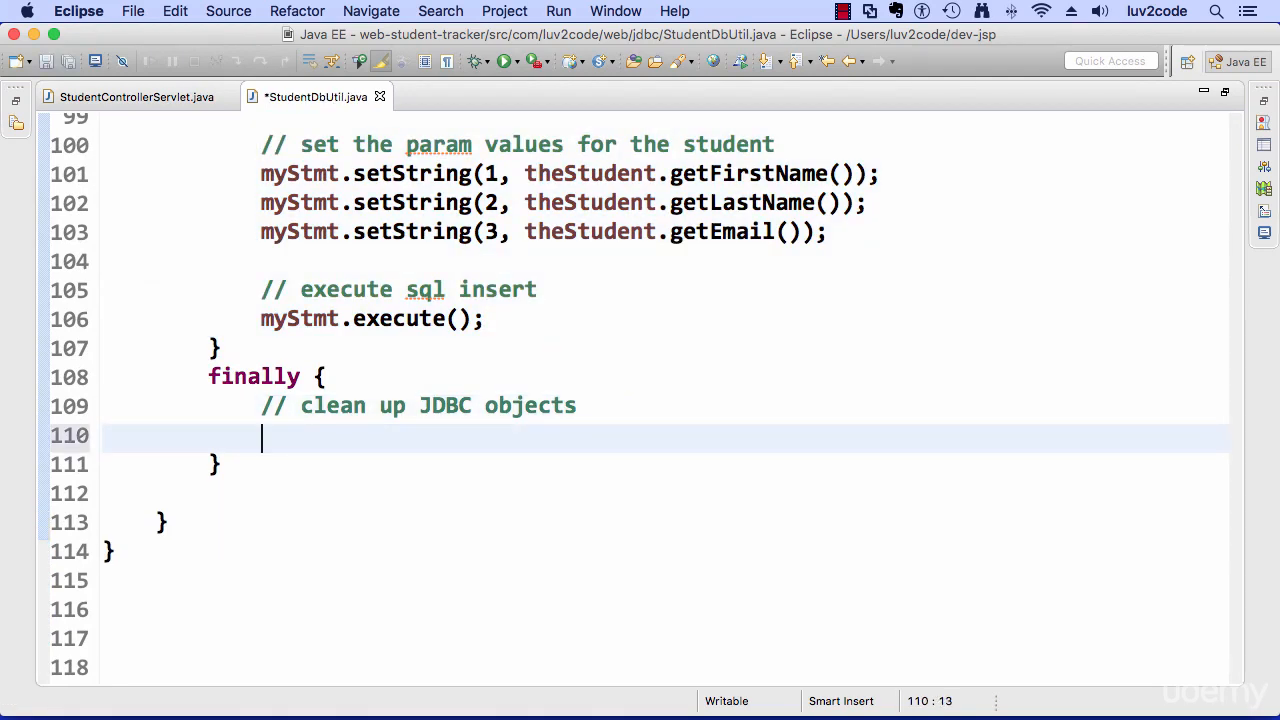
Call close(myConn, myStmt, null); in the finally block and save StudentDbUtil.java.
type("close")
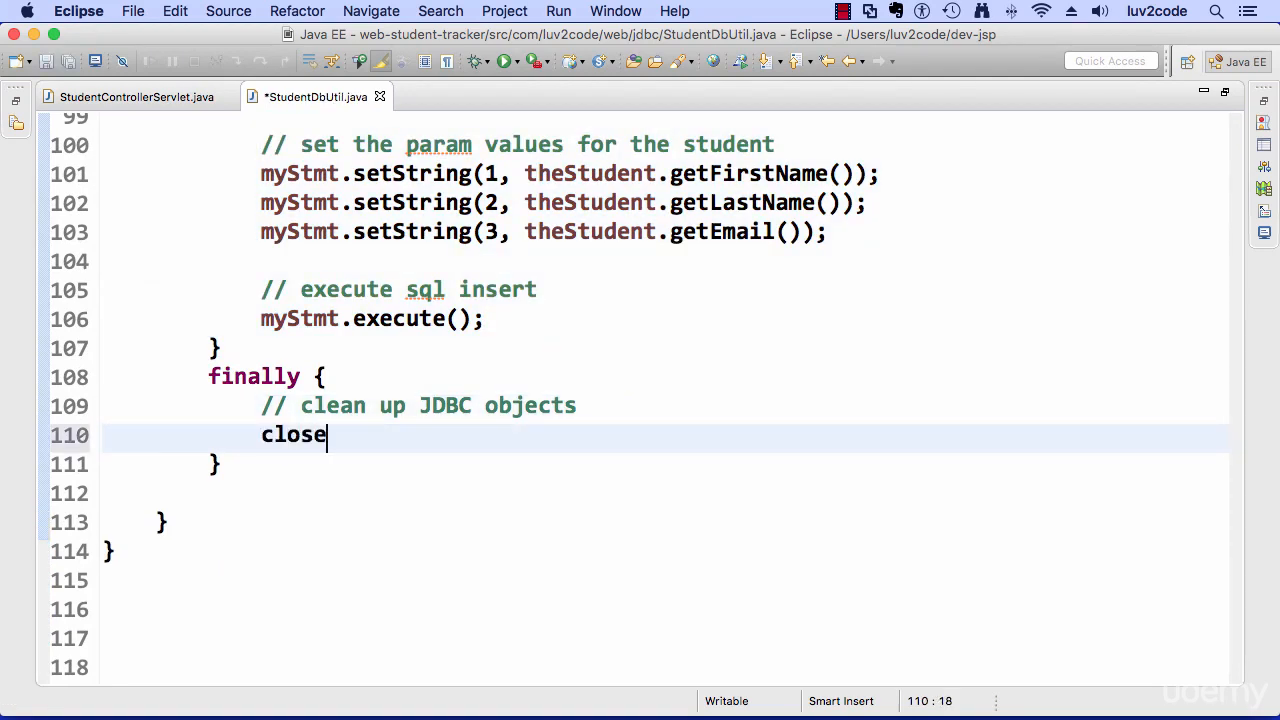
type("(myCon)")
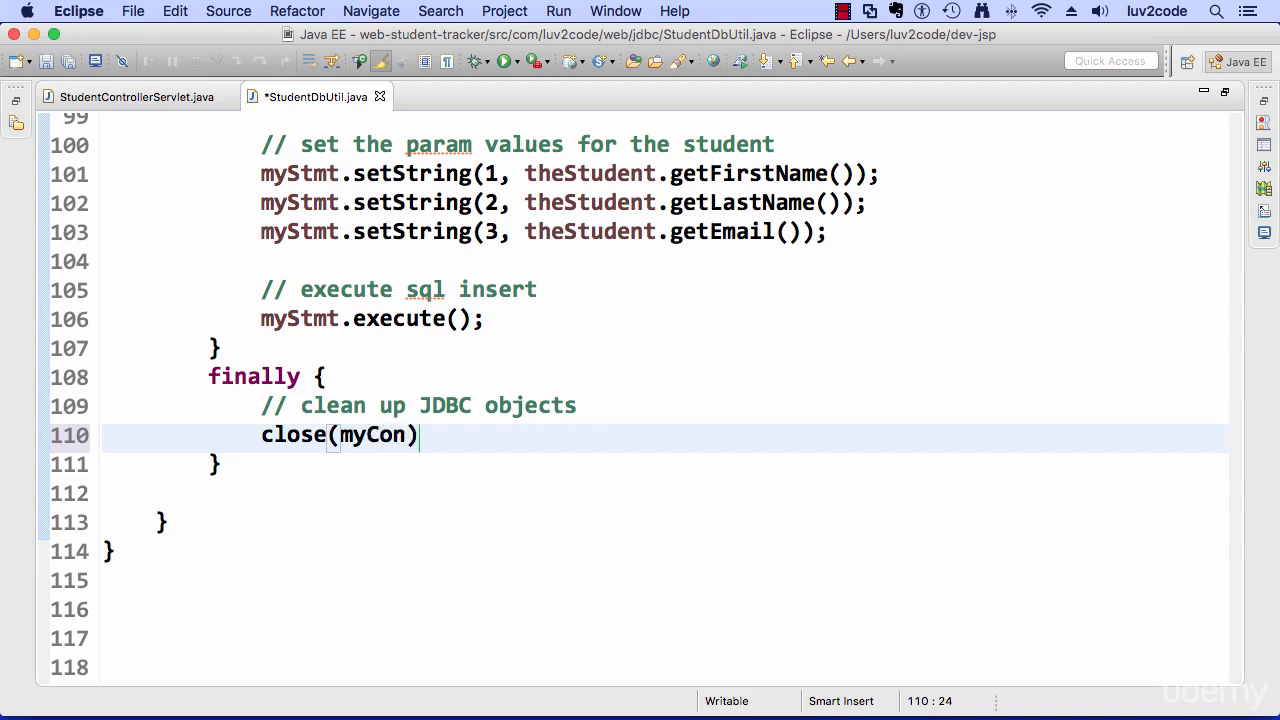
type("n, myStmt")
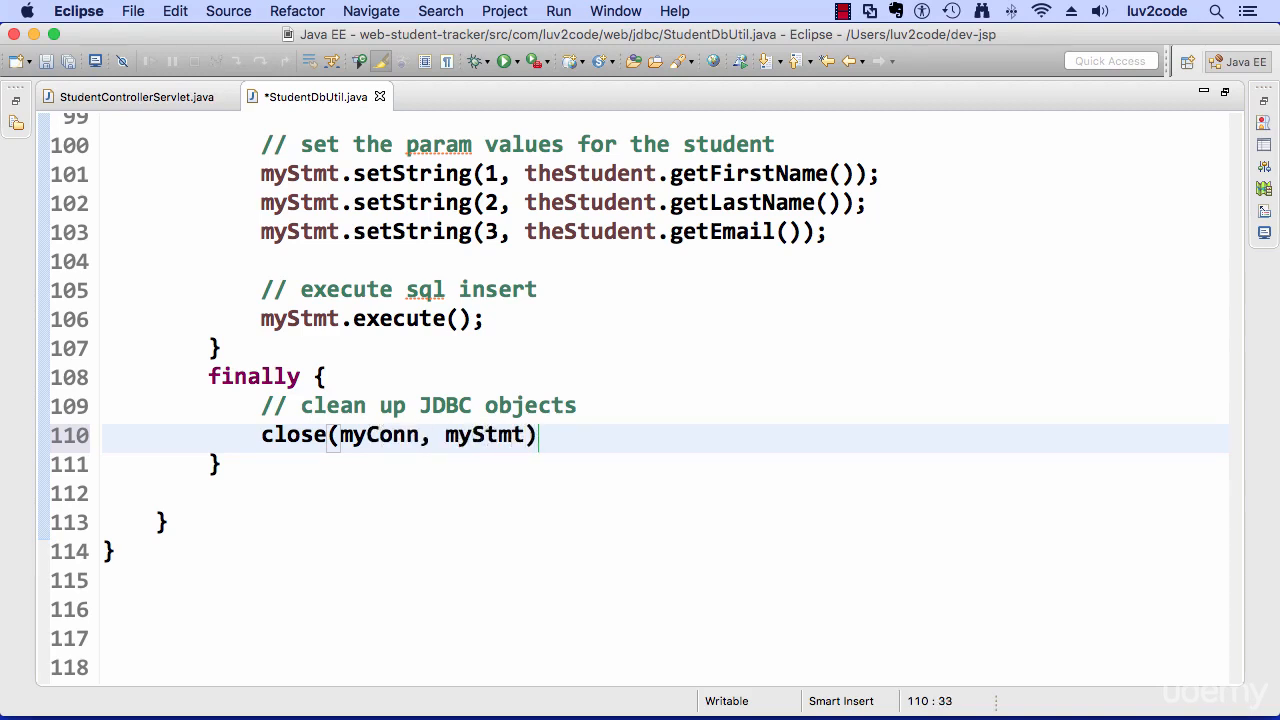
type(", null")
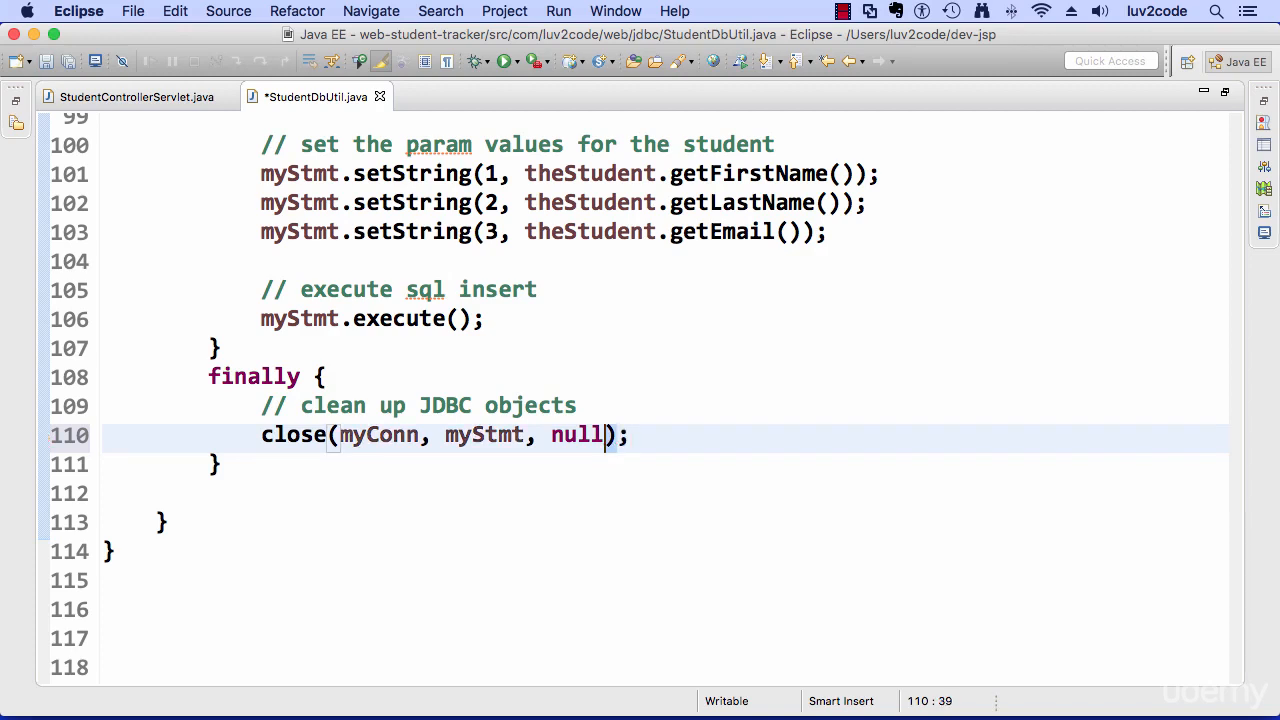
double_click(576, 434)
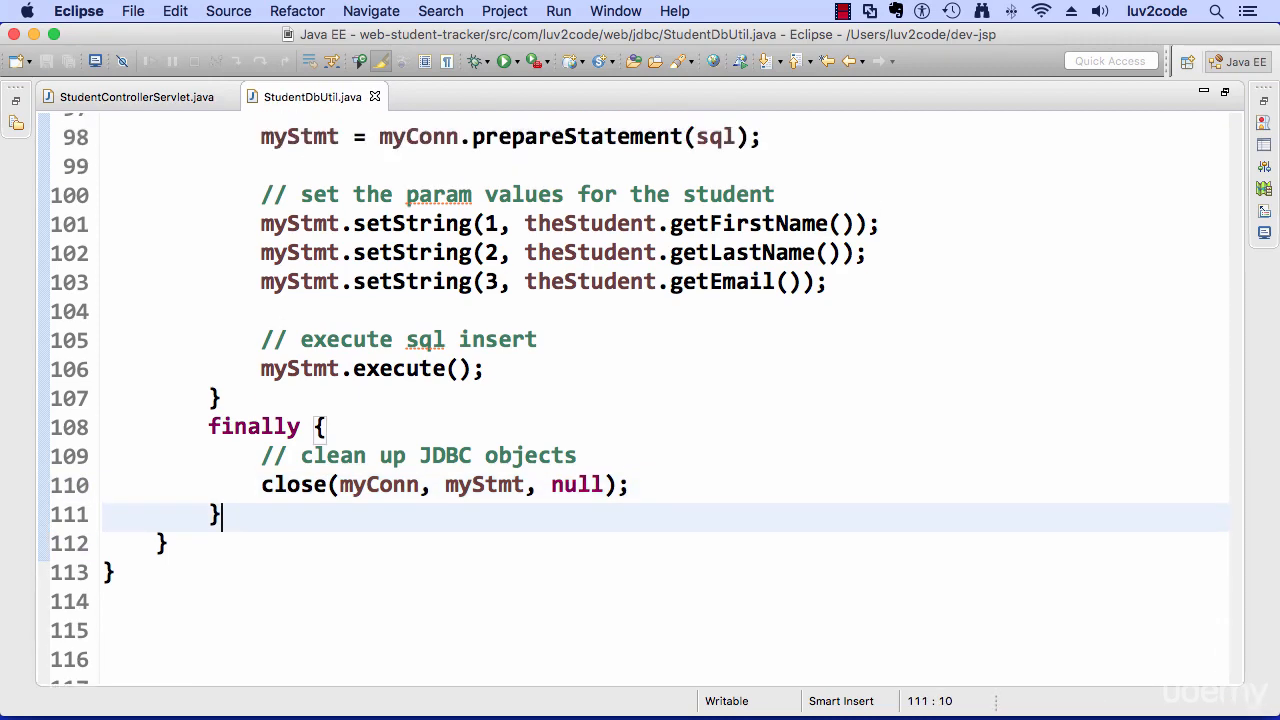
scroll("up", 3)
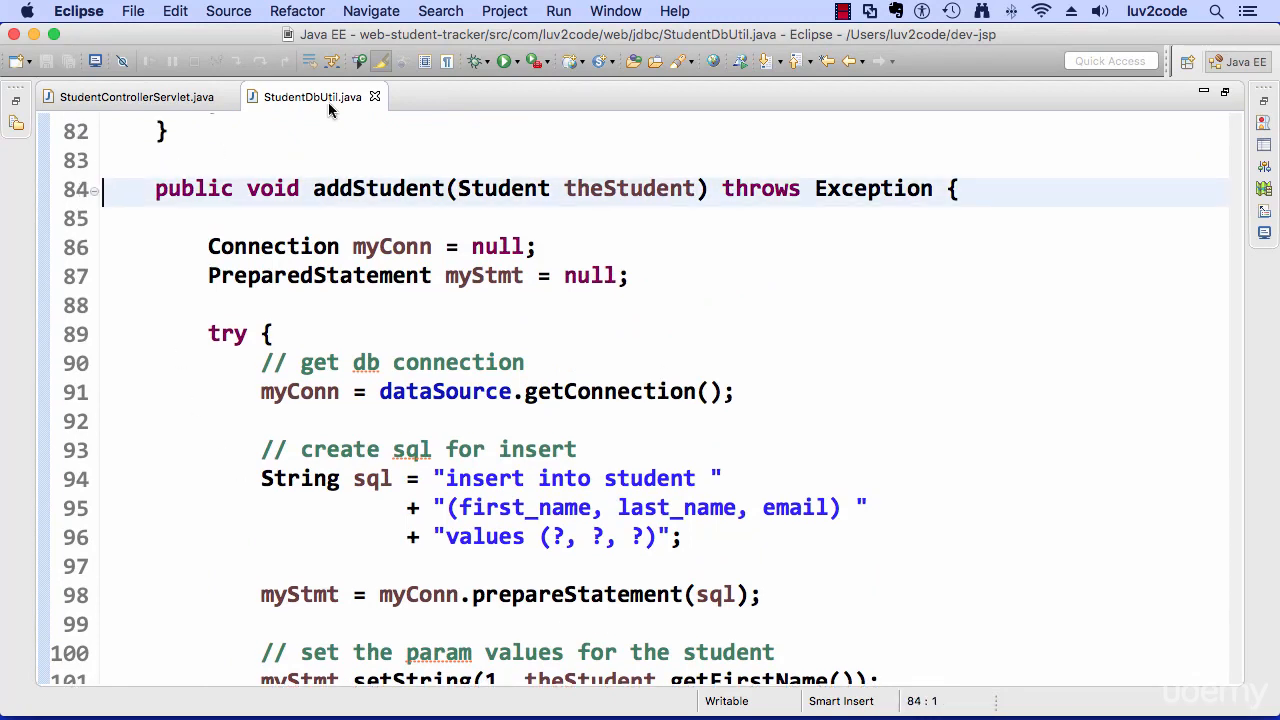
mouse_move(312, 96)
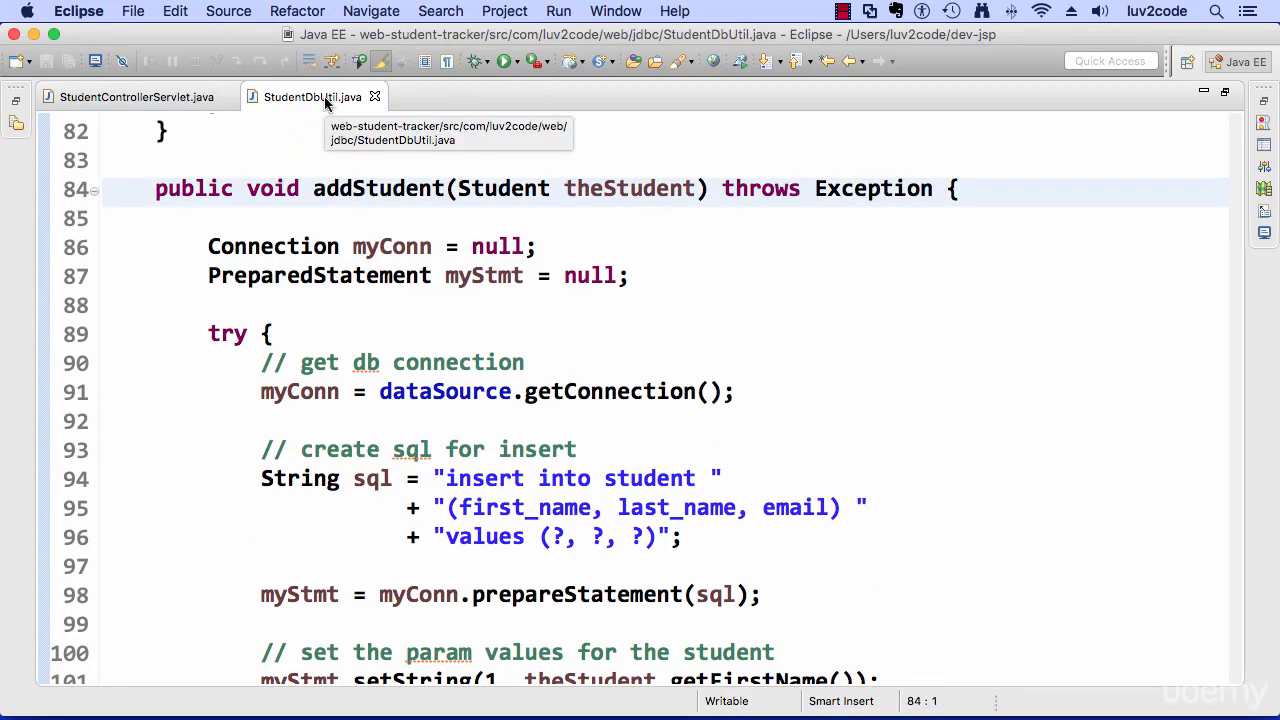
Run the tracker project on the server so the Student Tracker list loads in the built-in browser.
left_click(312, 96)
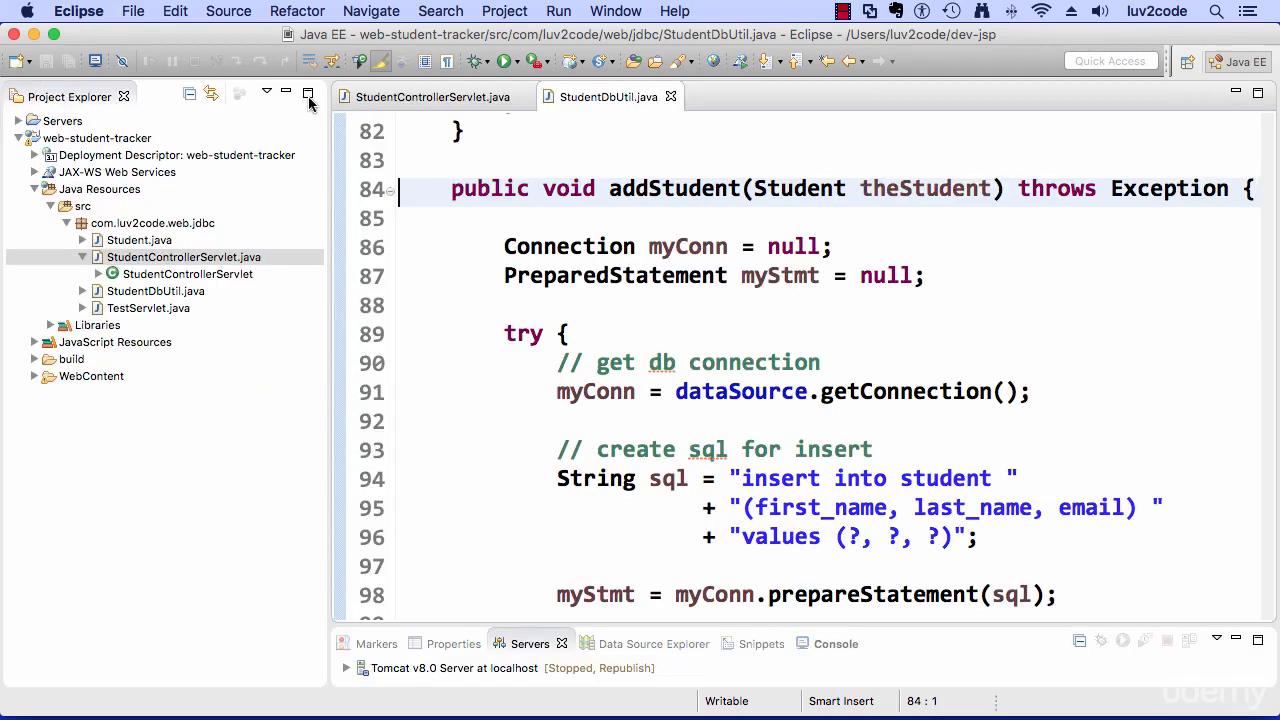
right_click(96, 136)
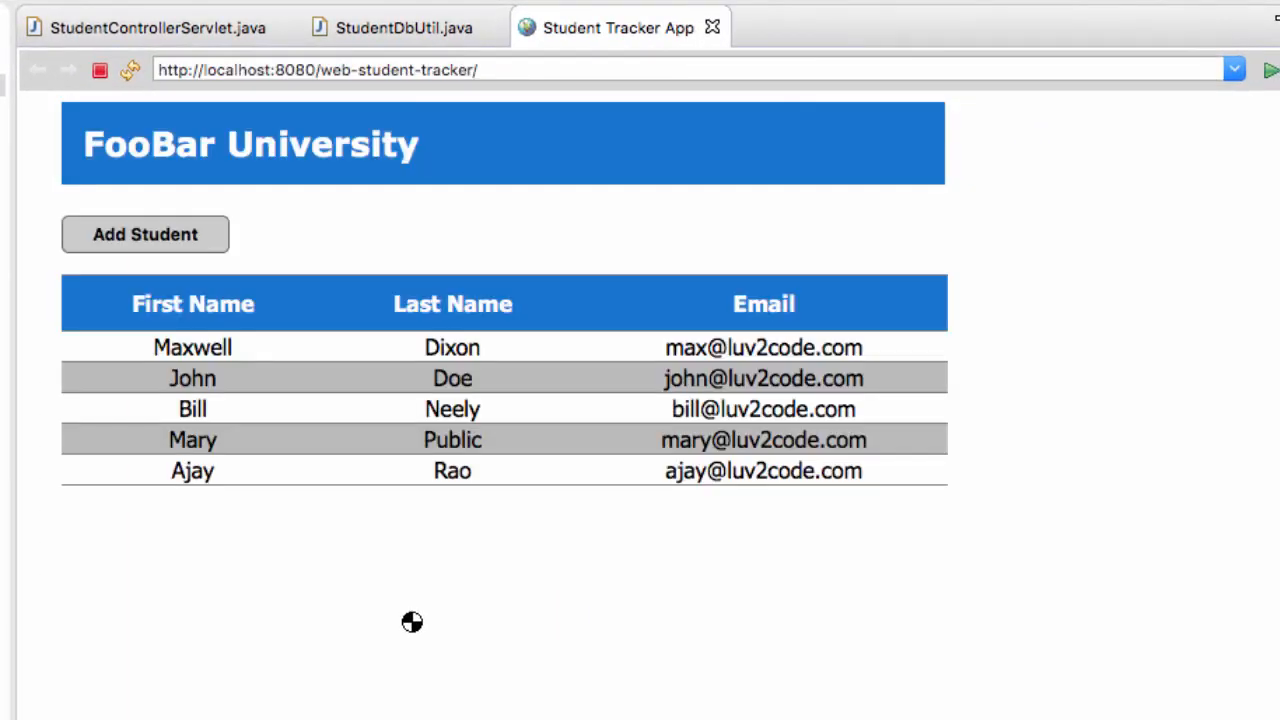
left_click(144, 234)
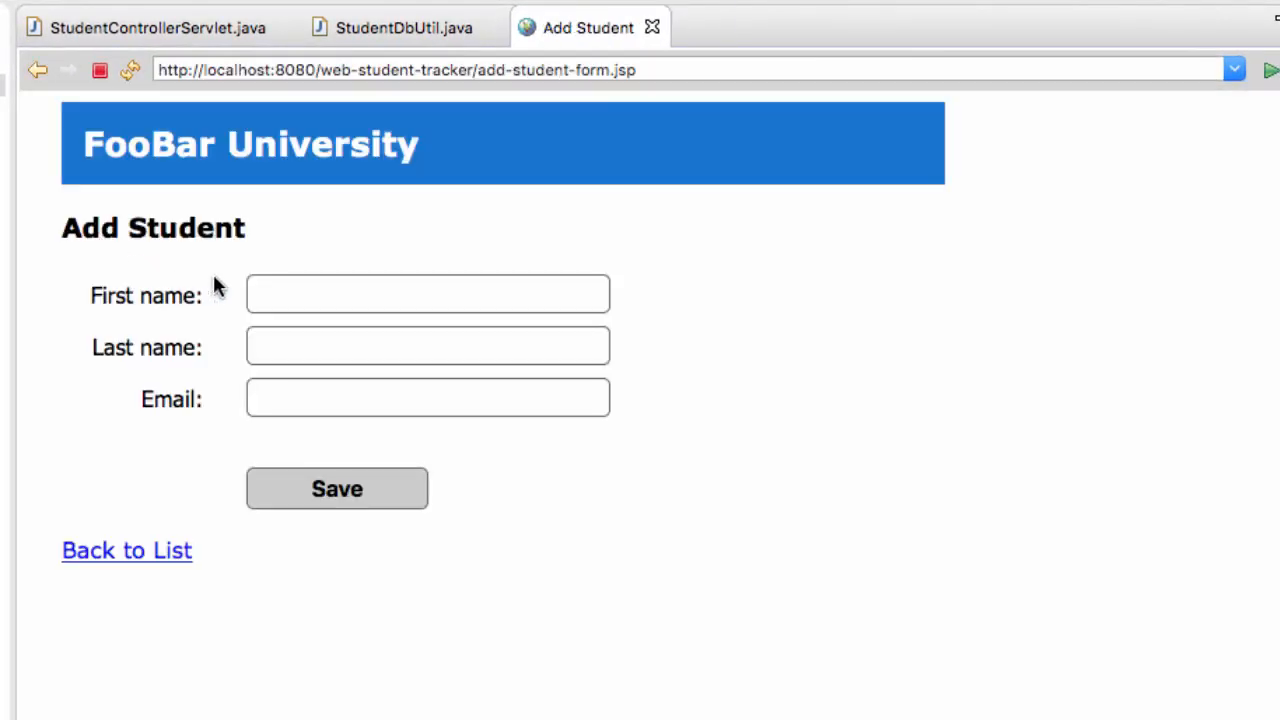
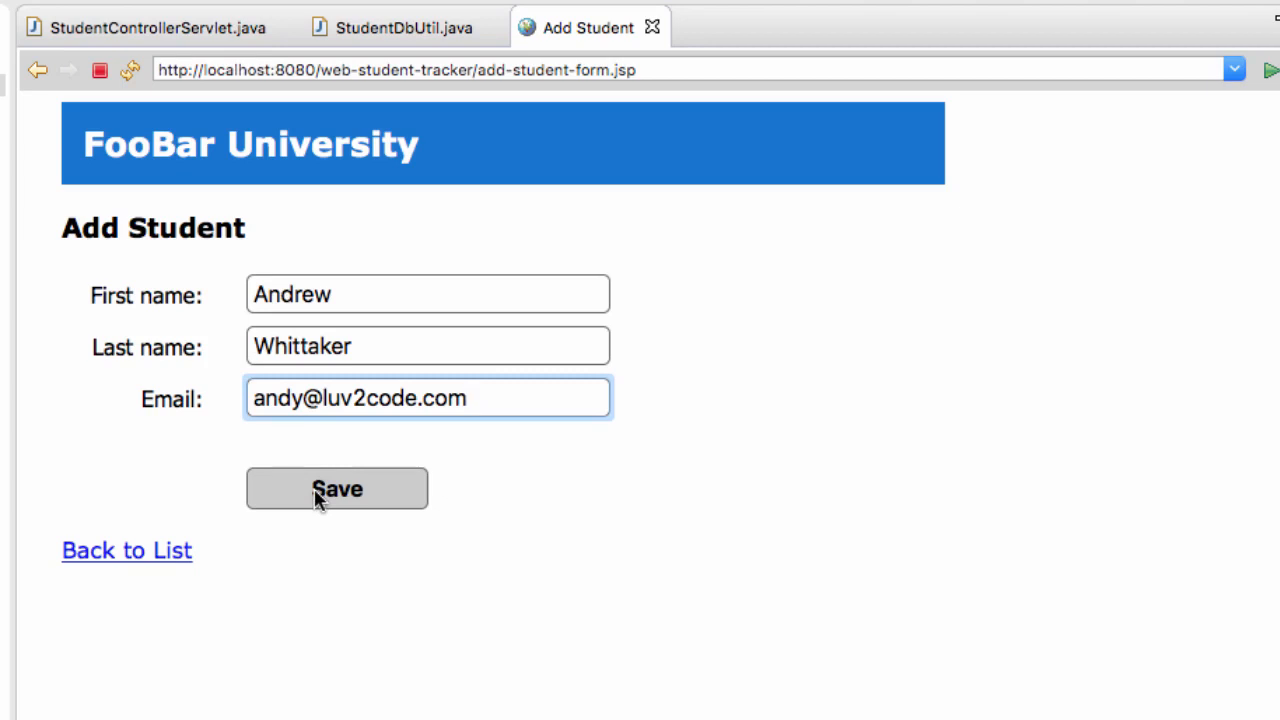
left_click(336, 488)
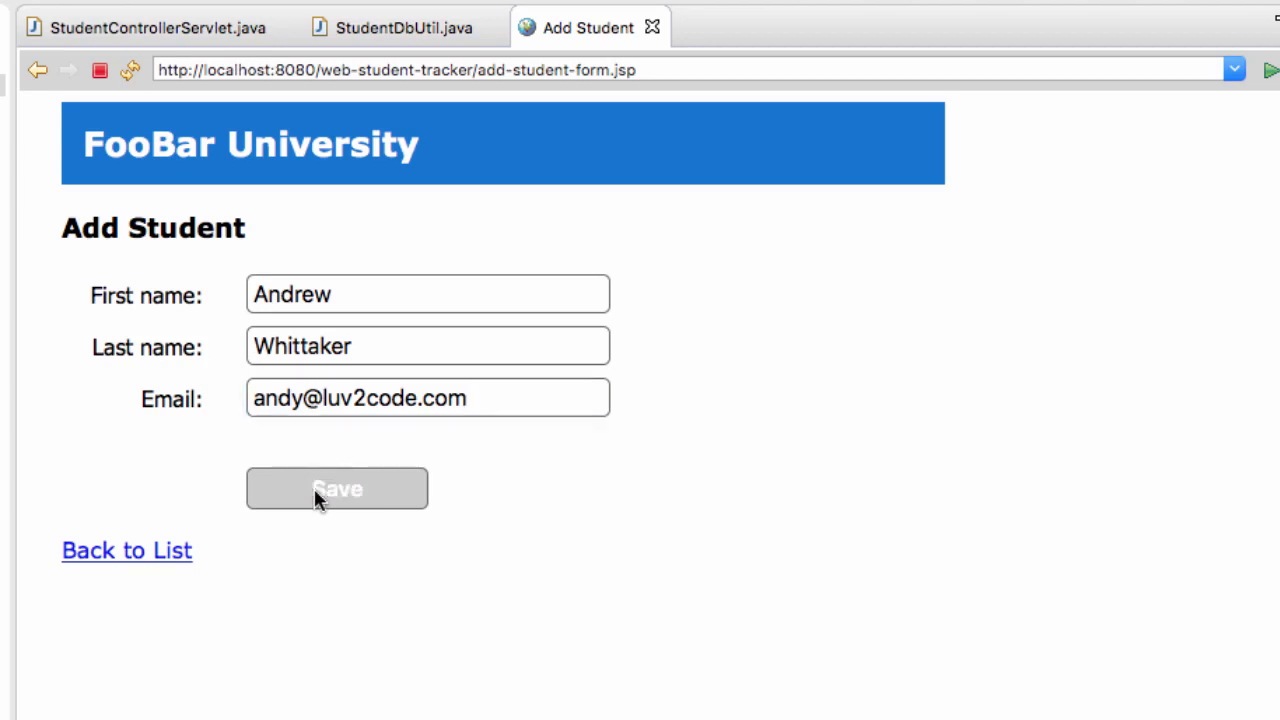
left_click(336, 488)
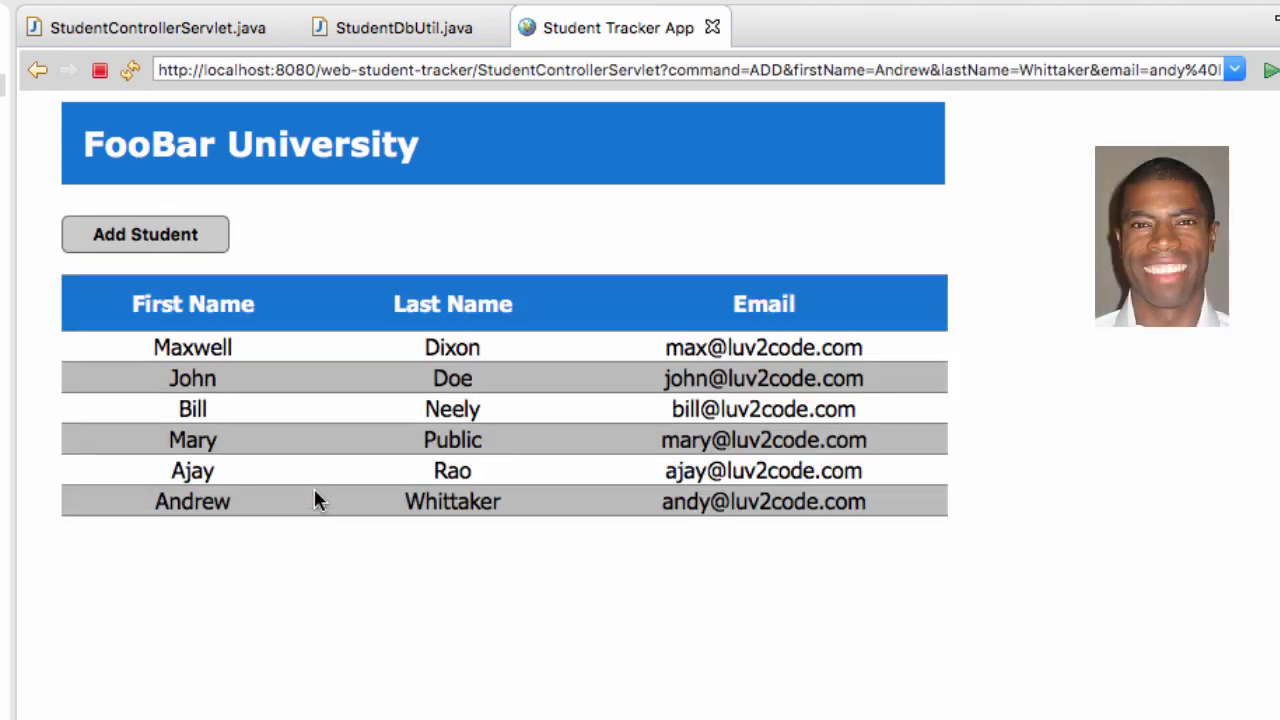
mouse_move(148, 500)
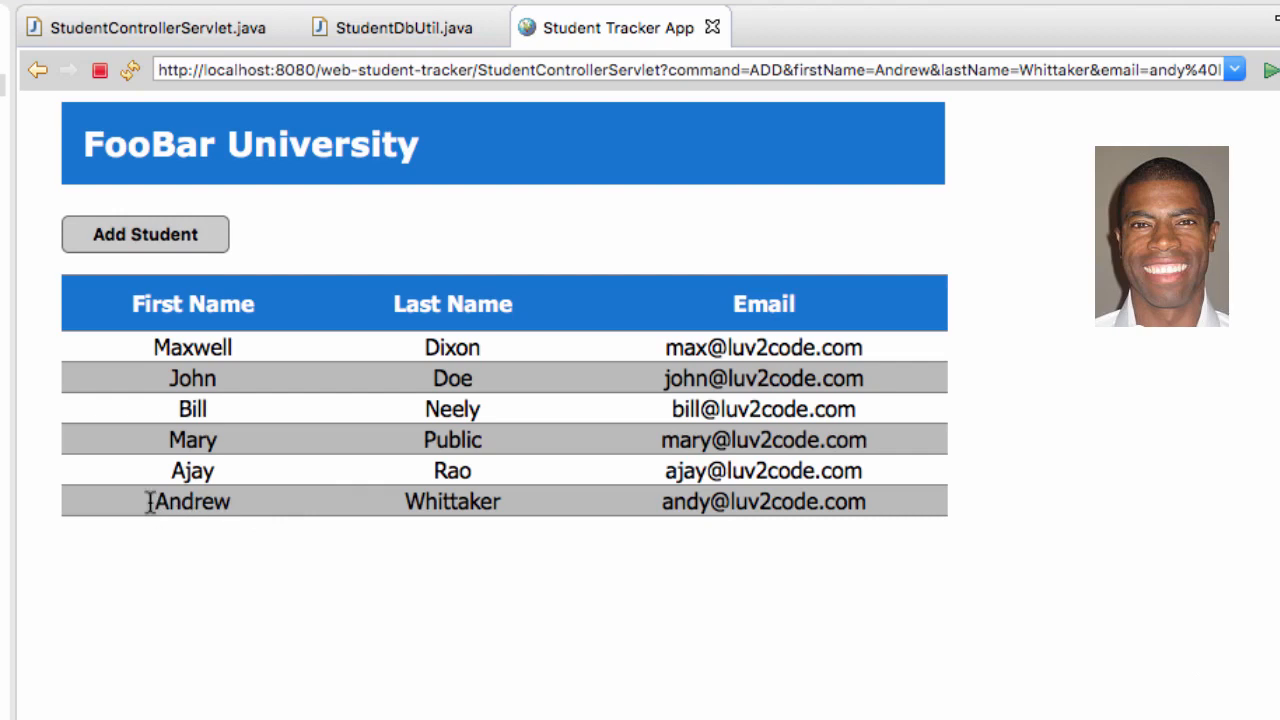
mouse_move(392, 500)
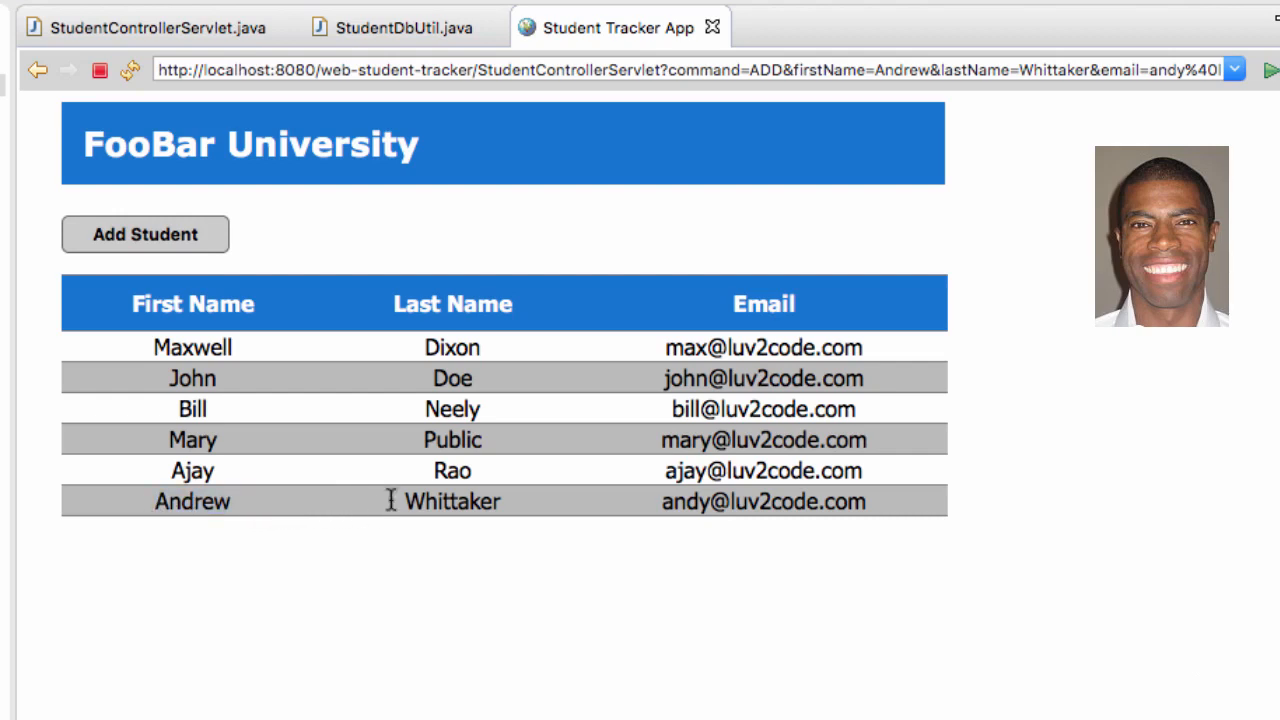
double_click(452, 500)
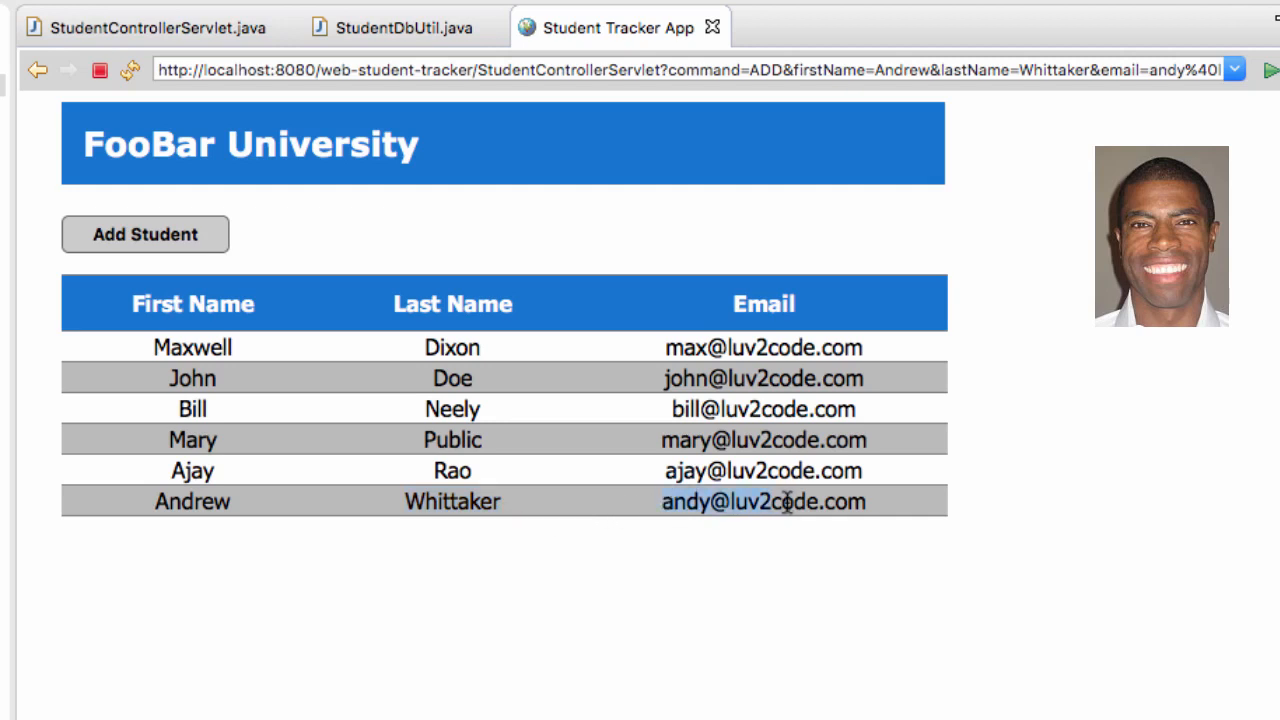
mouse_move(644, 556)
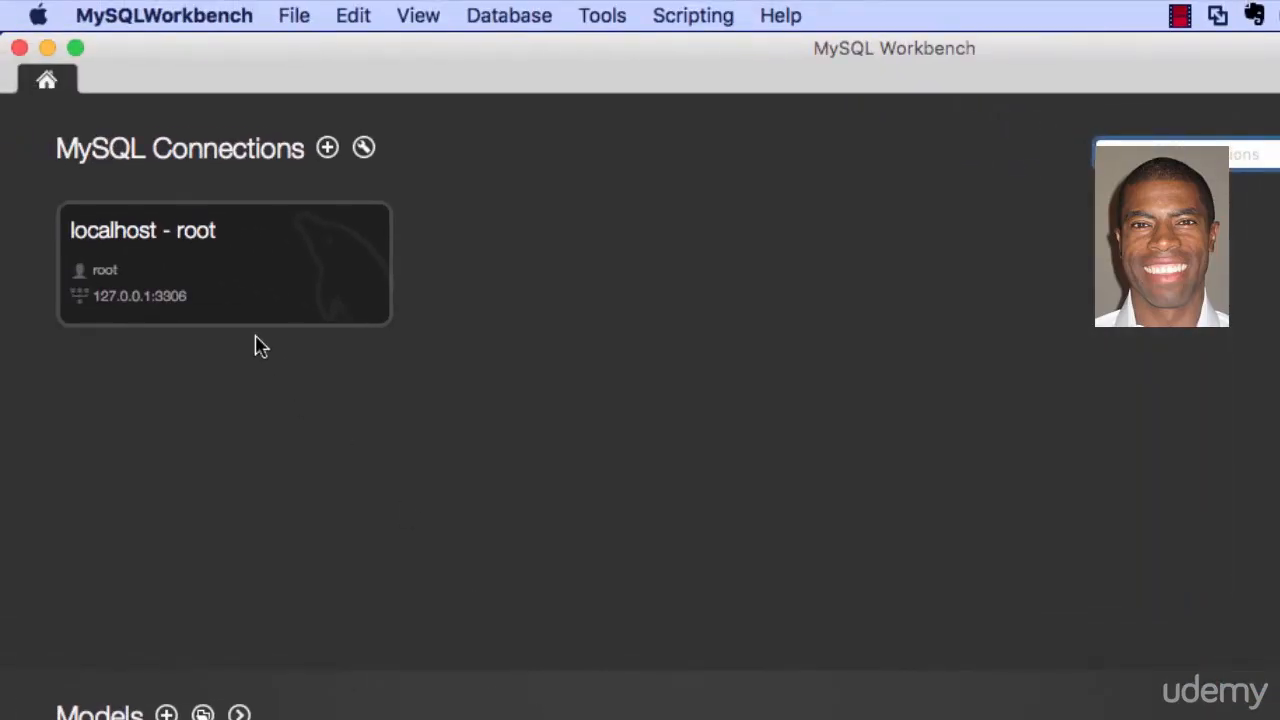
Connect to localhost as root and run SELECT * FROM web_student_tracker.student.
double_click(224, 264)
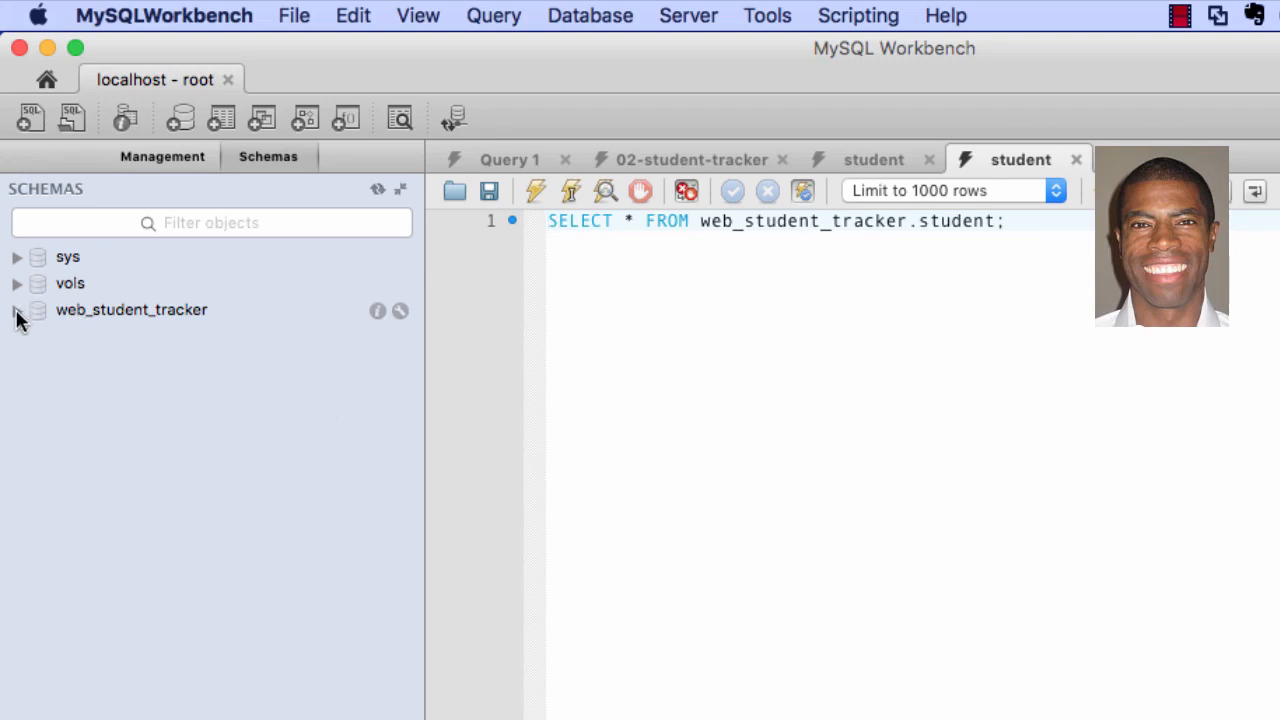
left_click(16, 310)
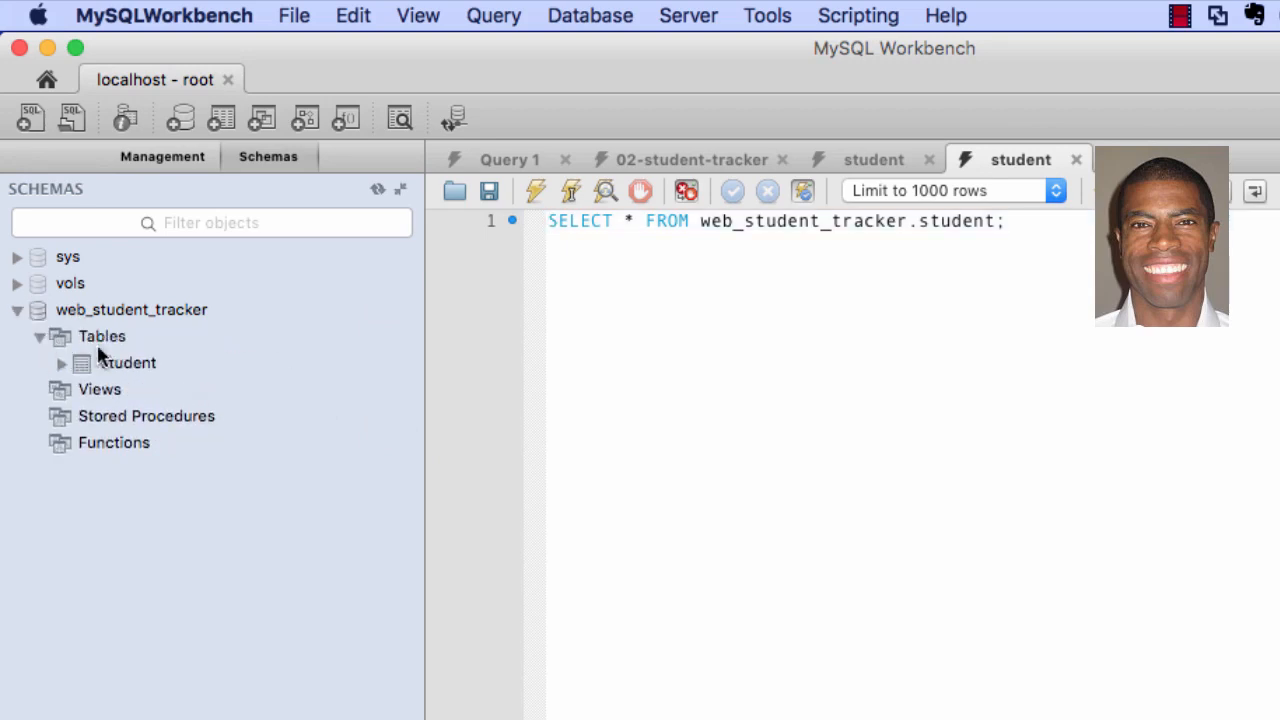
left_click(128, 362)
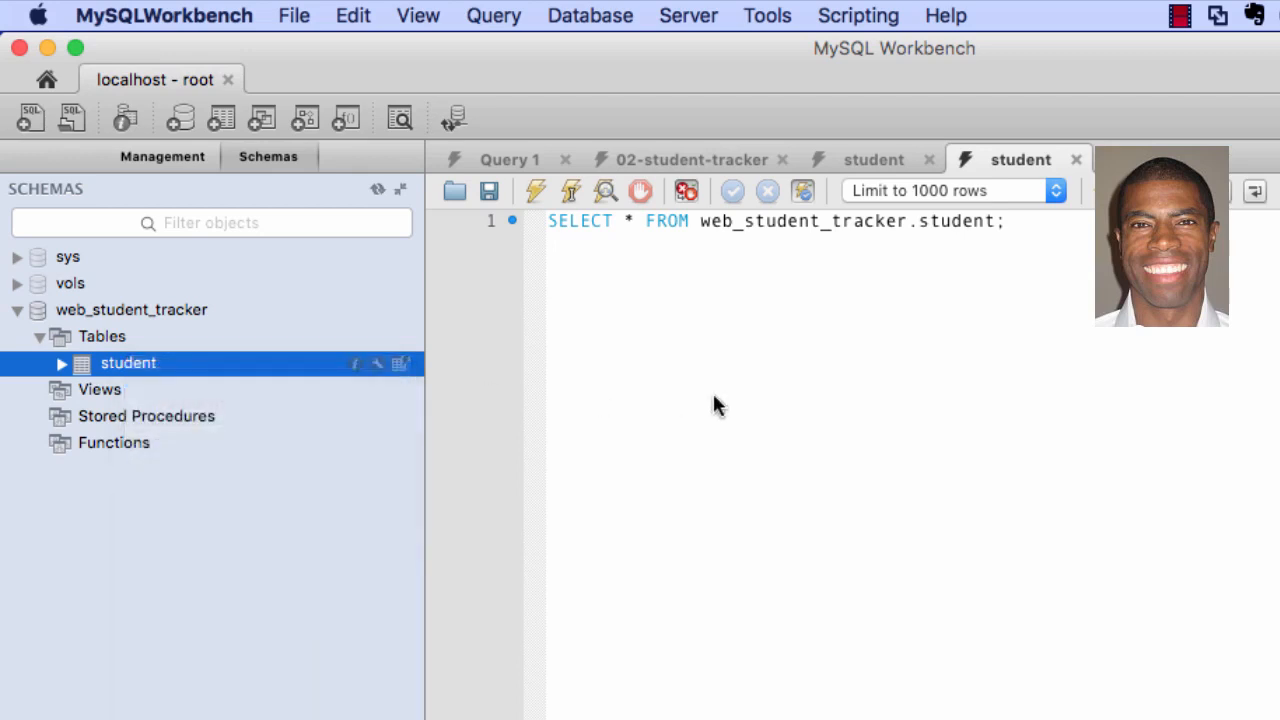
left_click(536, 192)
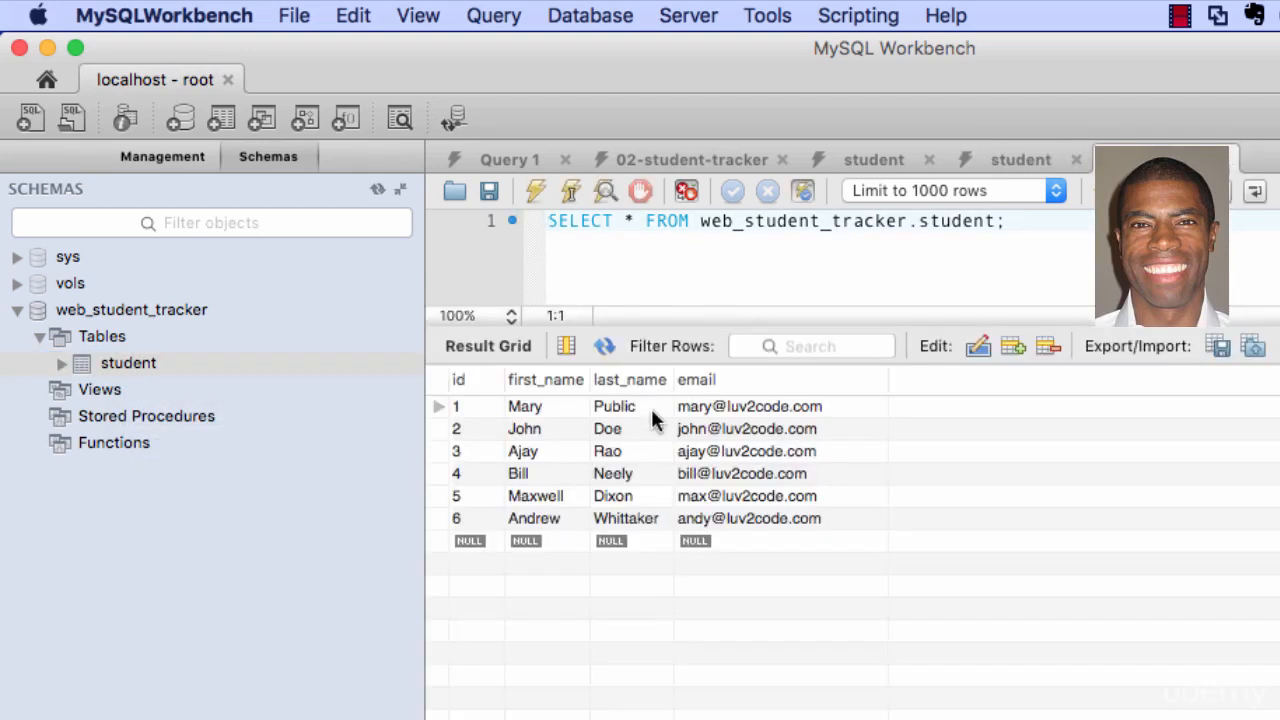
mouse_move(824, 538)
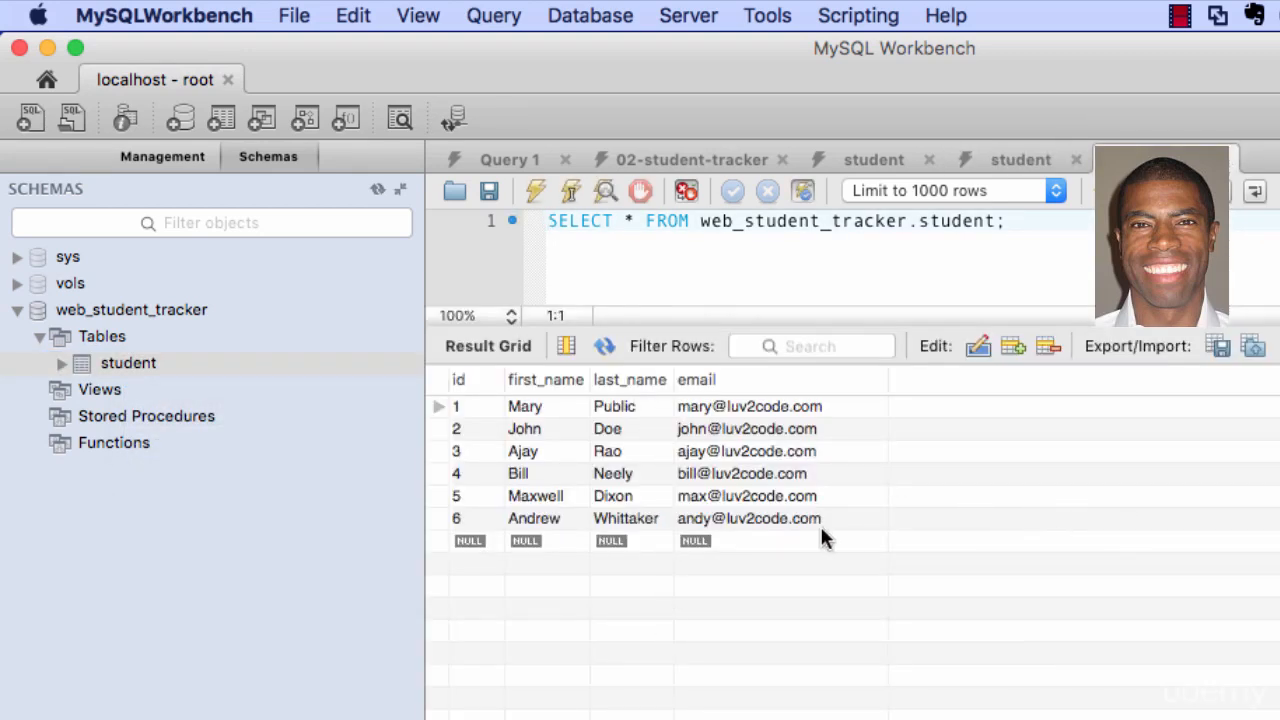
left_click(748, 518)
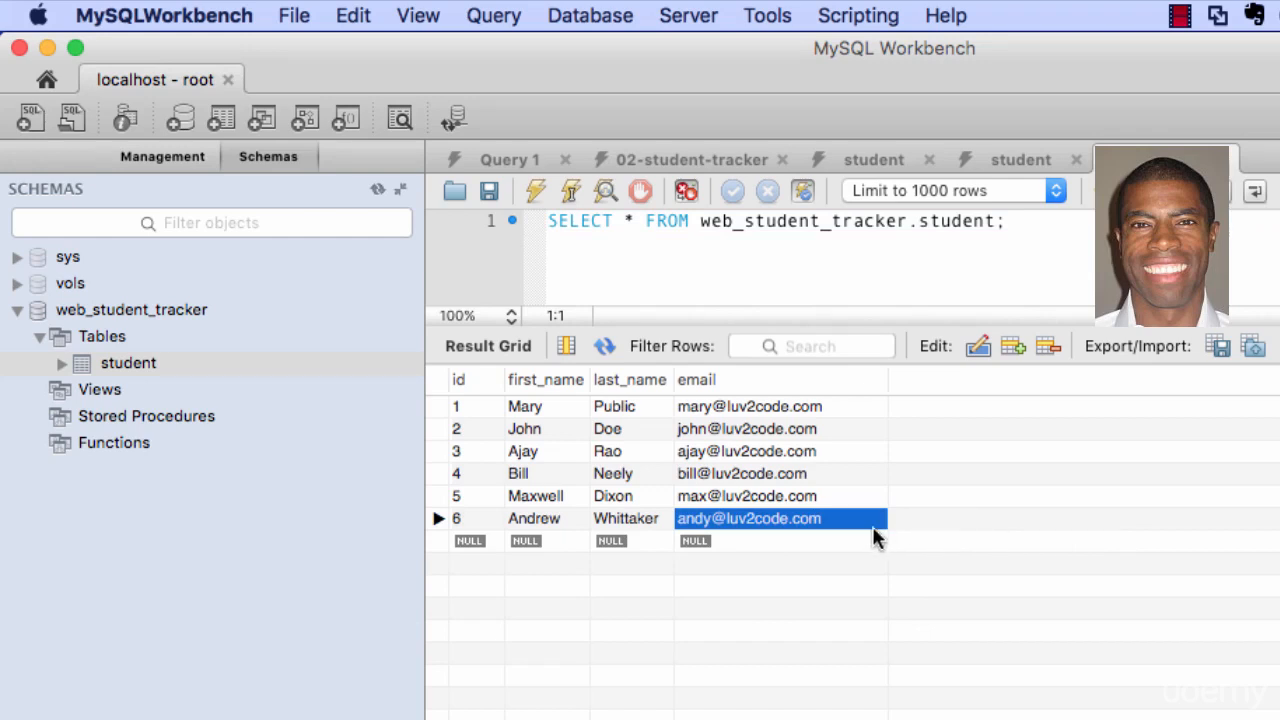
left_click(544, 518)
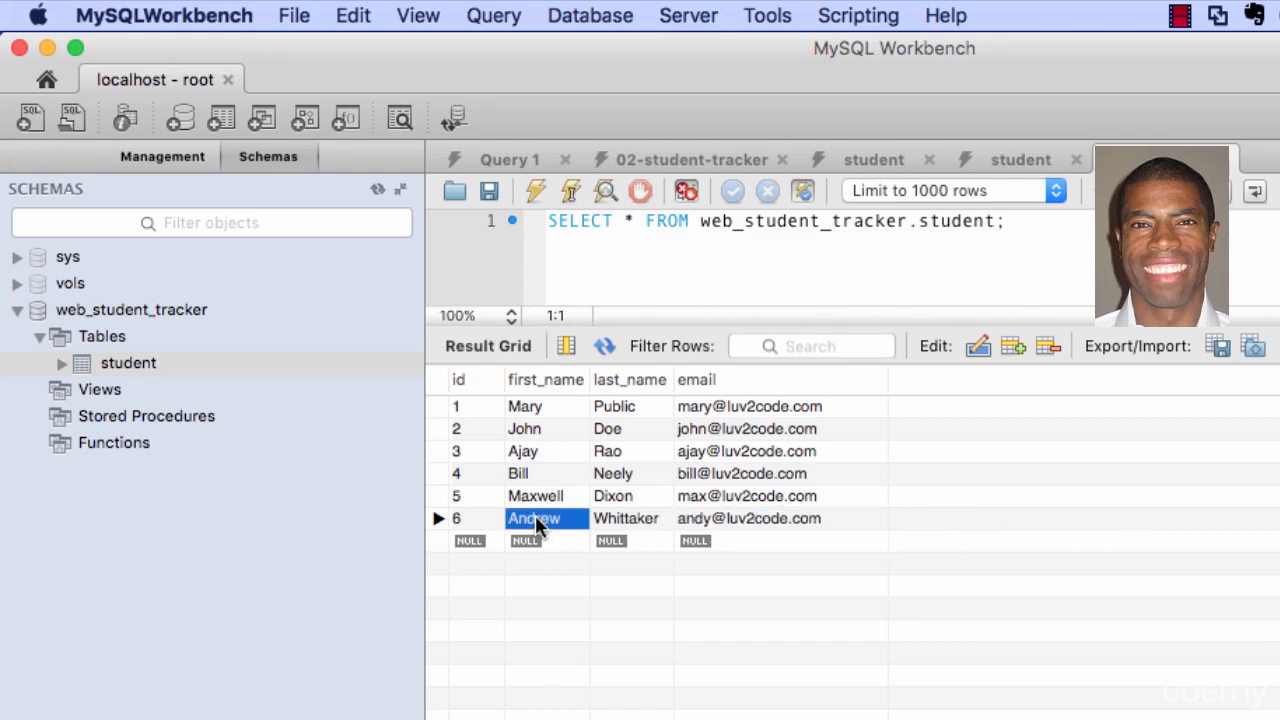